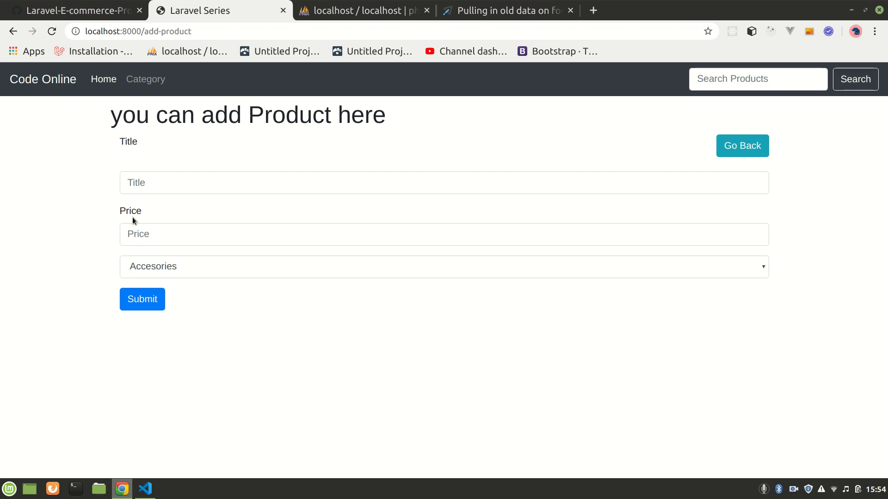
pyautogui.moveTo(120, 250)
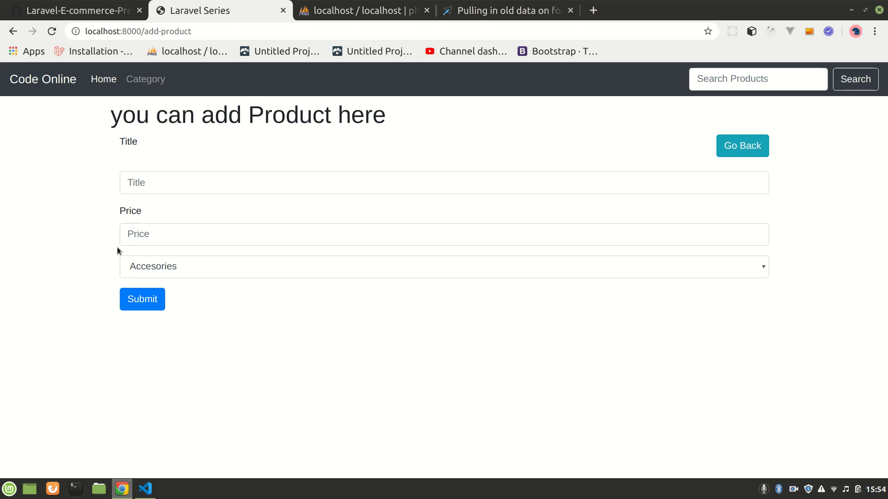
# - Submit a new product with only title 'dsbfdjh' to show the price-required error clearing the title
pyautogui.click(142, 298)
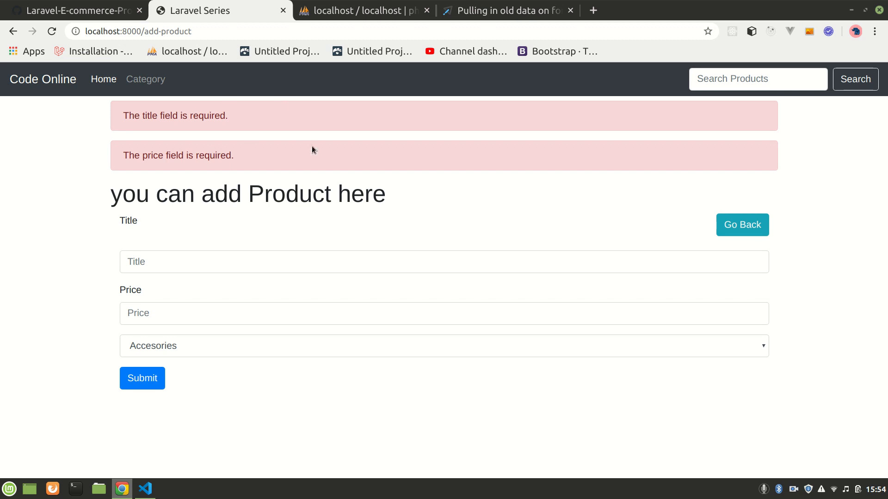
pyautogui.moveTo(300, 130)
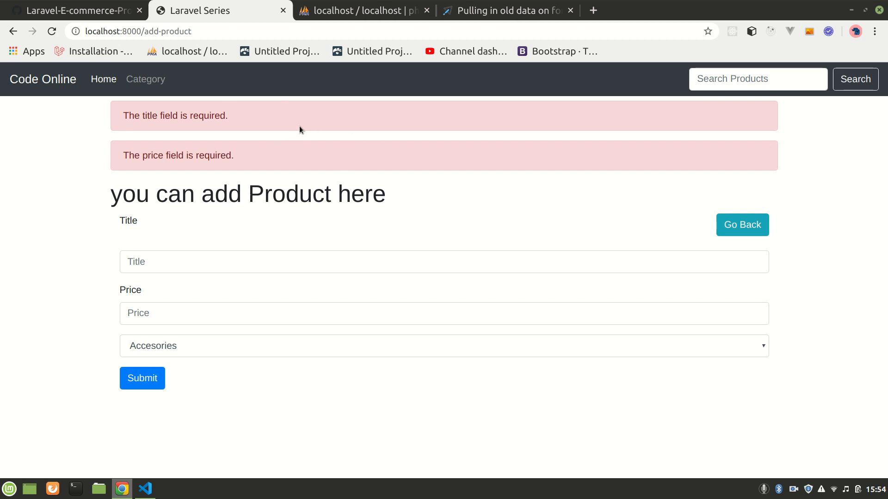
pyautogui.moveTo(338, 132)
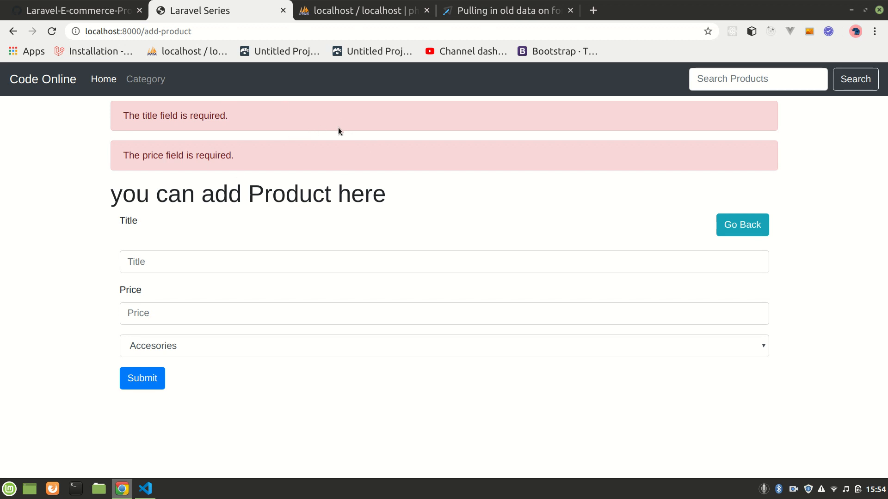
pyautogui.moveTo(349, 178)
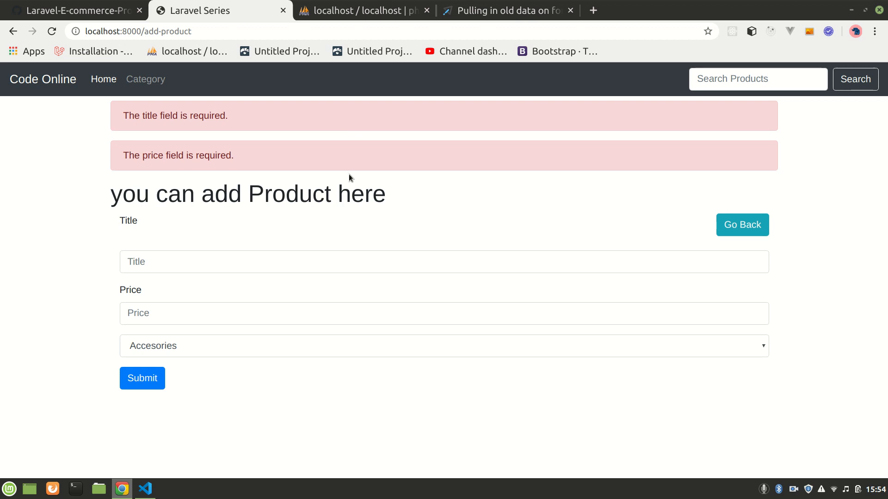
pyautogui.moveTo(203, 361)
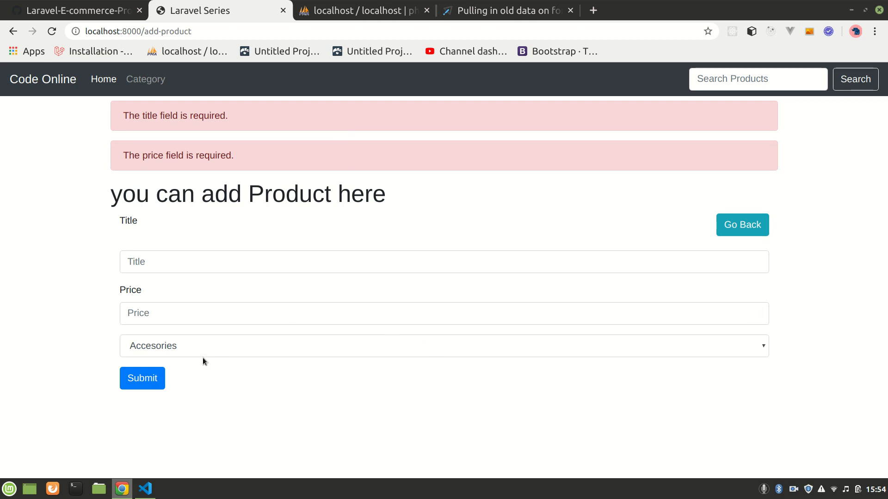
pyautogui.moveTo(675, 249)
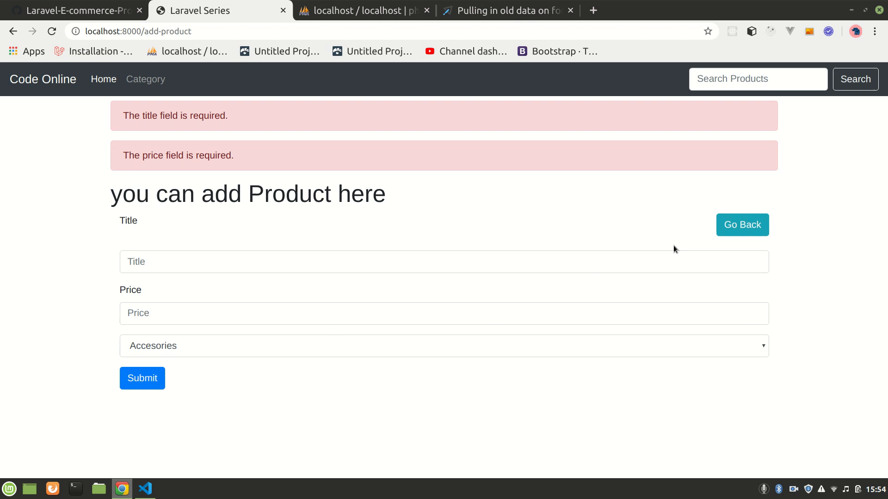
pyautogui.click(742, 224)
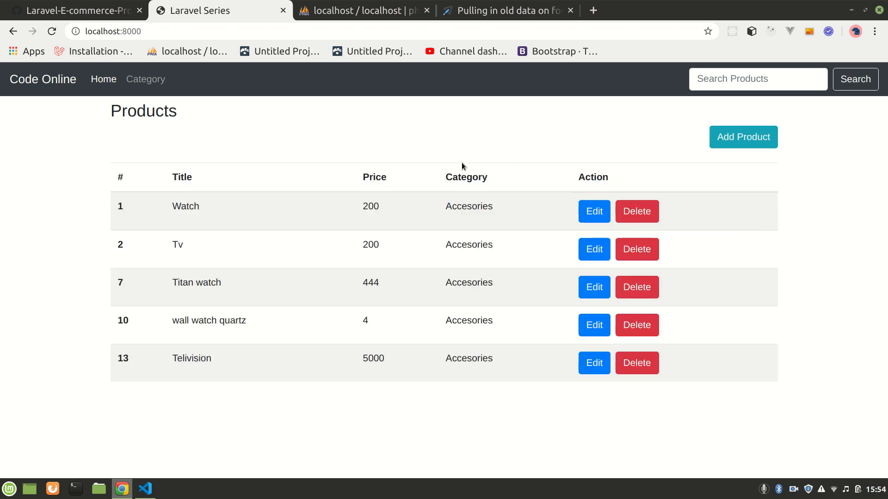
pyautogui.moveTo(341, 158)
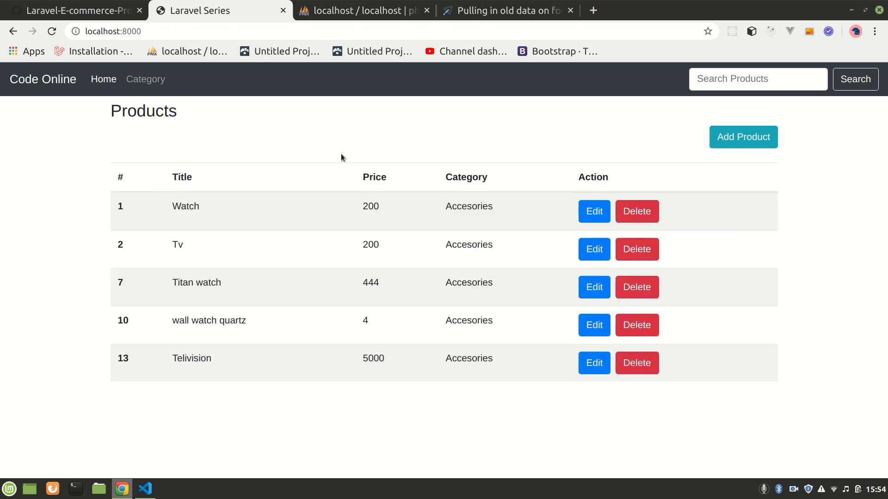
pyautogui.moveTo(244, 161)
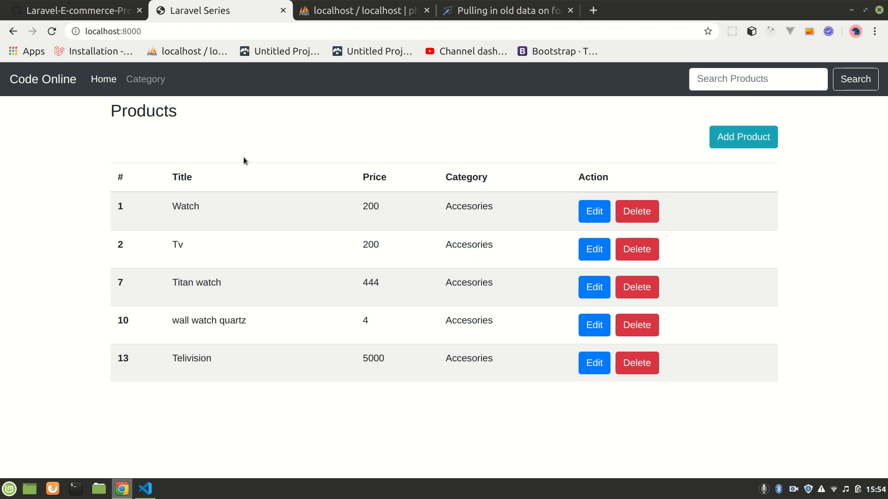
pyautogui.moveTo(716, 166)
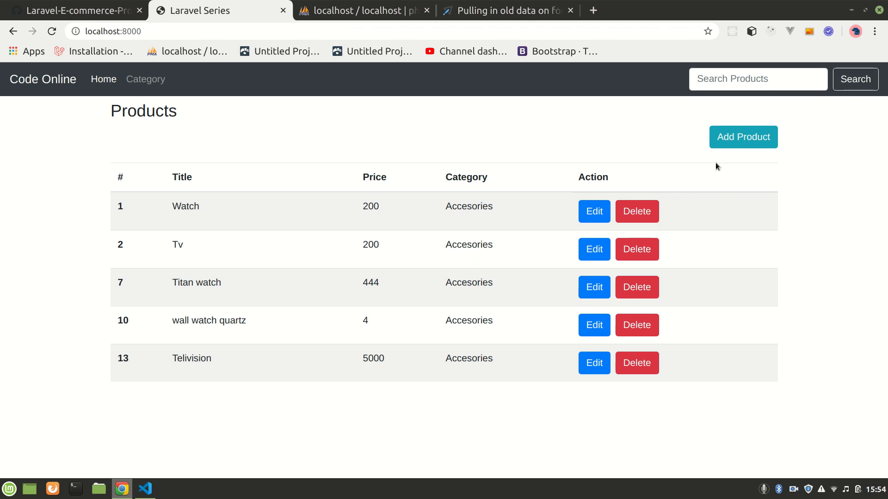
pyautogui.moveTo(725, 156)
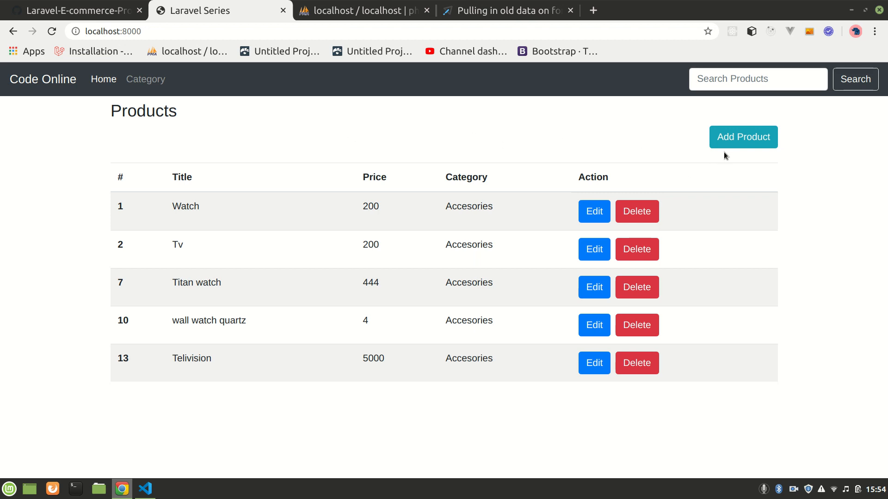
pyautogui.moveTo(743, 136)
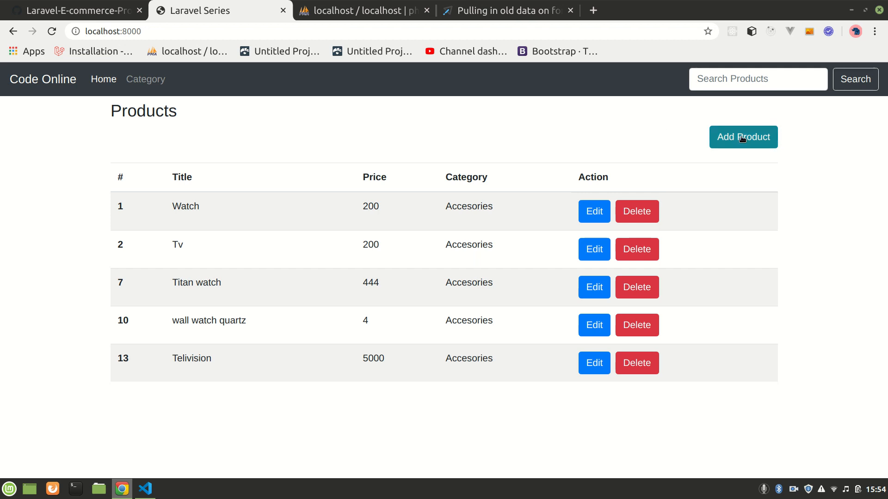
pyautogui.click(743, 137)
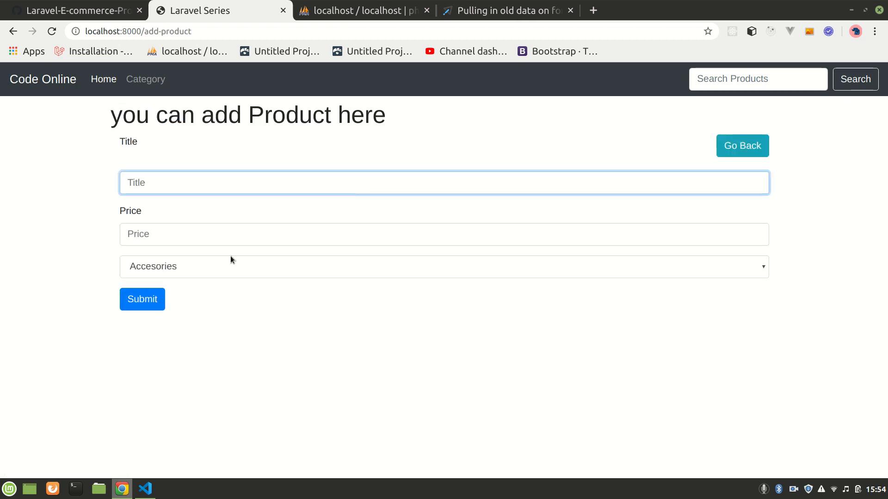
pyautogui.write('dsbfdjh')
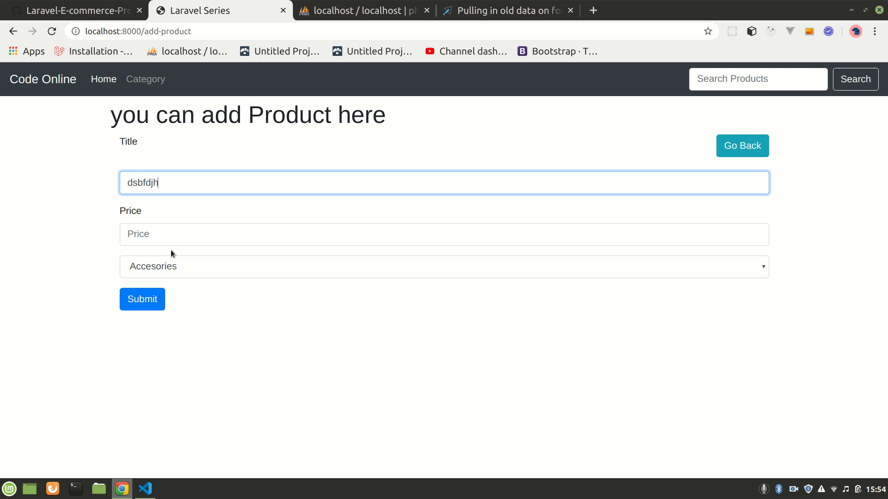
pyautogui.click(141, 298)
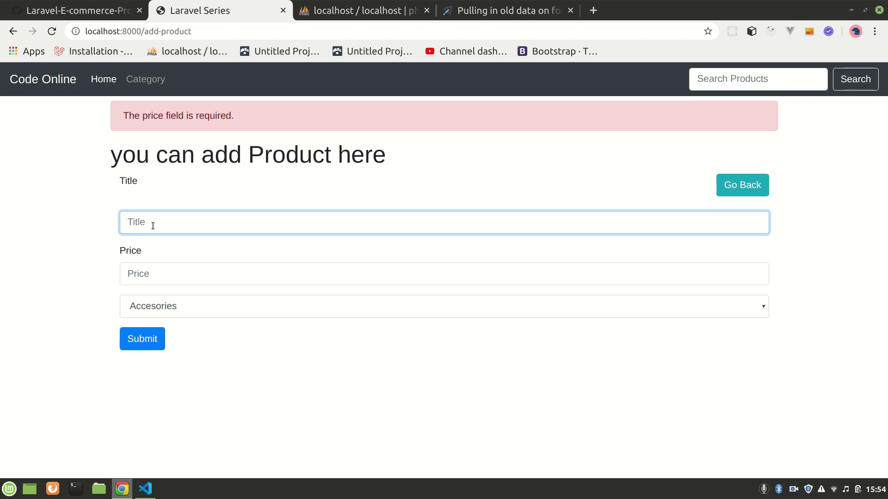
pyautogui.moveTo(208, 218)
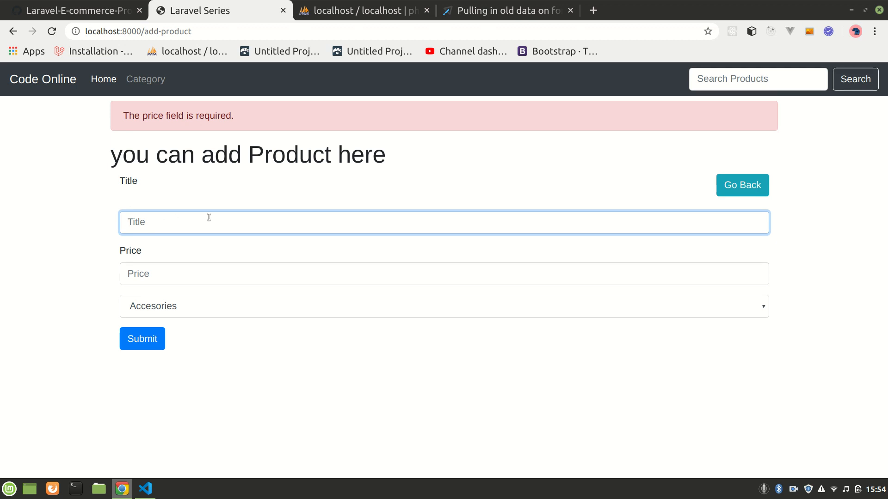
# - Locate the title and price inputs in create.blade.php
pyautogui.click(145, 488)
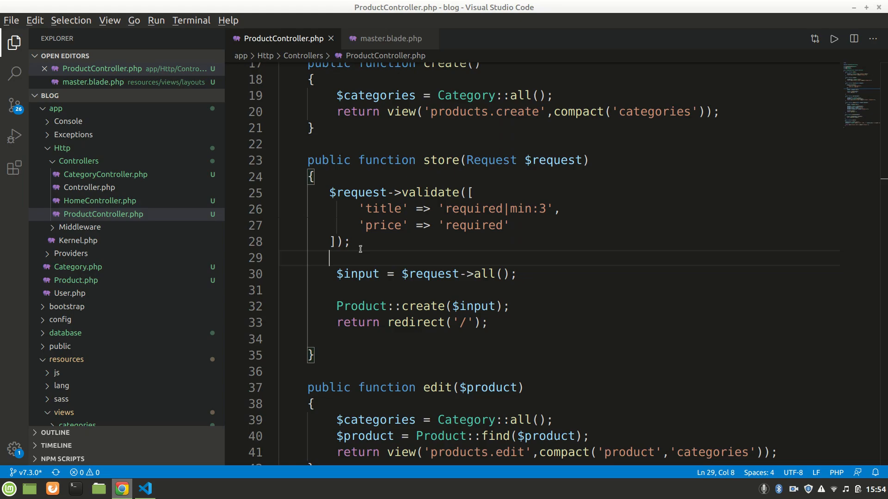
pyautogui.moveTo(85, 334)
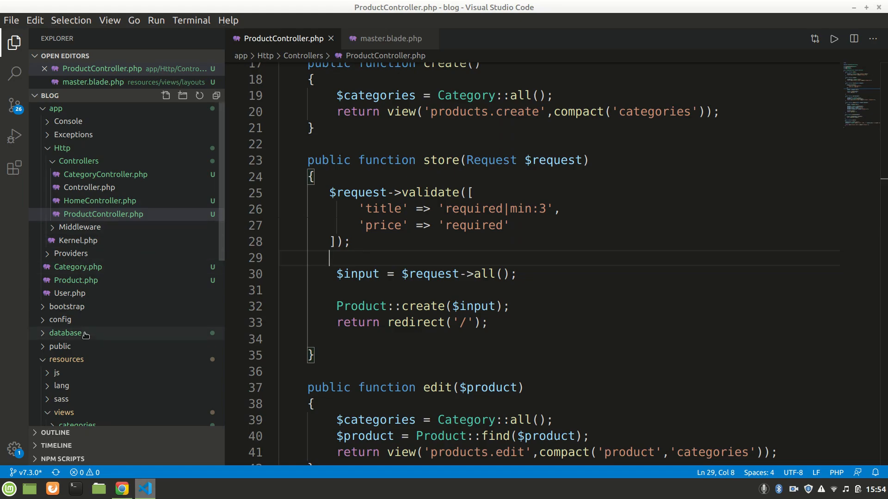
pyautogui.moveTo(103, 213)
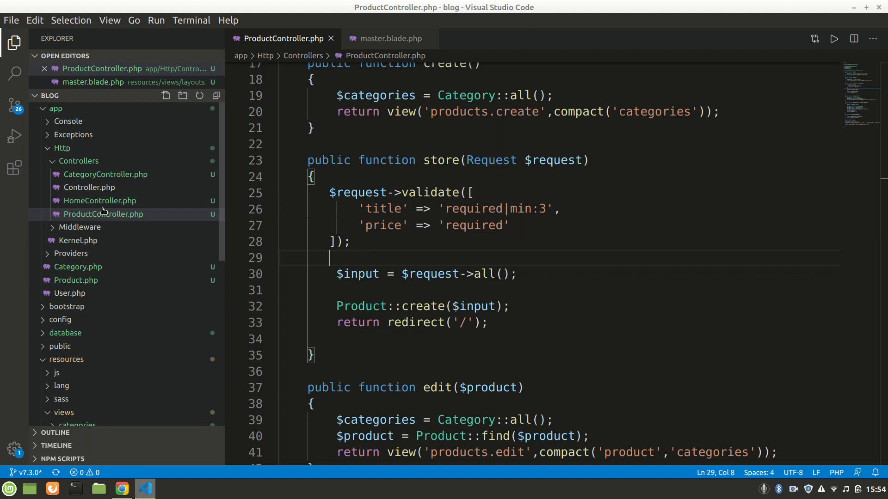
pyautogui.scroll(-3)
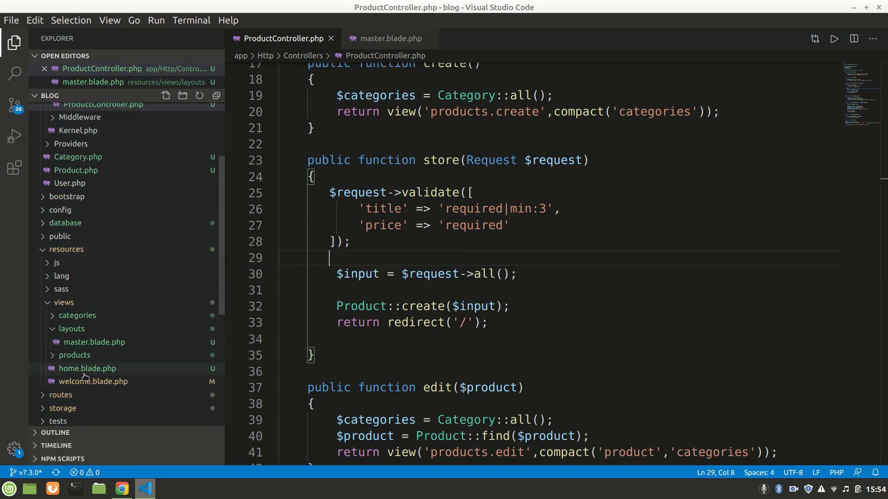
pyautogui.scroll(-3)
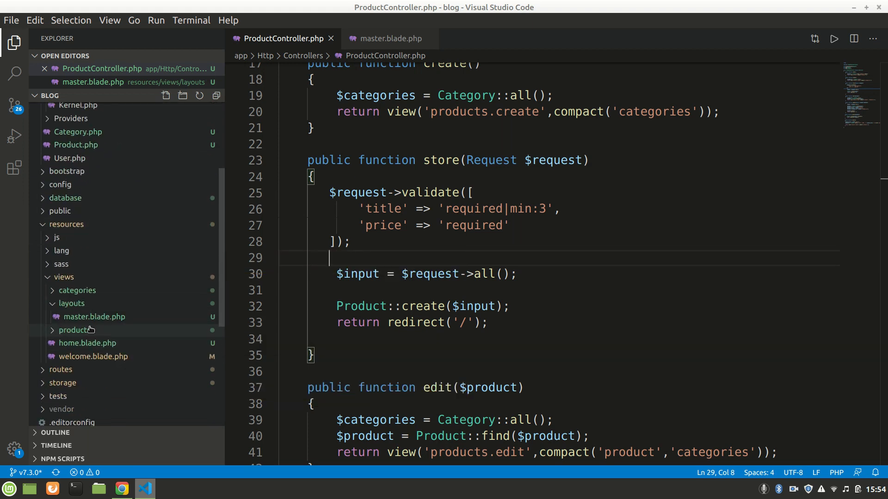
pyautogui.click(75, 330)
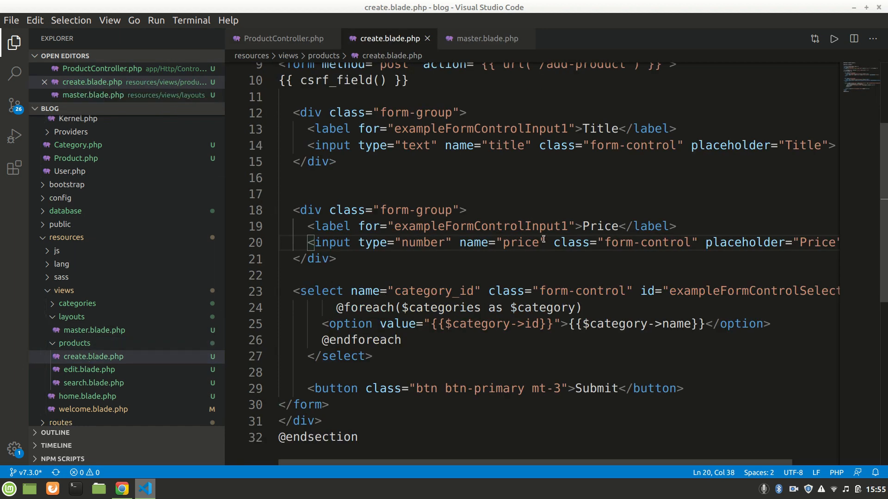
pyautogui.scroll(3)
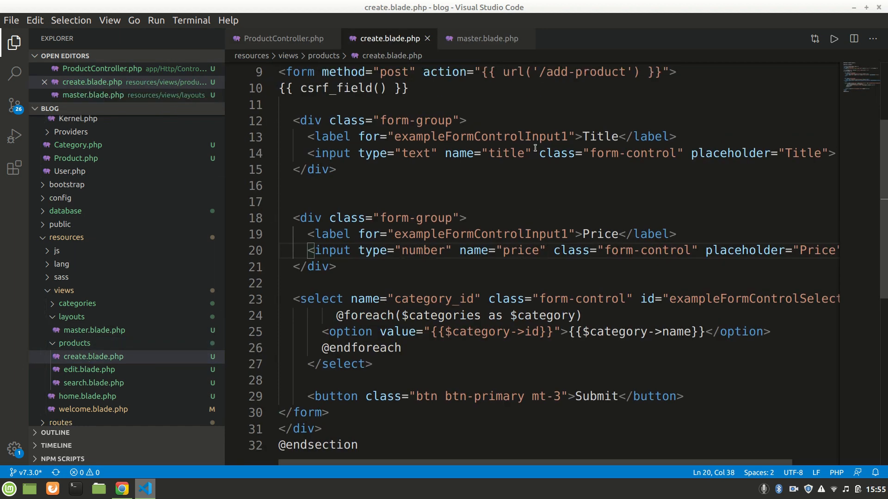
# - Give the Title input value="{{ old('title') }}"
pyautogui.write('value={')
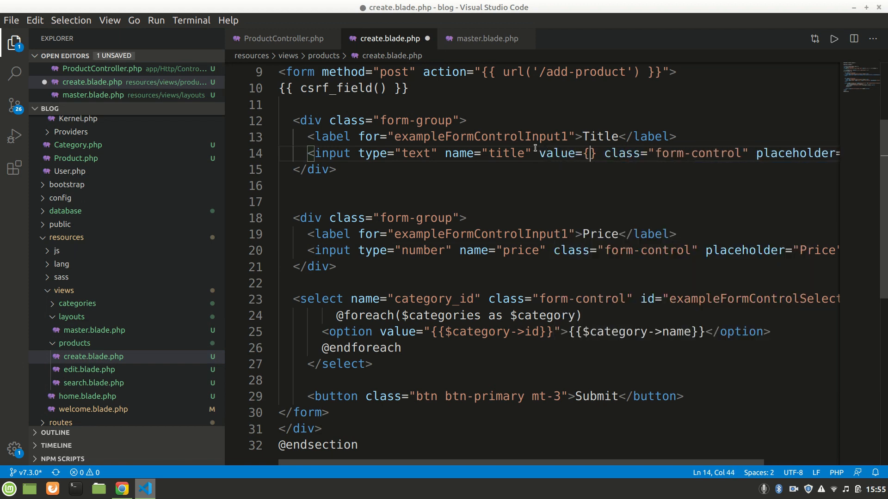
pyautogui.press('Backspace')
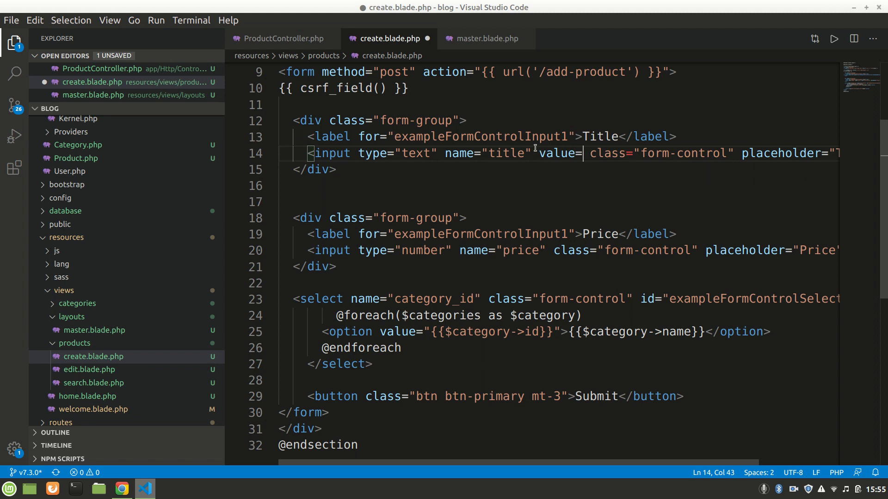
pyautogui.write('{"')
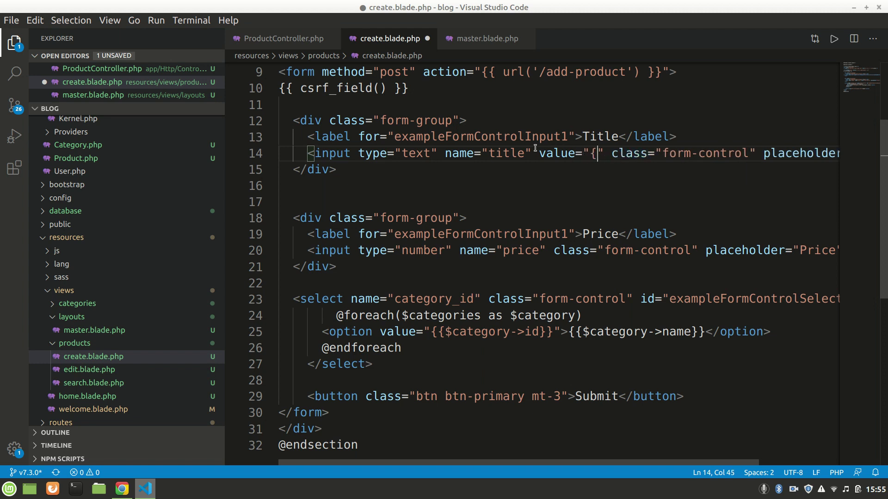
pyautogui.write('{ }}')
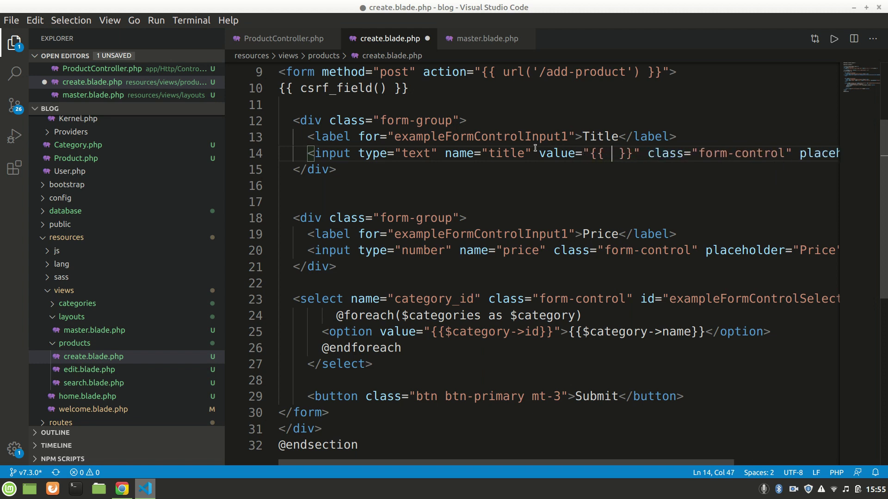
pyautogui.write('old(')
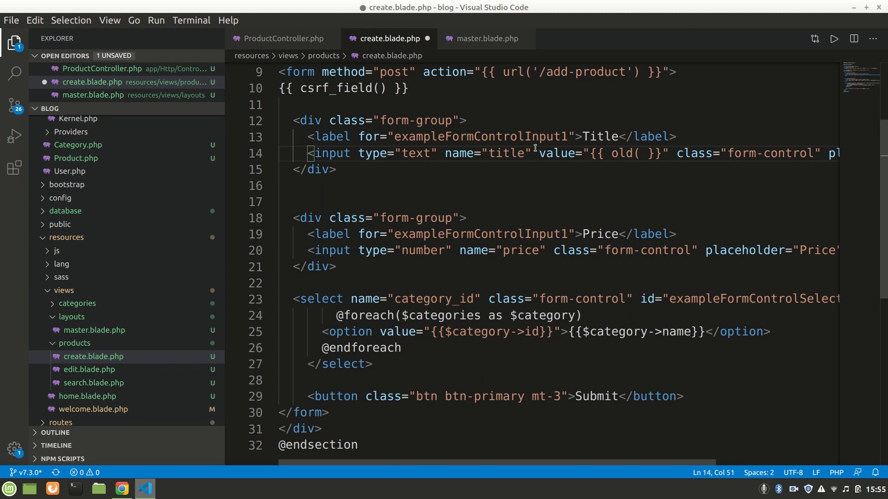
pyautogui.write("'")
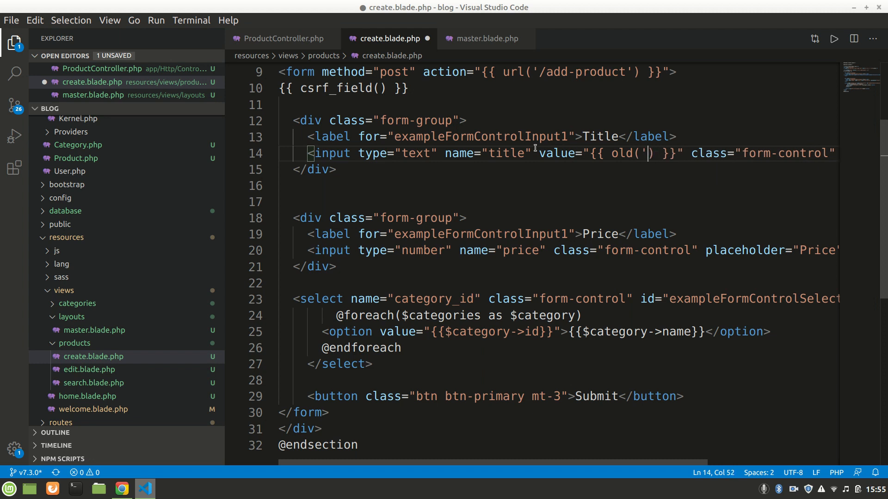
pyautogui.write('title')
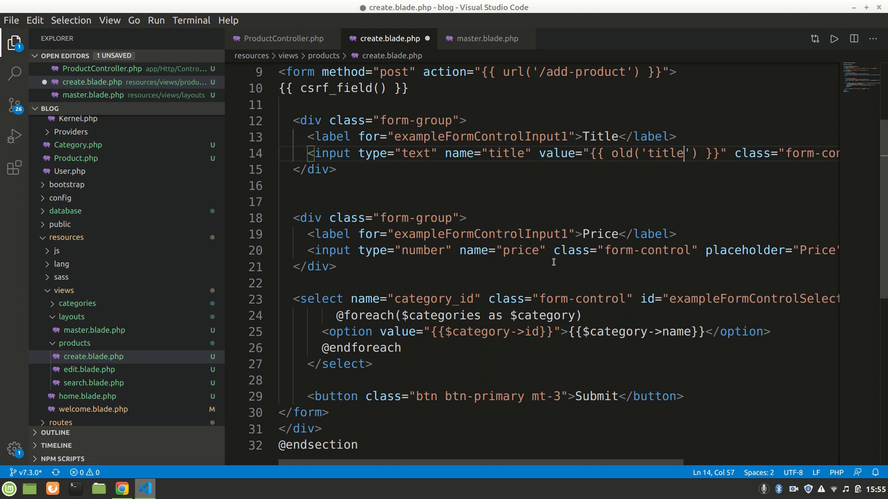
# - Give the Price input value="{{ old('price') }}" and save the template
pyautogui.write('value=')
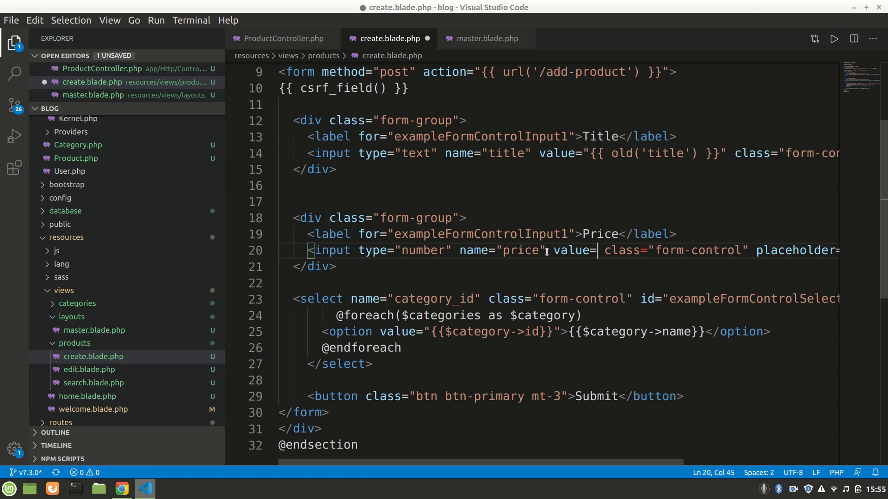
pyautogui.write('{{"')
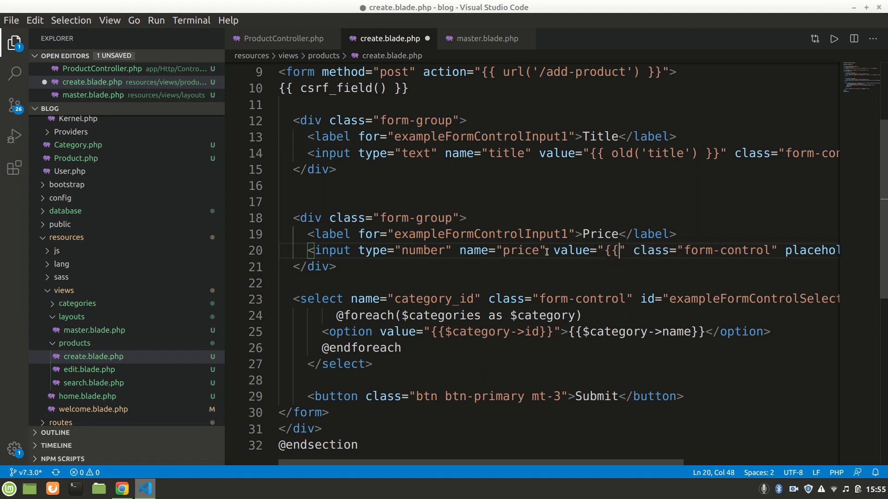
pyautogui.write("old('price)")
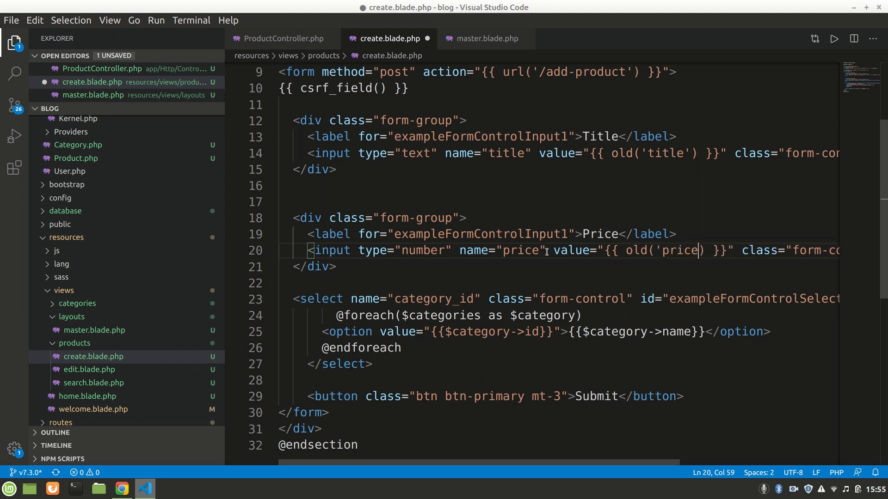
pyautogui.moveTo(621, 323)
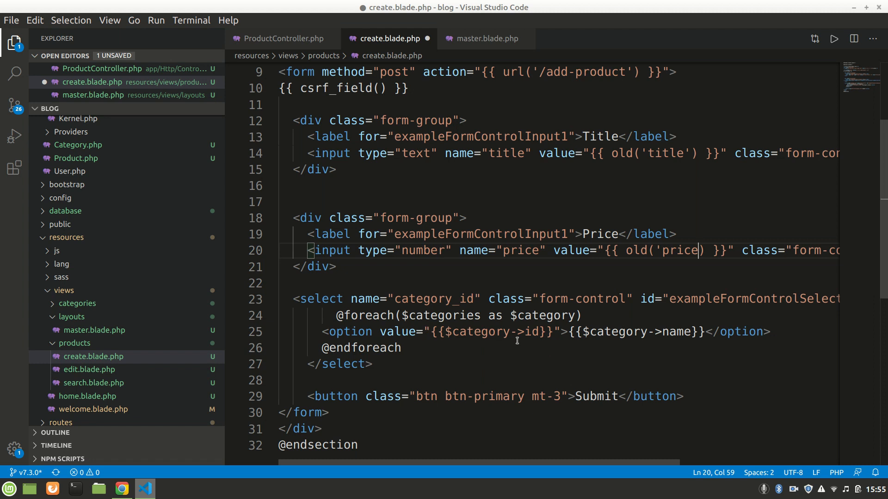
pyautogui.moveTo(600, 326)
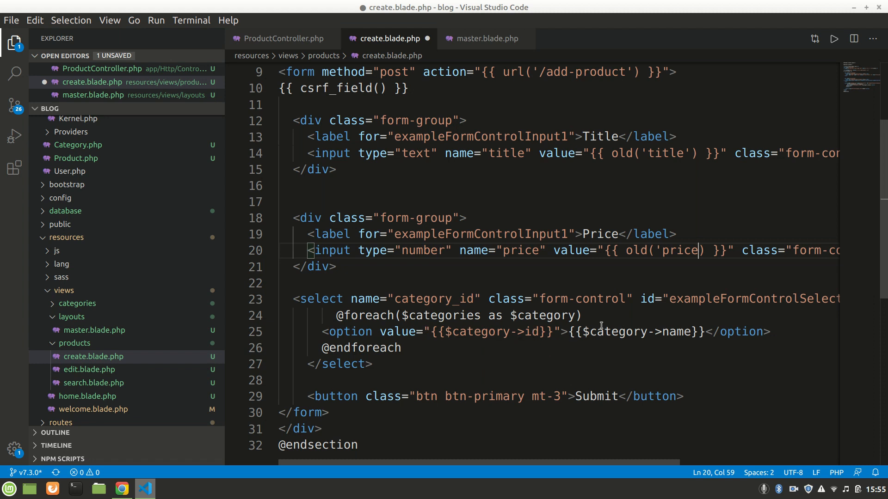
pyautogui.press('ctrl+s')
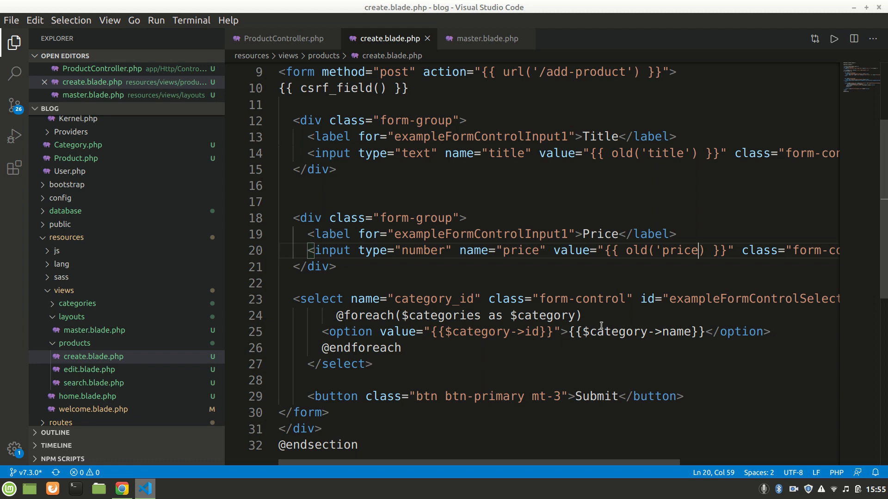
pyautogui.moveTo(481, 362)
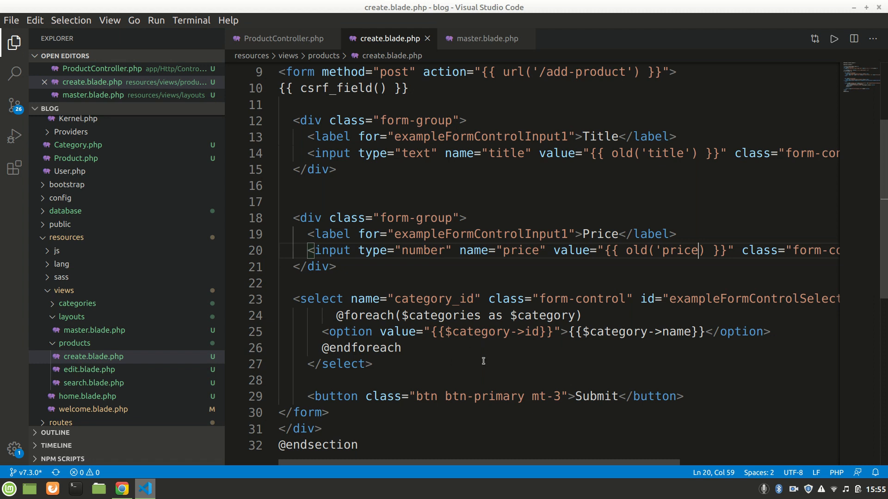
# - Reload the add-product page and fix the missing quote in old('price')
pyautogui.click(121, 488)
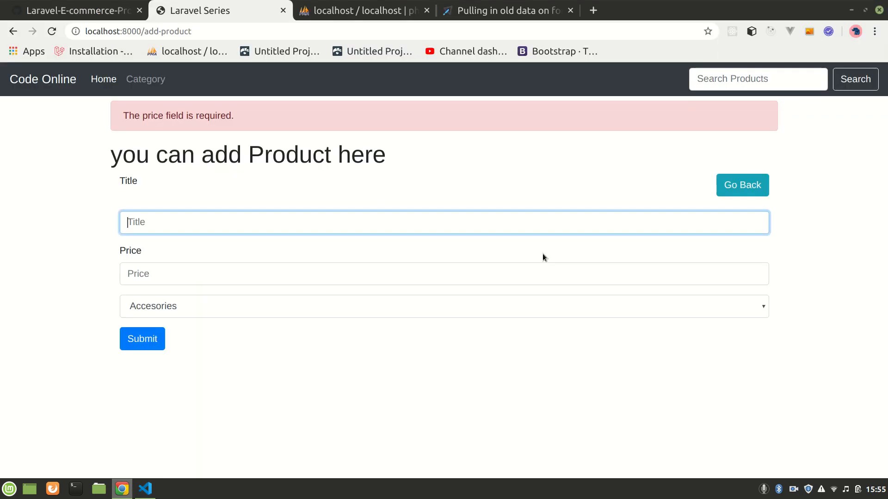
pyautogui.click(142, 338)
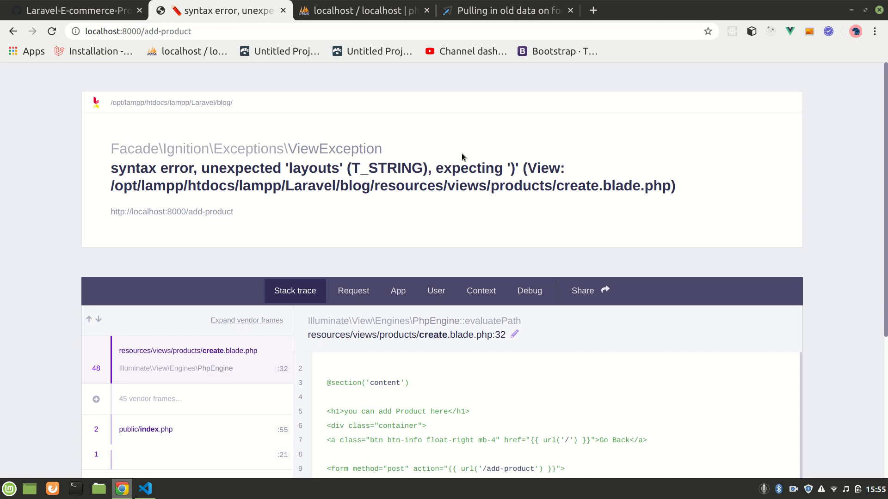
pyautogui.click(145, 488)
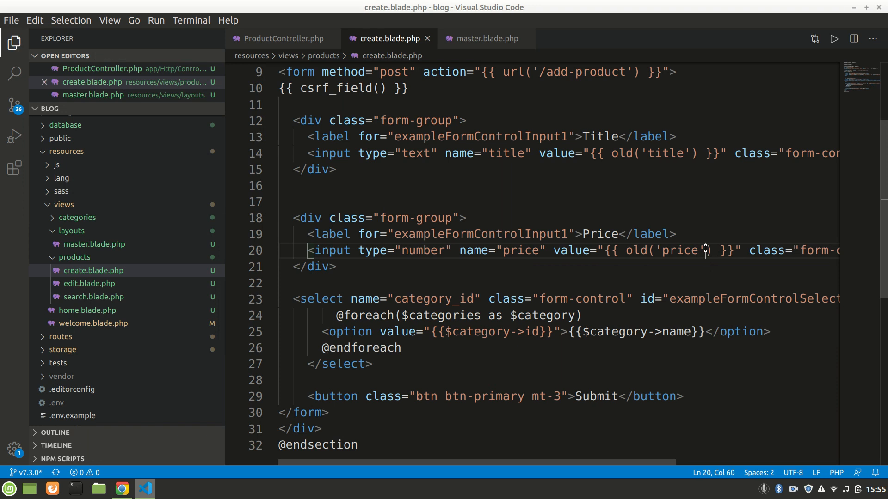
pyautogui.click(120, 489)
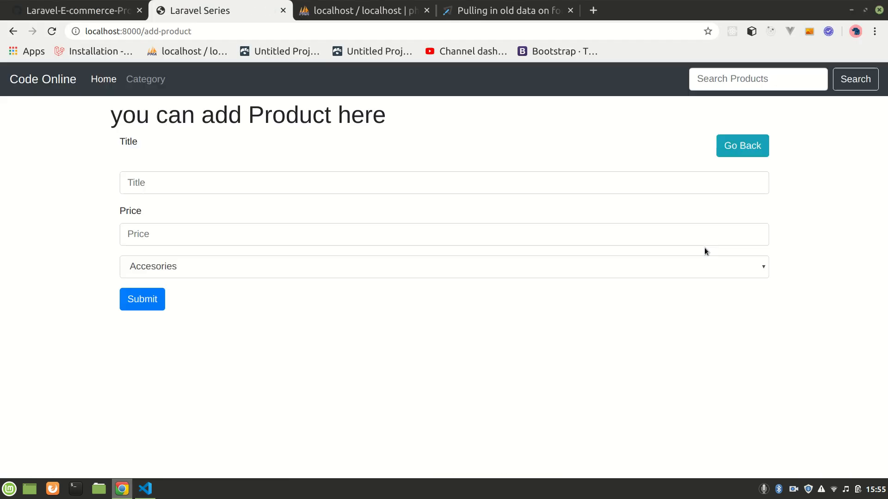
# - Submit with only title Bags, then only price 555, confirming old input is retained
pyautogui.click(445, 182)
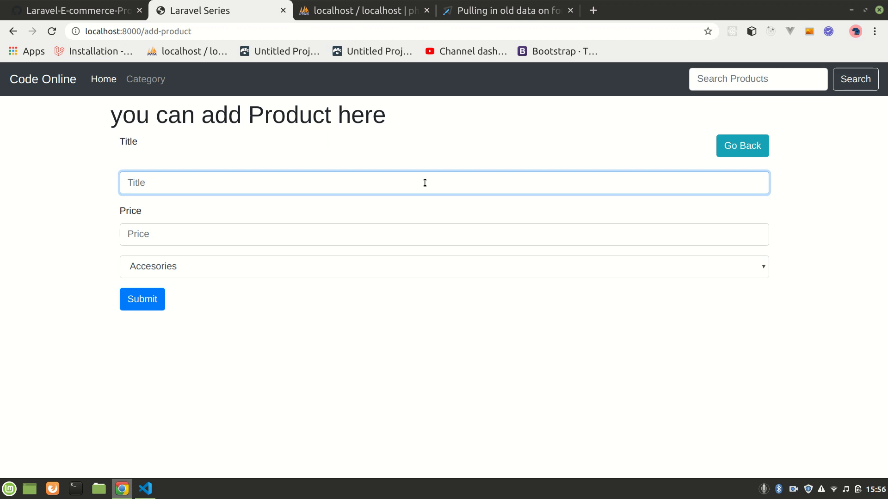
pyautogui.write('Bags')
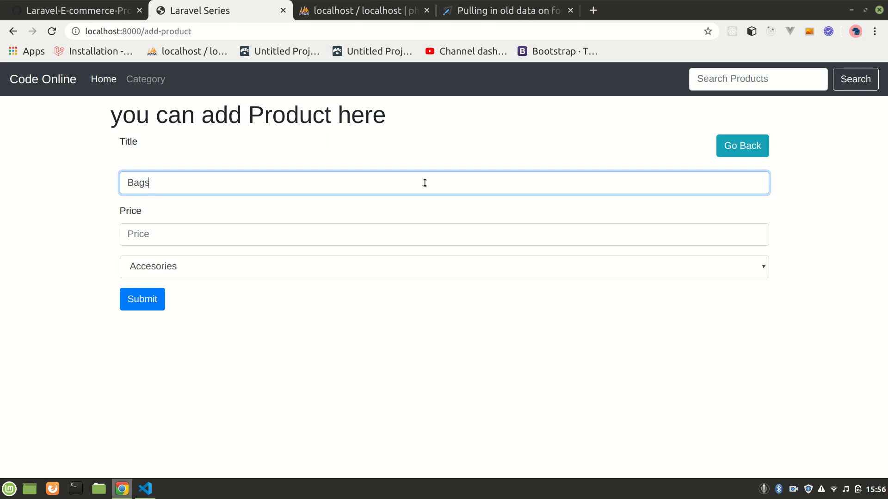
pyautogui.click(143, 299)
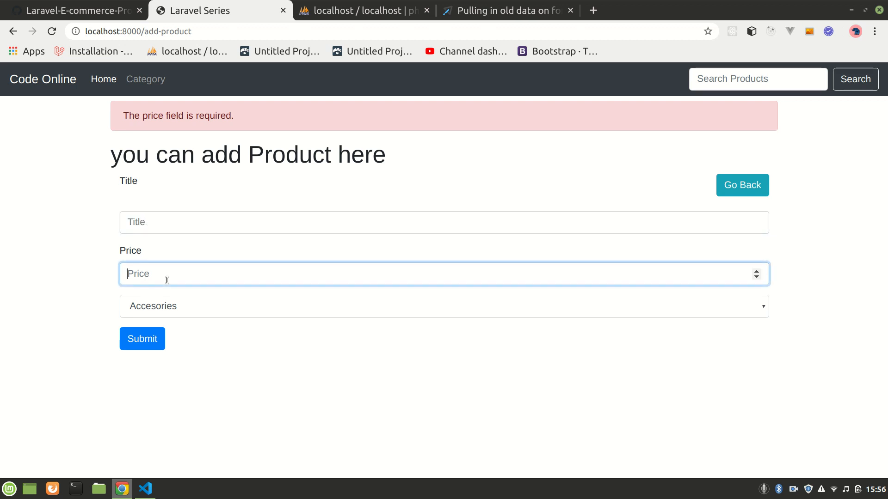
pyautogui.write('555')
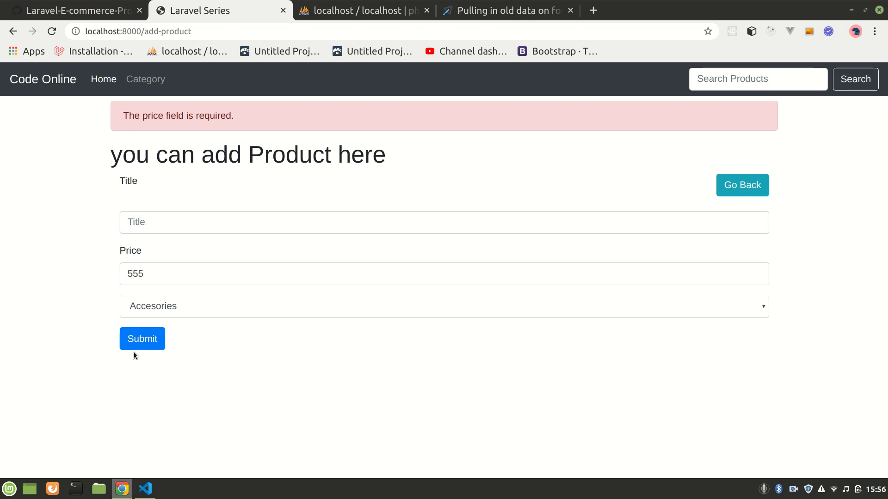
pyautogui.click(142, 338)
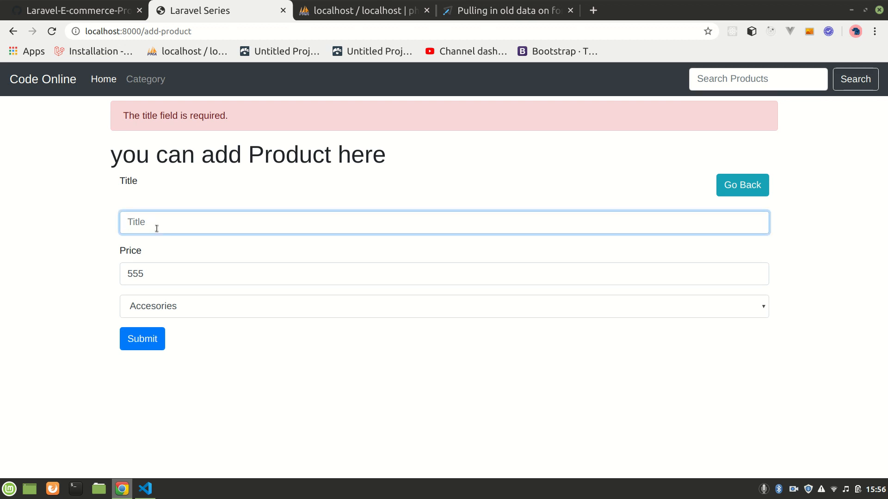
# - Submit the complete product Bags priced 555 so it joins the Products list
pyautogui.write('Bags')
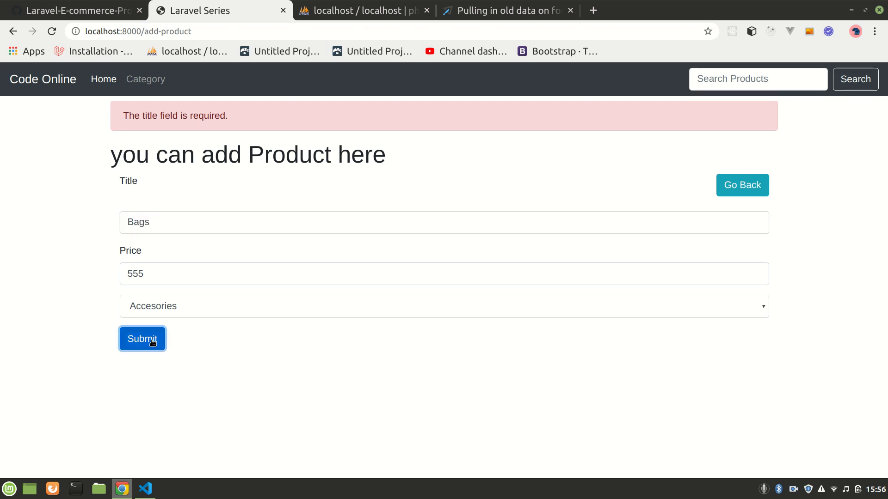
pyautogui.click(142, 340)
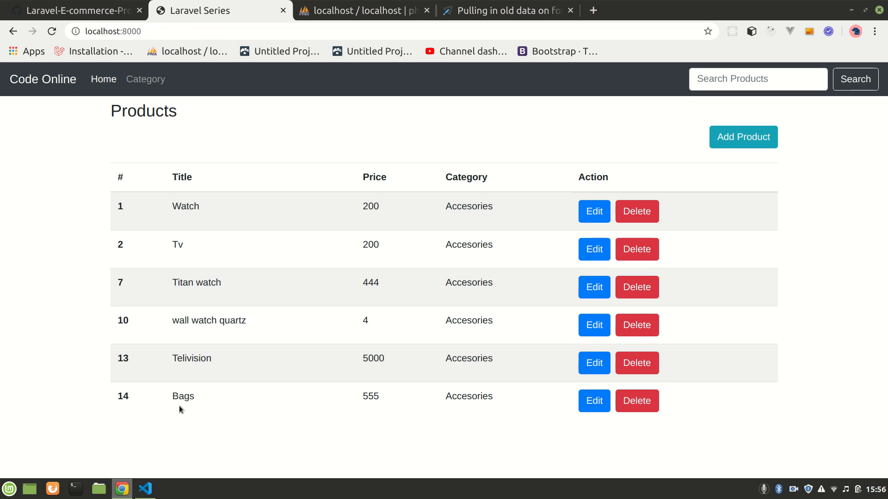
pyautogui.moveTo(334, 280)
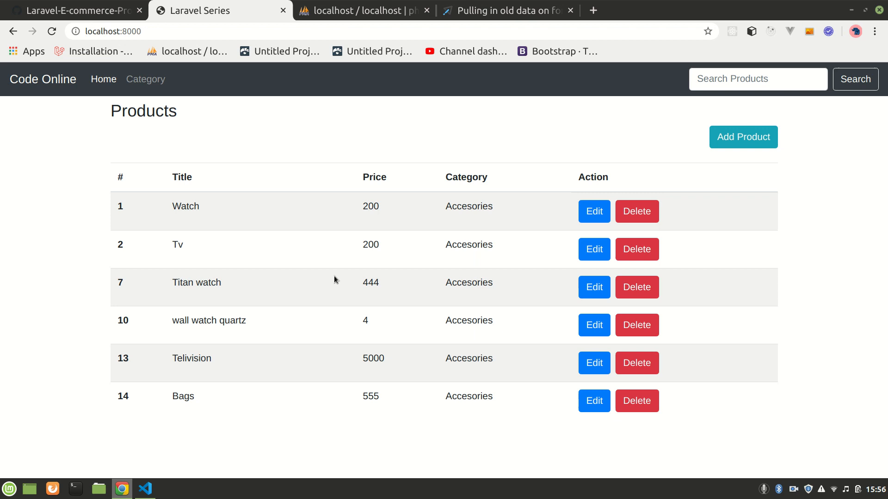
pyautogui.moveTo(392, 135)
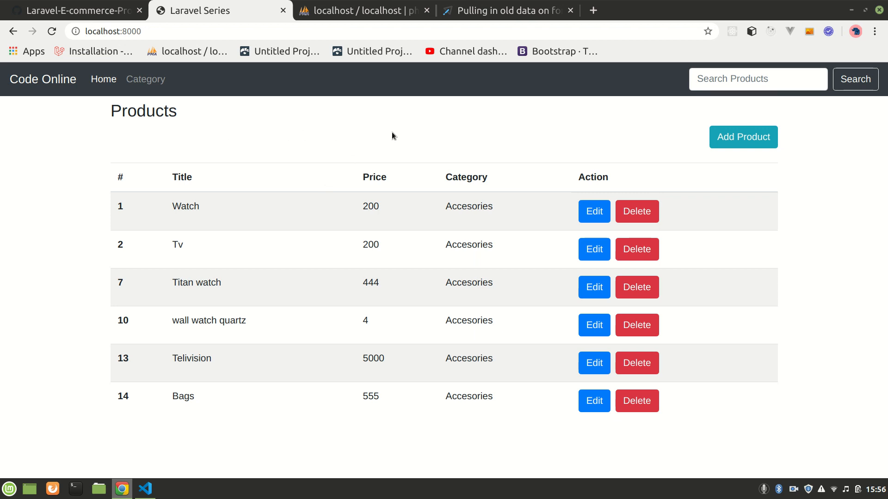
pyautogui.moveTo(507, 5)
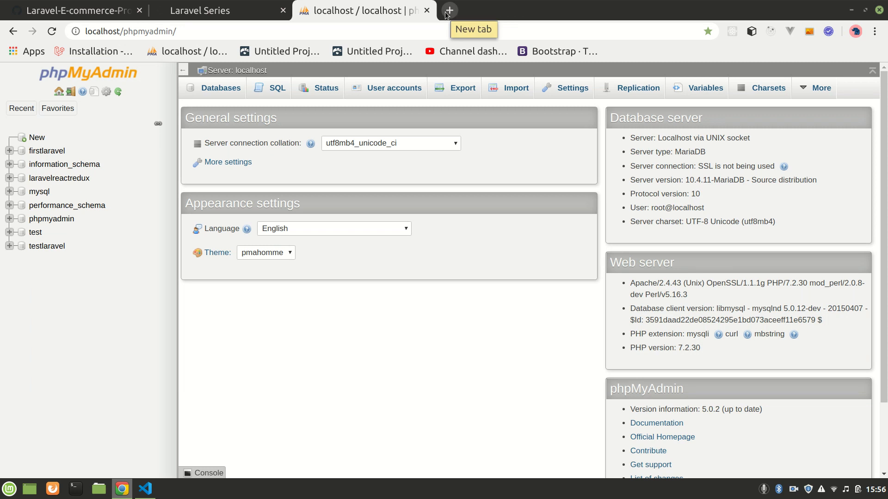
# - Browse getbootstrap.com documentation, search 'aler' and view the Alerts example markup
pyautogui.click(140, 10)
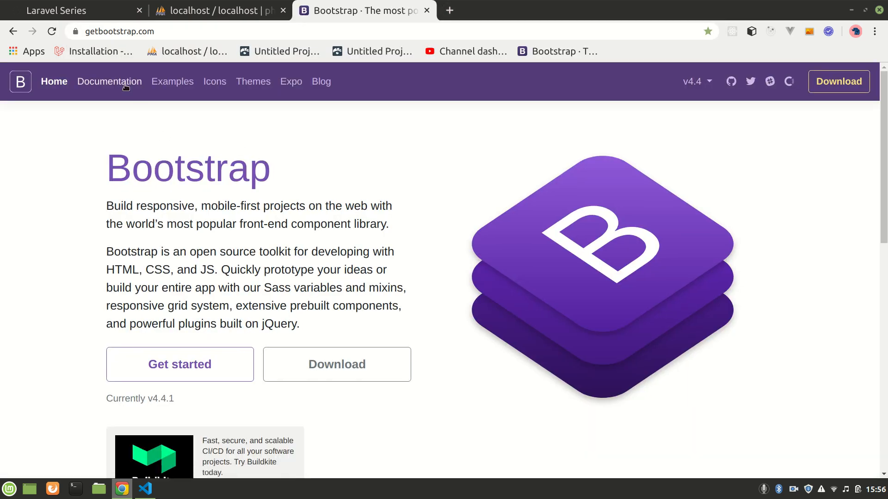
pyautogui.click(109, 81)
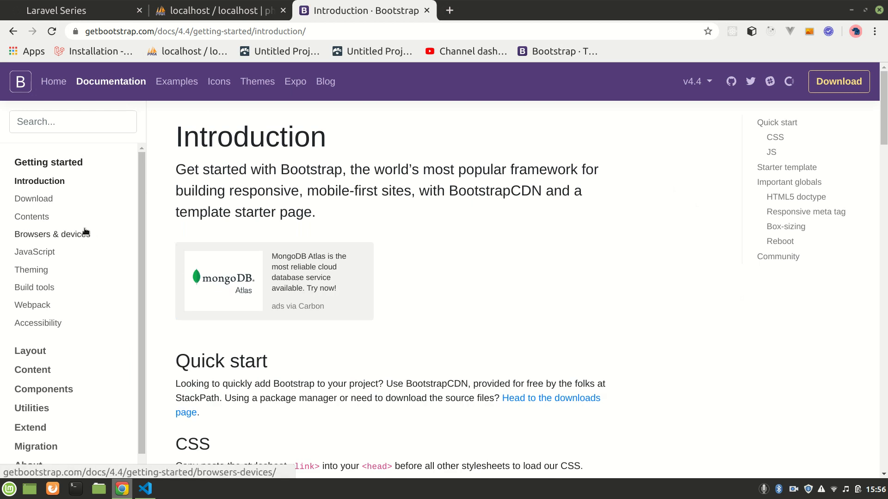
pyautogui.write('aler')
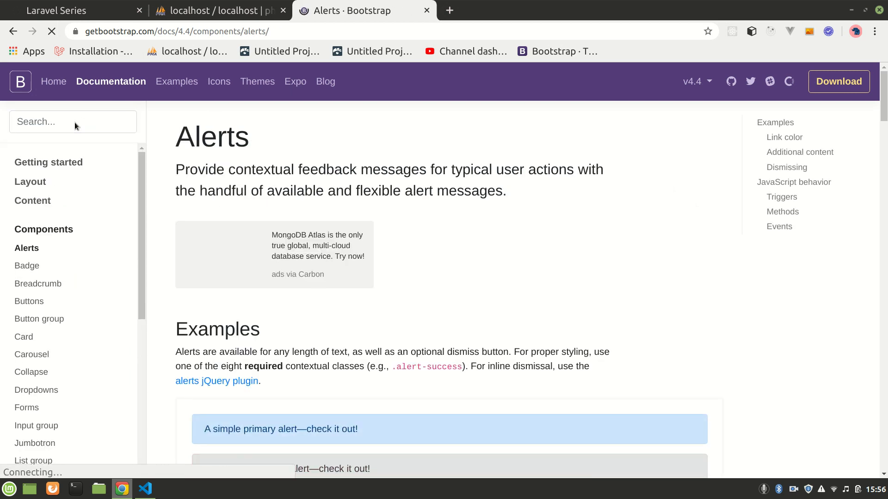
pyautogui.scroll(-3)
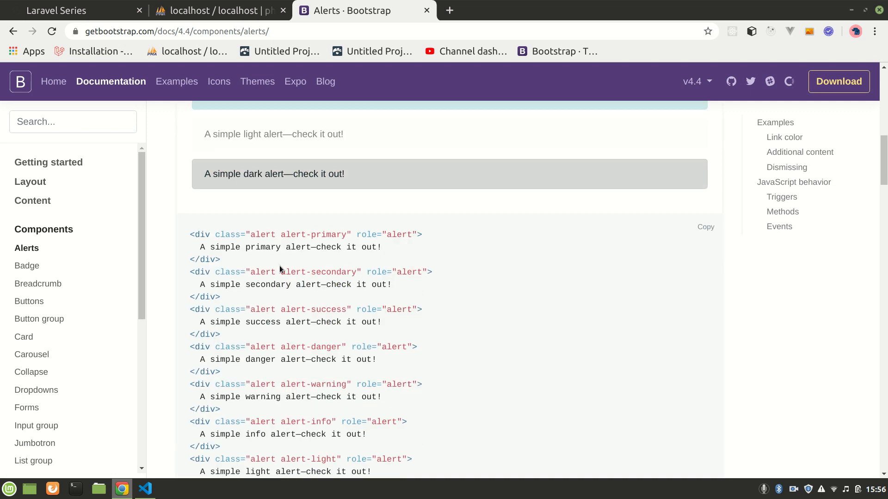
pyautogui.moveTo(320, 297)
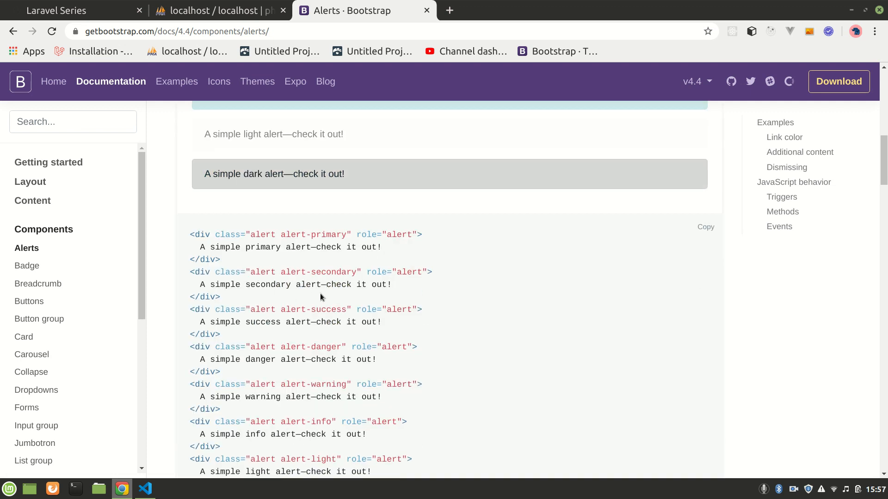
# - After Product::create($input); add session()->flash('message',$input['name'].' succesfully saved');
pyautogui.click(145, 488)
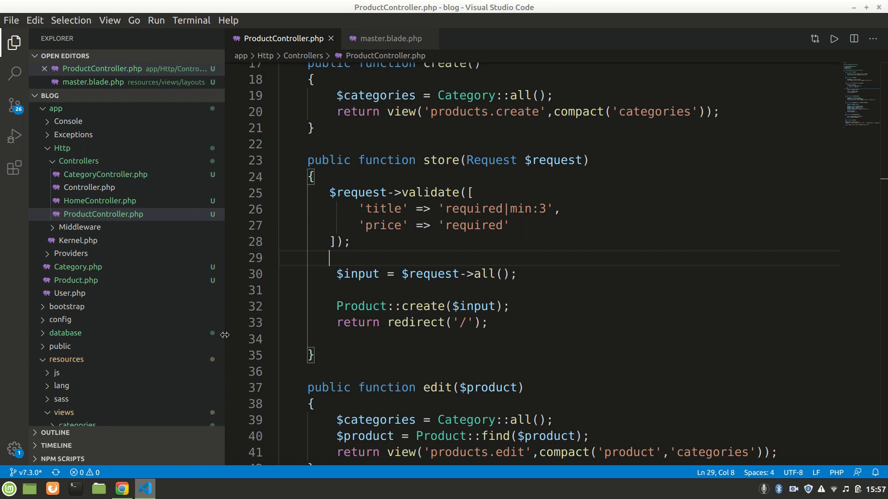
pyautogui.scroll(-3)
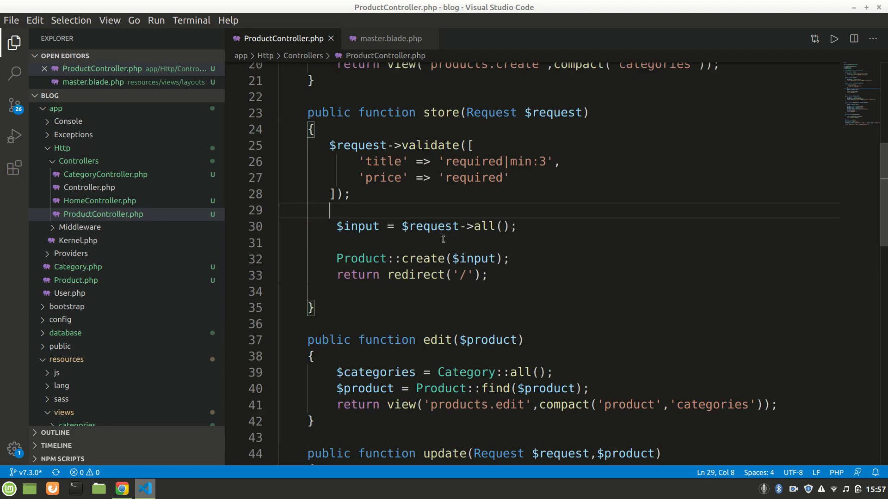
pyautogui.scroll(3)
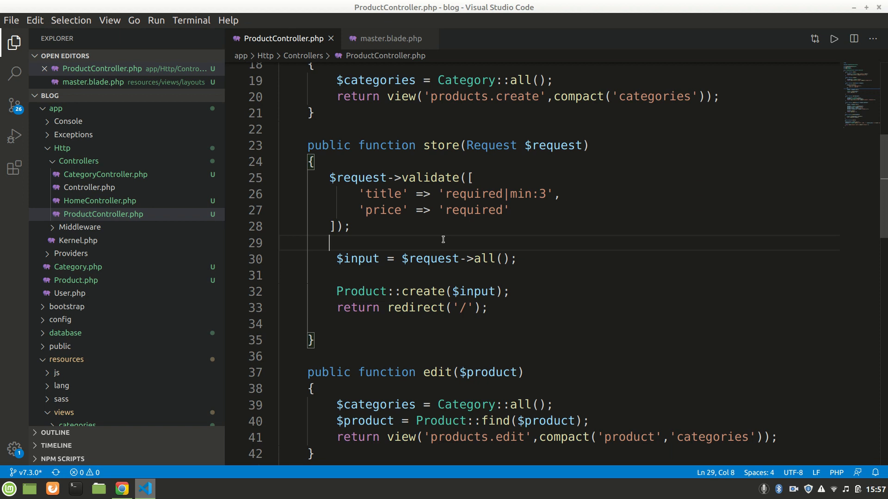
pyautogui.moveTo(436, 236)
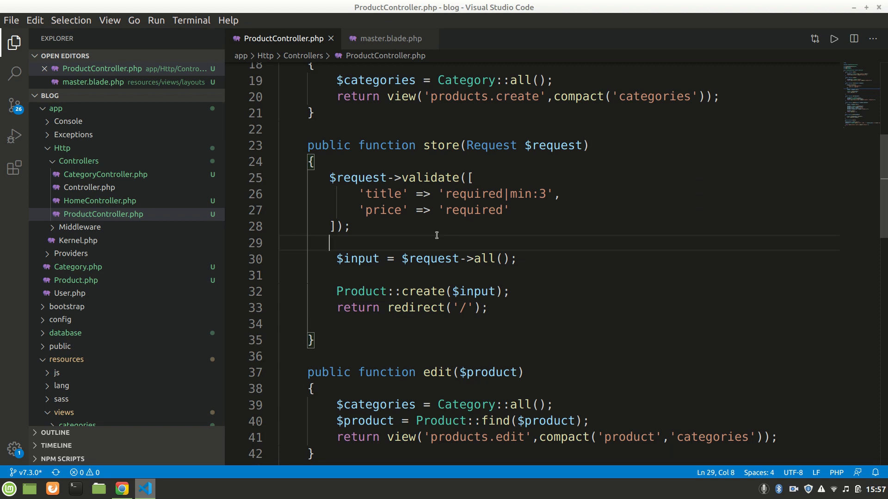
pyautogui.moveTo(342, 178)
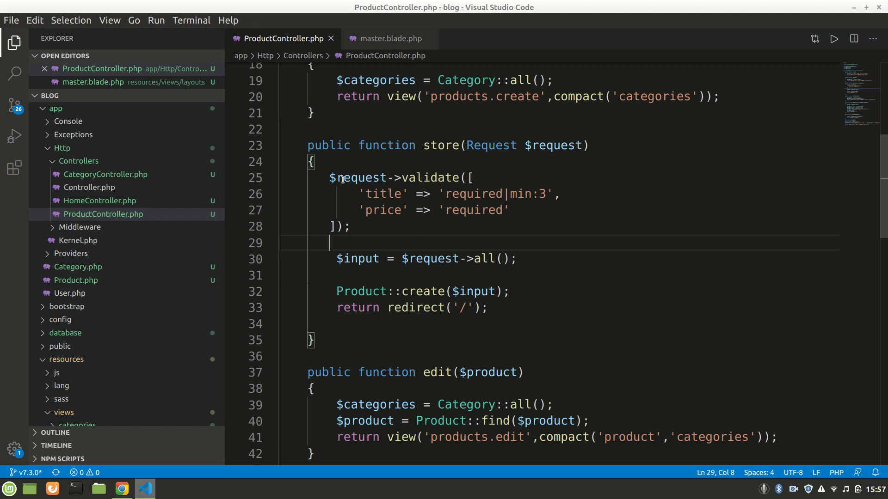
pyautogui.click(395, 291)
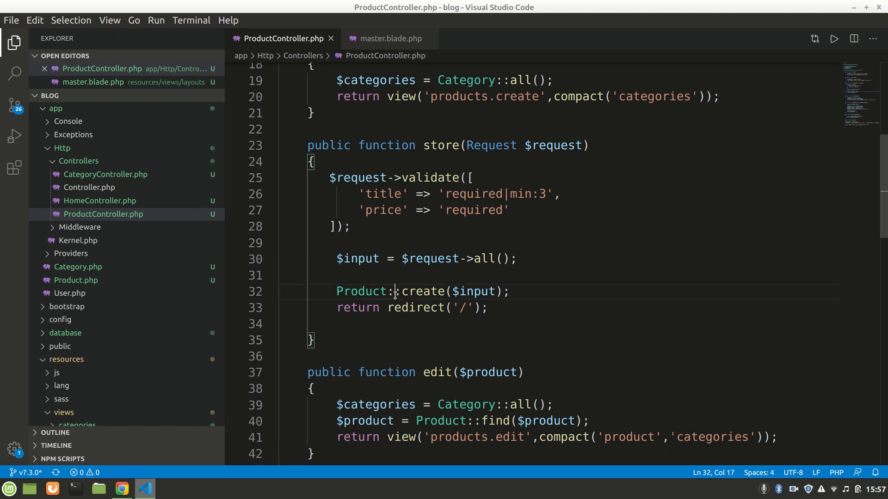
pyautogui.doubleClick(422, 292)
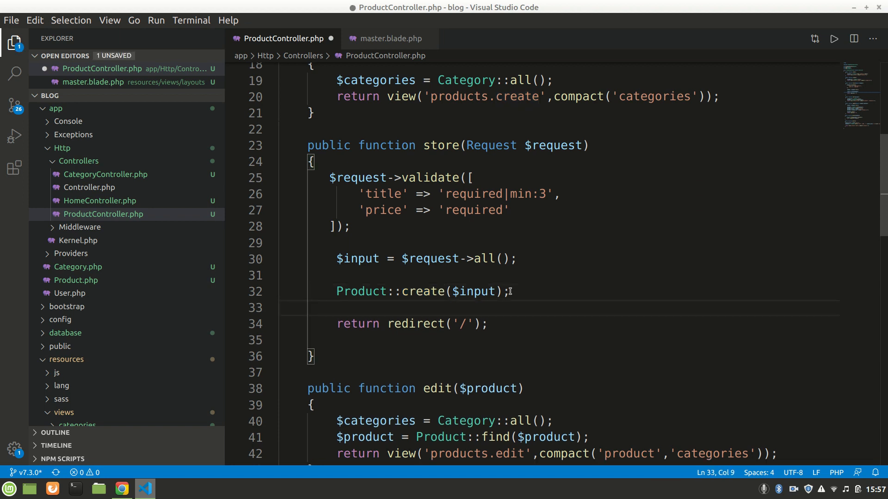
pyautogui.write("session()->flash('message',$input['name'].' succesfully saved');")
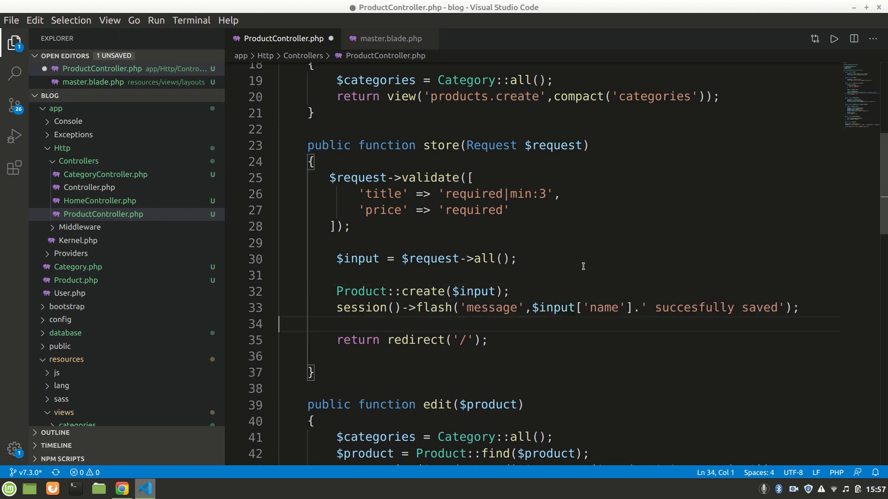
# - Change the flash key 'name' to 'title' to match the validated field and save the controller
pyautogui.doubleClick(603, 307)
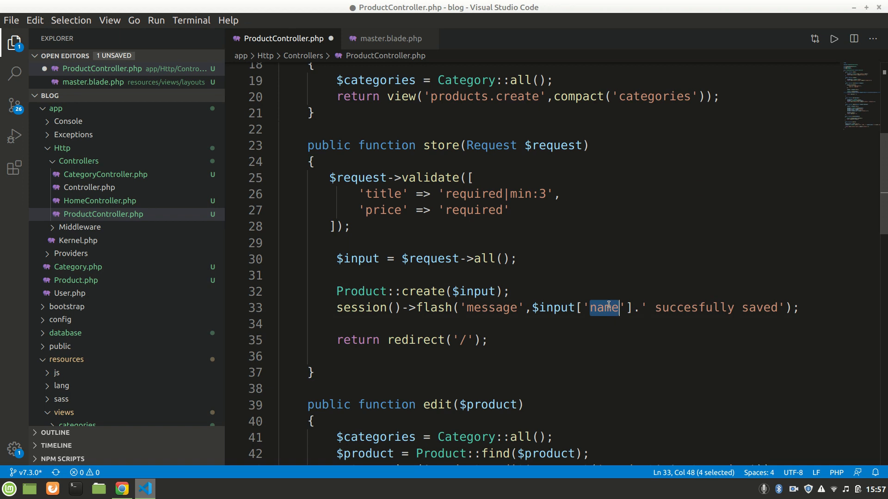
pyautogui.write('title')
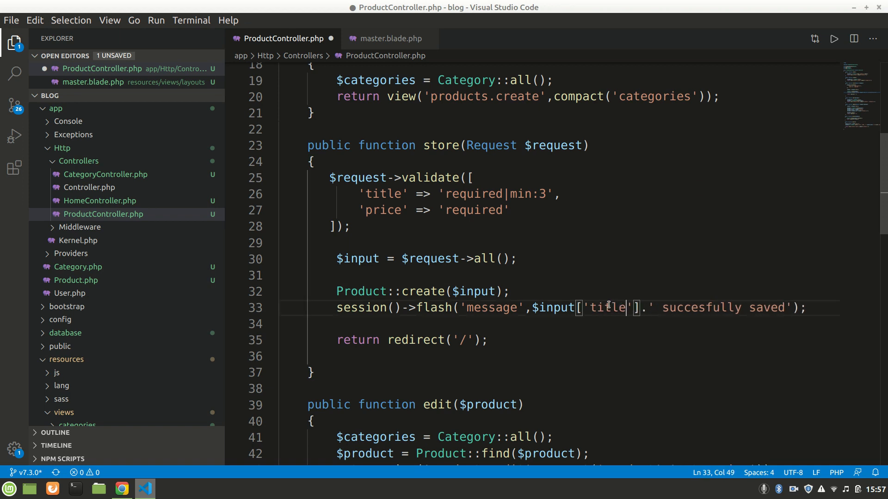
pyautogui.doubleClick(433, 307)
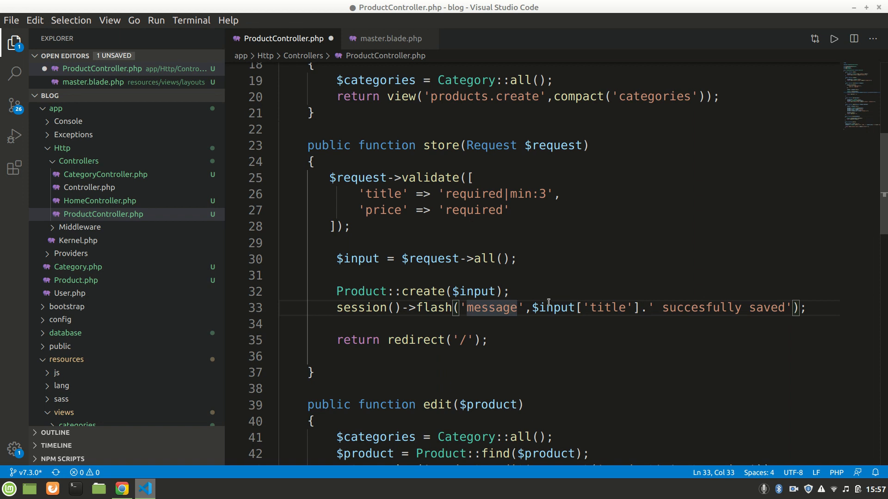
pyautogui.click(504, 307)
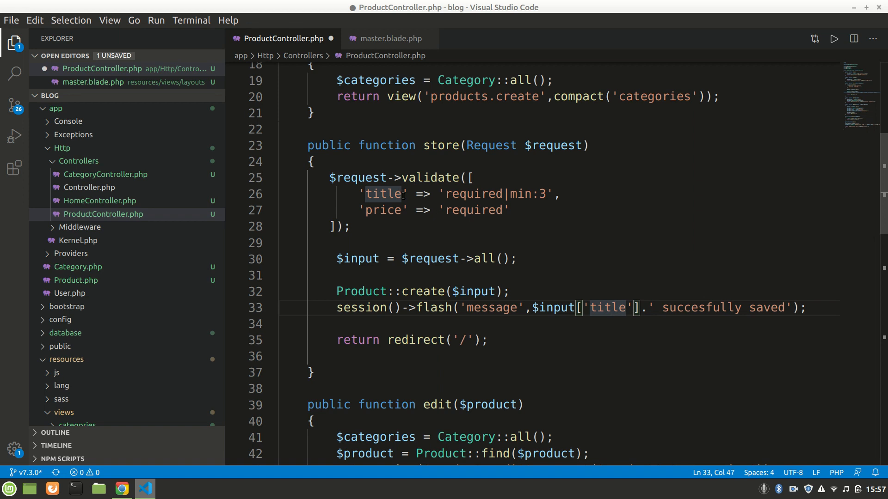
pyautogui.moveTo(719, 313)
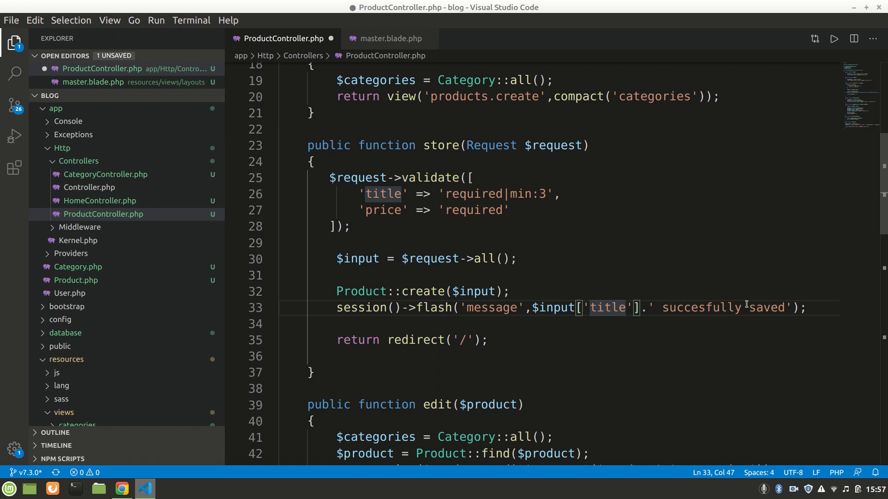
pyautogui.press('ctrl+s')
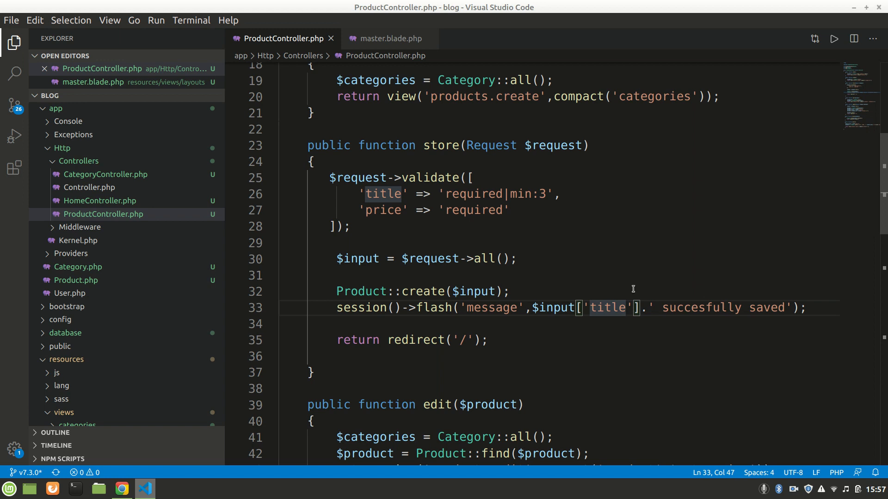
# - Duplicate the errors block in master.blade.php keyed on $session['message'] outputting the message
pyautogui.click(386, 39)
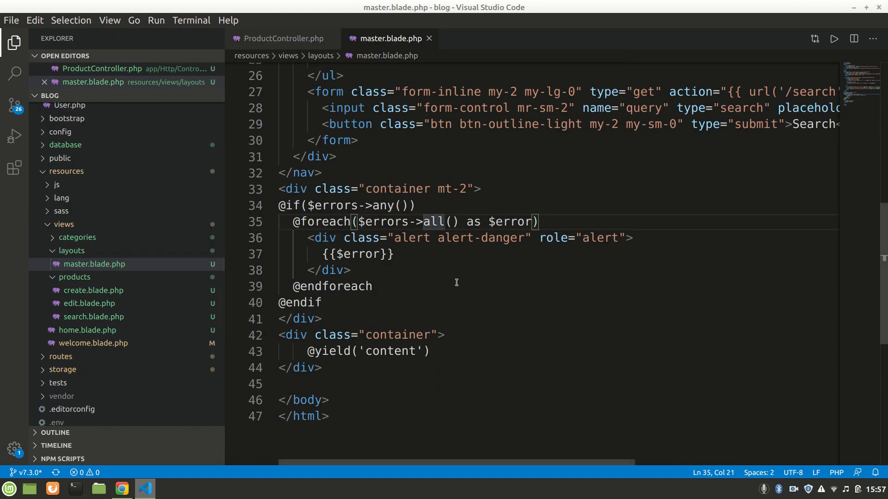
pyautogui.moveTo(283, 186)
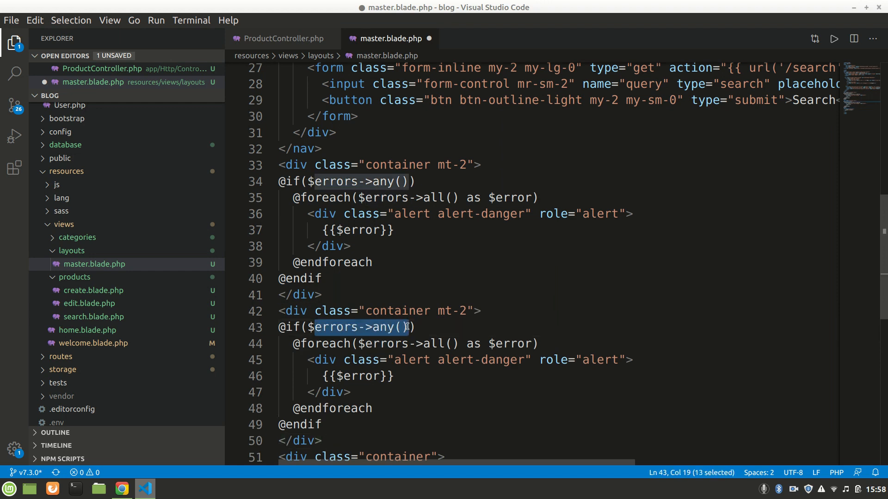
pyautogui.write('sessi)')
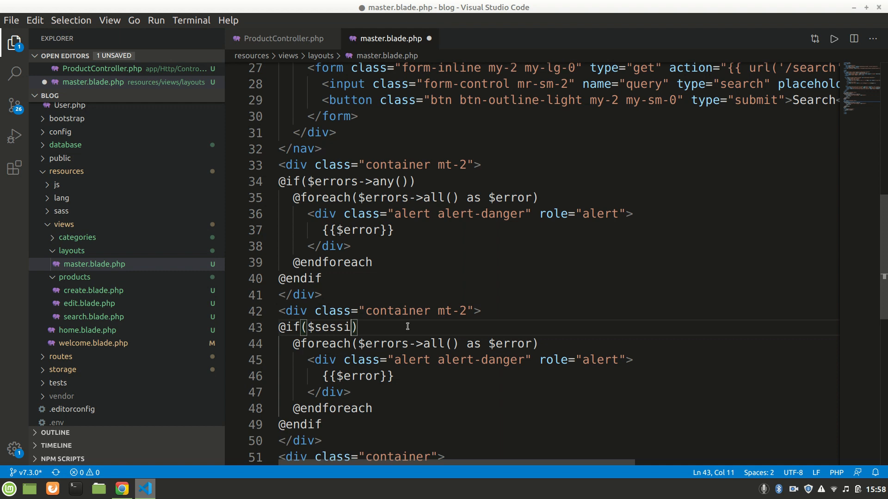
pyautogui.write('on[')
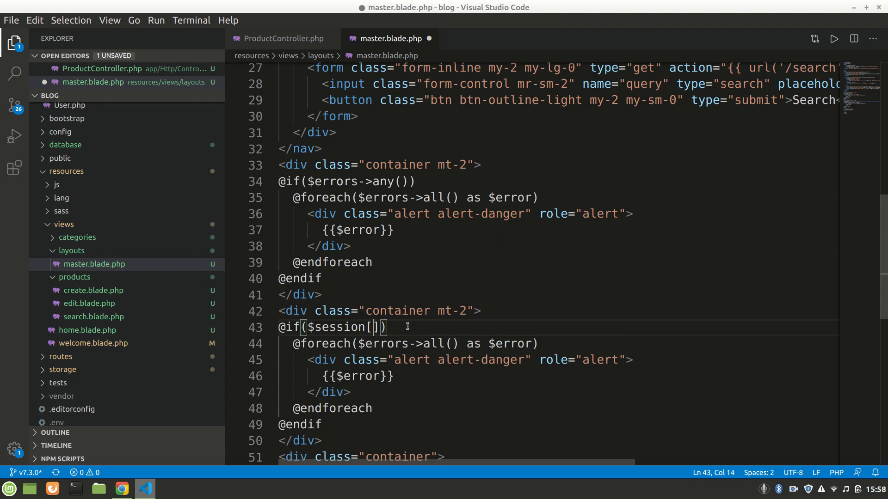
pyautogui.write("'message")
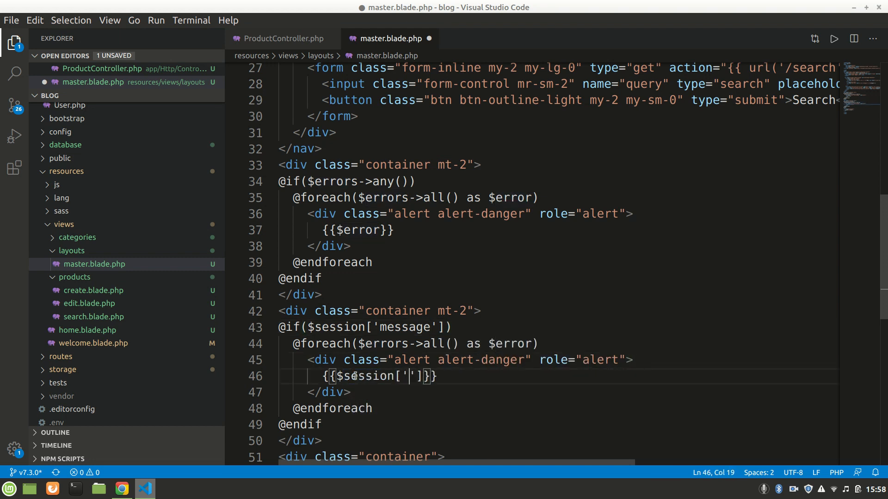
pyautogui.write('messa')
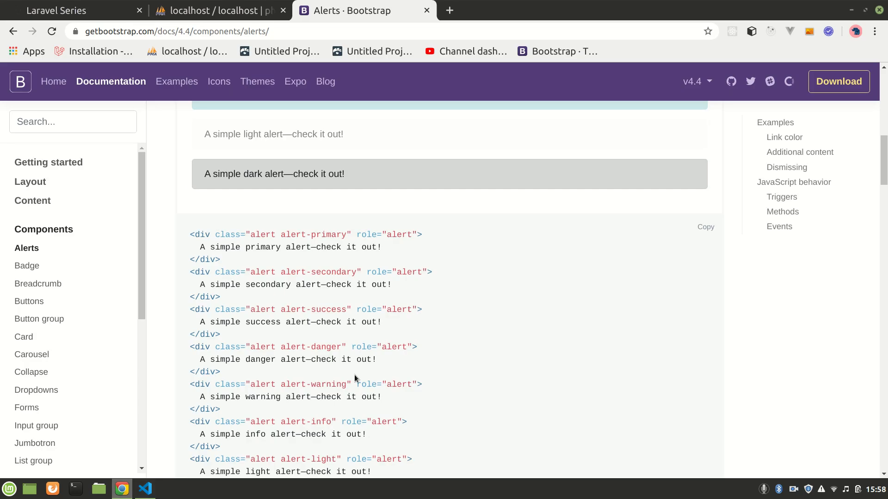
# - Reload the app to a ViewException, then verify the flash message key in ProductController
pyautogui.click(73, 10)
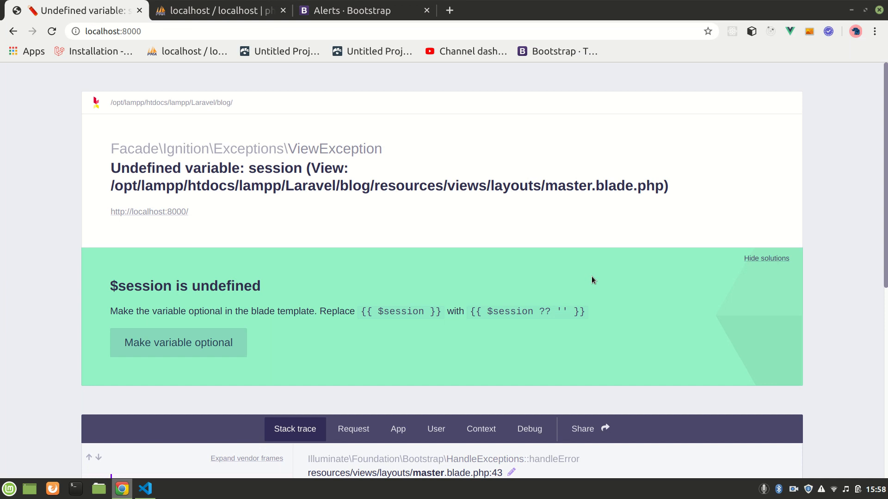
pyautogui.moveTo(238, 175)
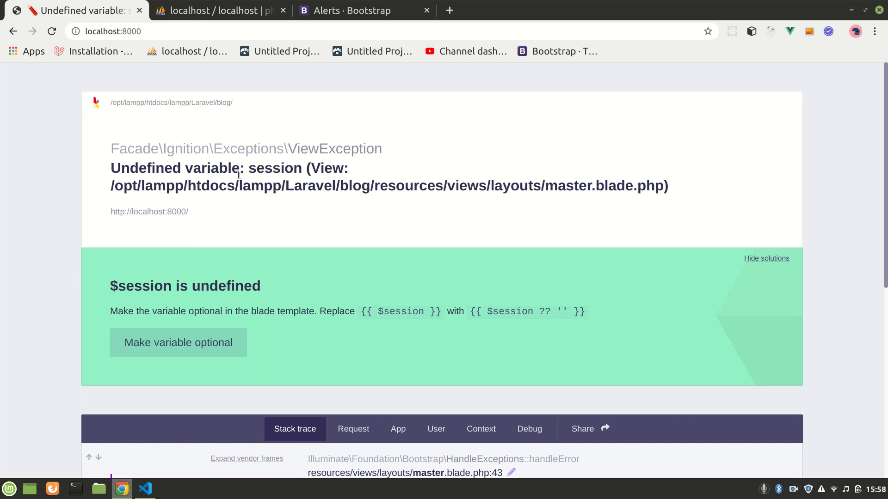
pyautogui.moveTo(354, 220)
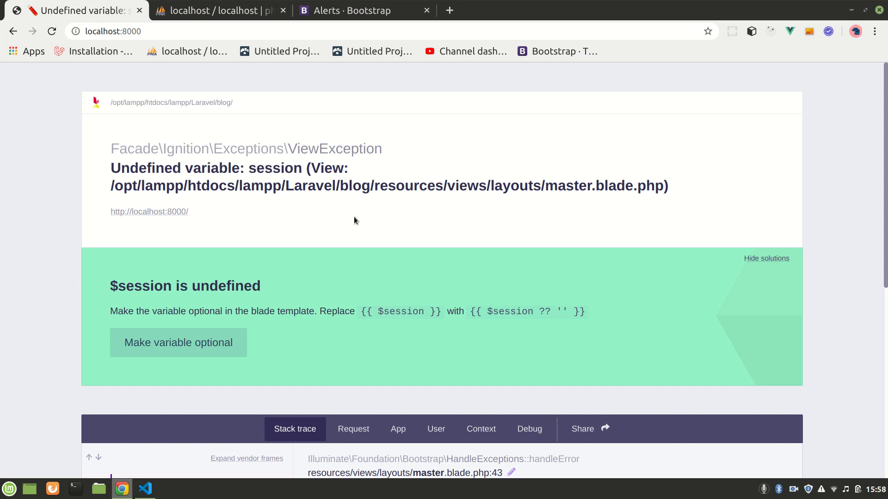
pyautogui.moveTo(347, 324)
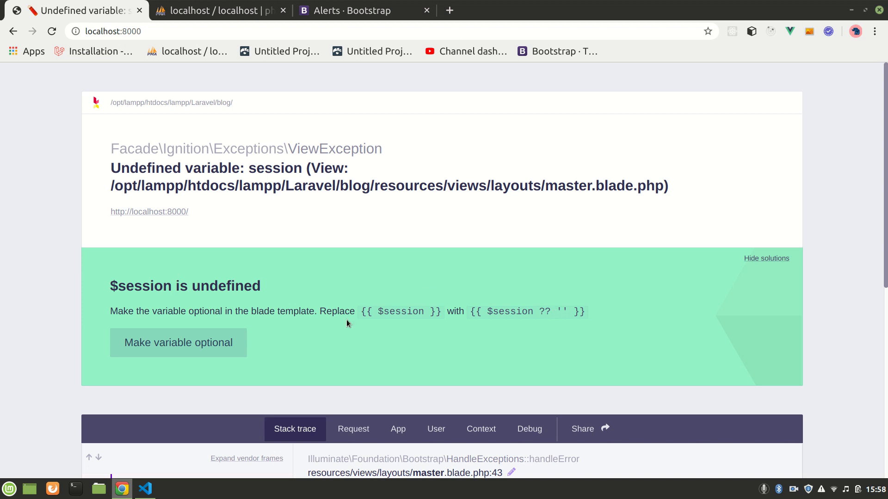
pyautogui.click(144, 488)
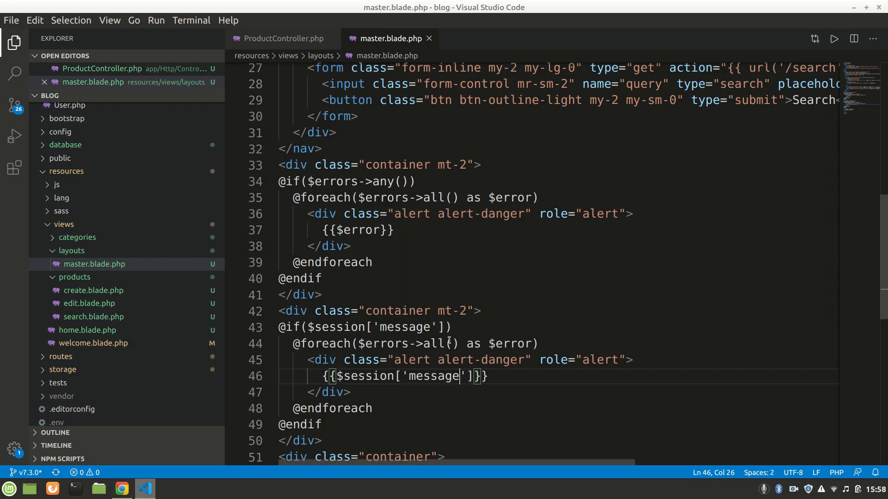
pyautogui.click(281, 39)
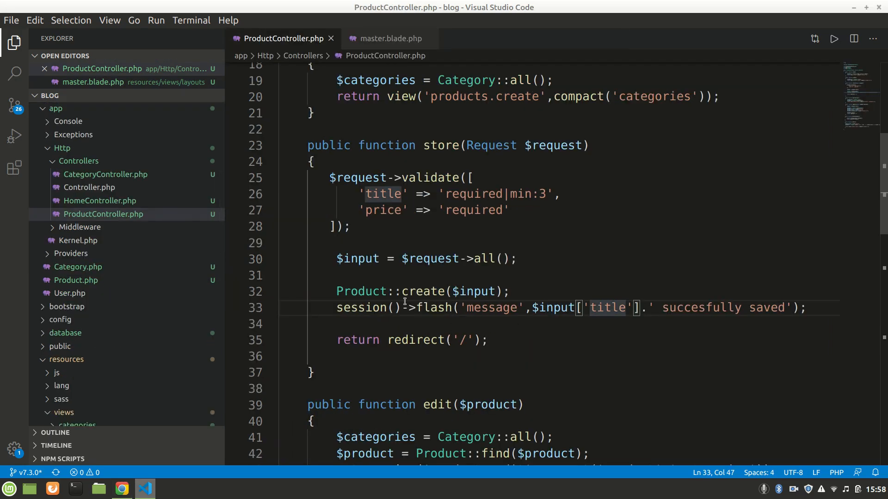
pyautogui.click(500, 307)
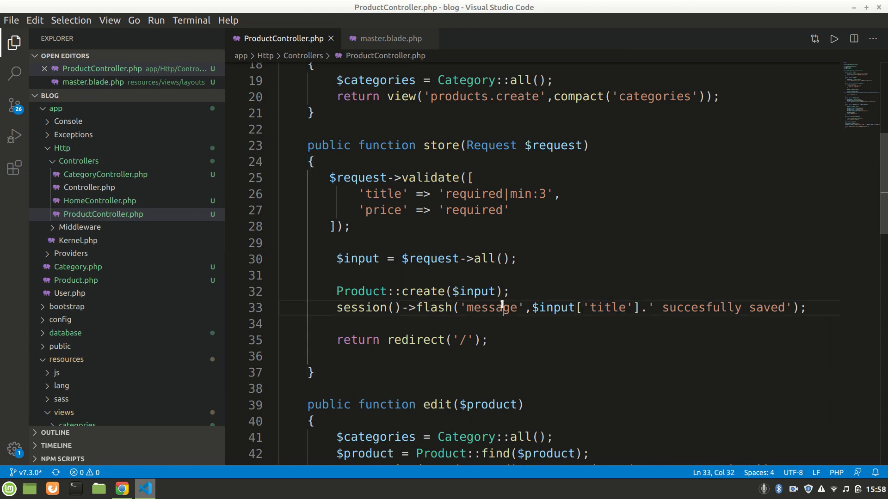
pyautogui.click(510, 291)
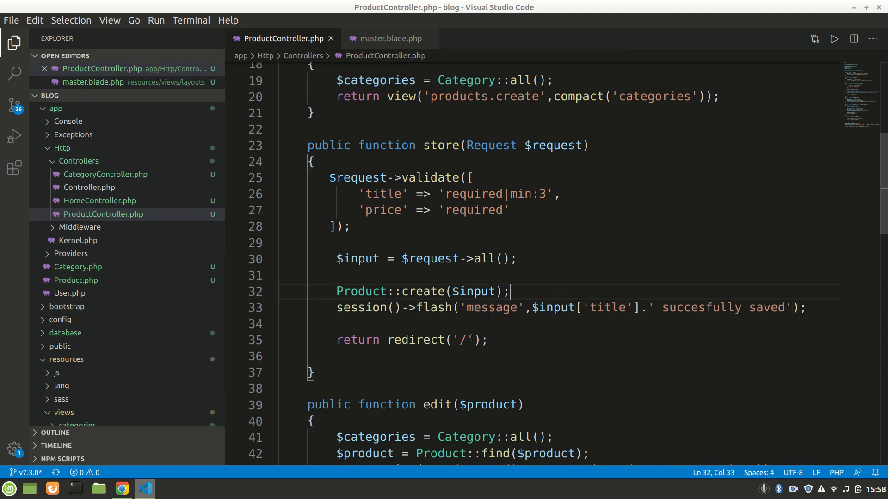
pyautogui.scroll(3)
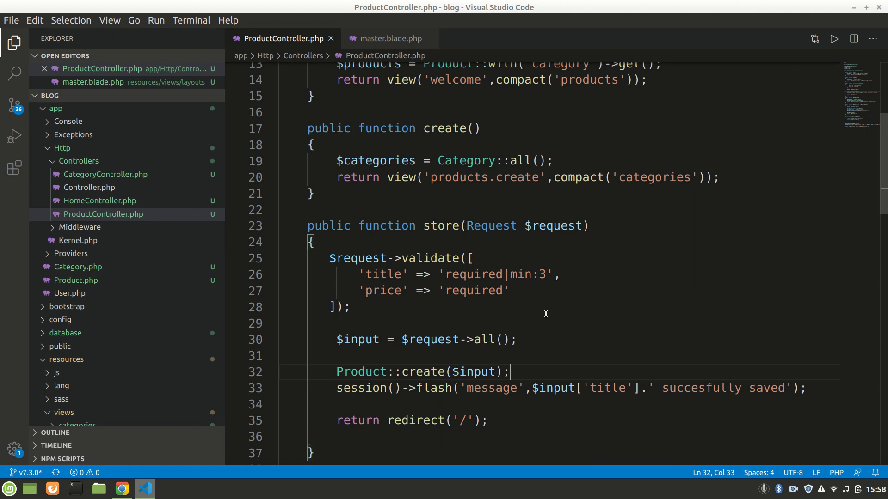
pyautogui.click(387, 38)
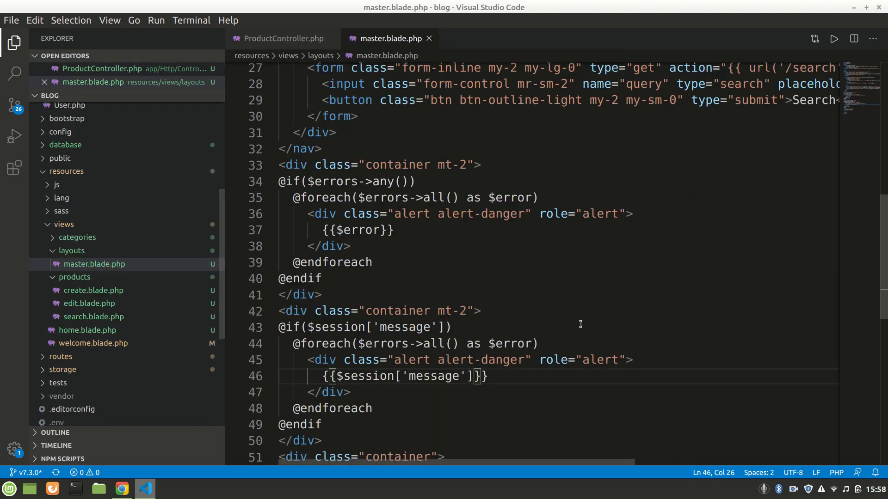
# - Delete the errors expression from the second block and retest, still getting undefined-session errors
pyautogui.click(306, 326)
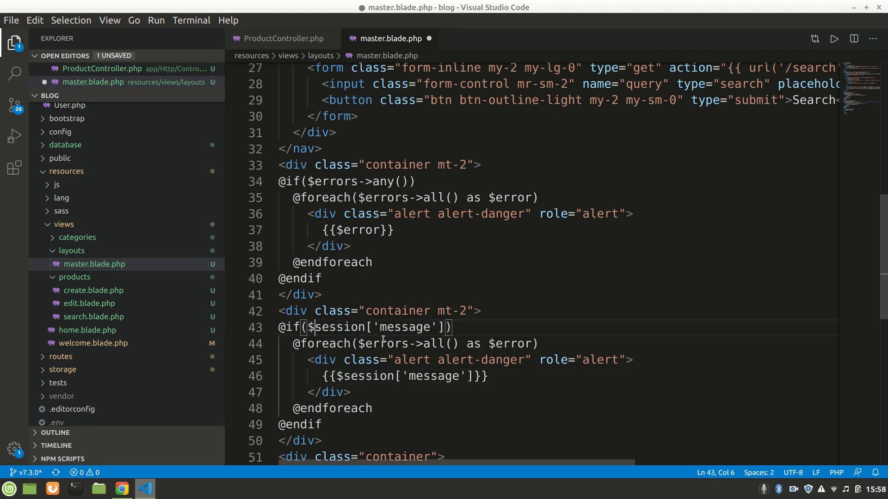
pyautogui.doubleClick(381, 344)
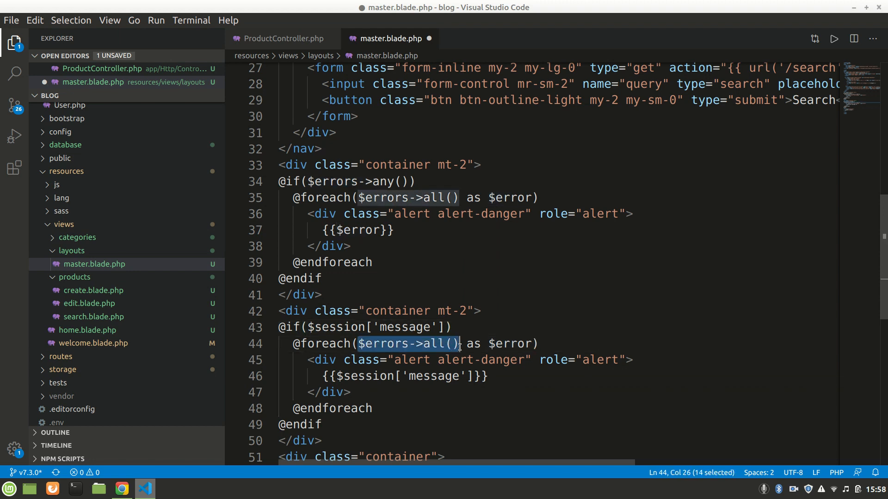
pyautogui.press('Delete')
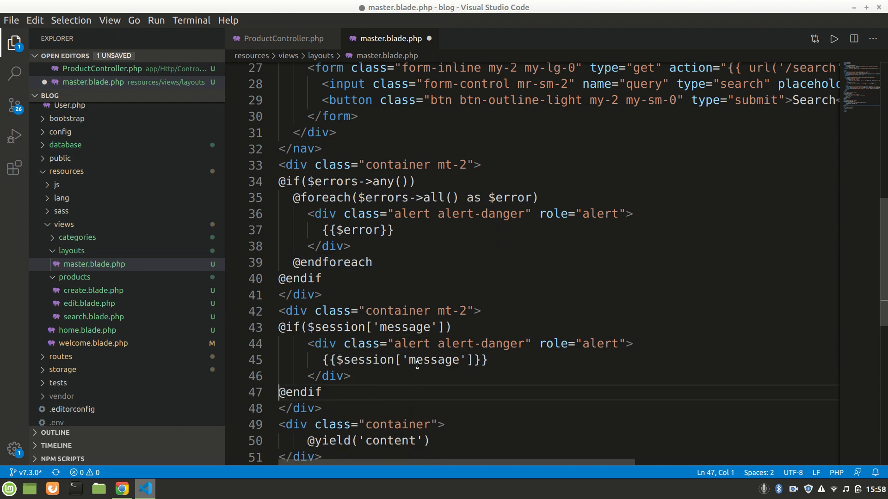
pyautogui.click(121, 488)
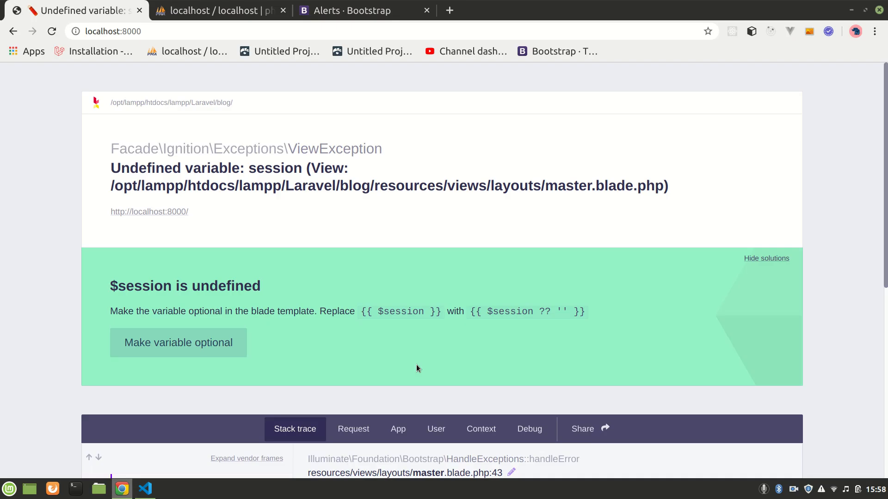
pyautogui.click(144, 488)
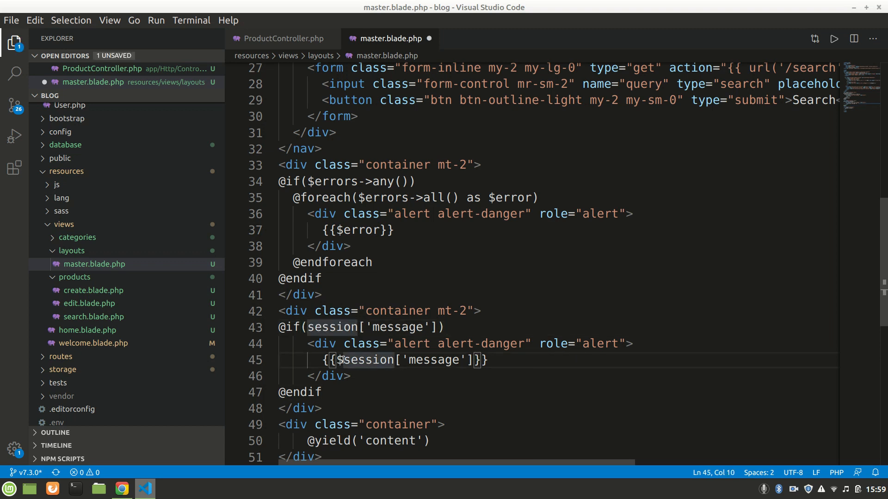
pyautogui.click(121, 488)
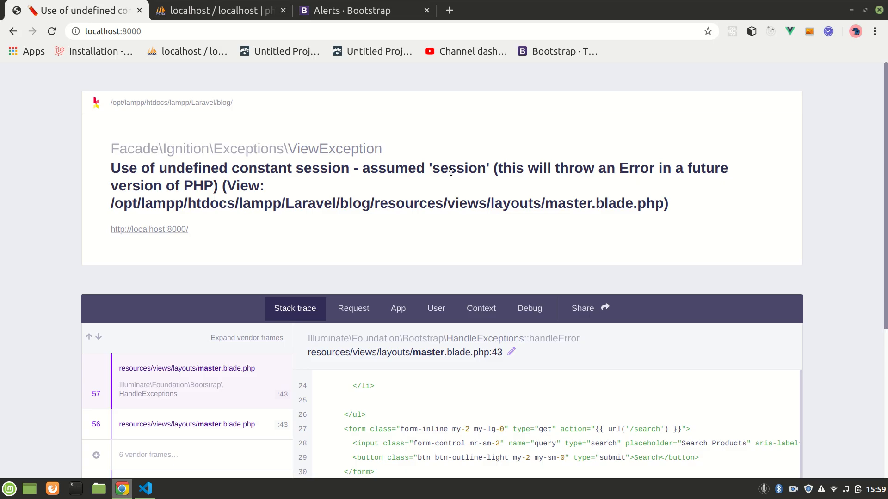
# - Remove the session-message block from the master layout and reload the home page
pyautogui.click(144, 489)
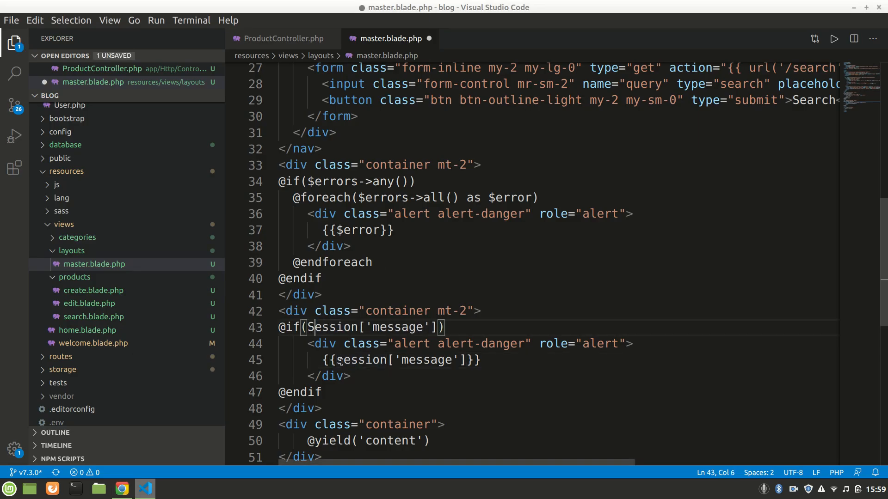
pyautogui.click(121, 489)
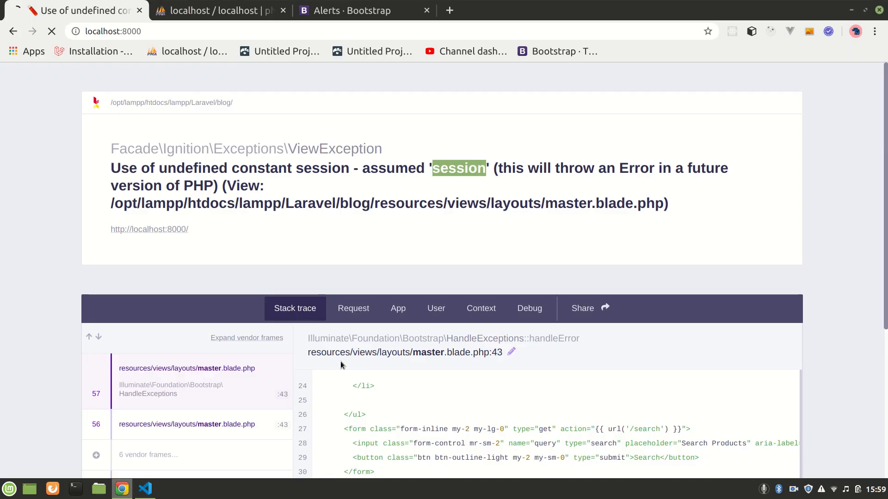
pyautogui.click(51, 32)
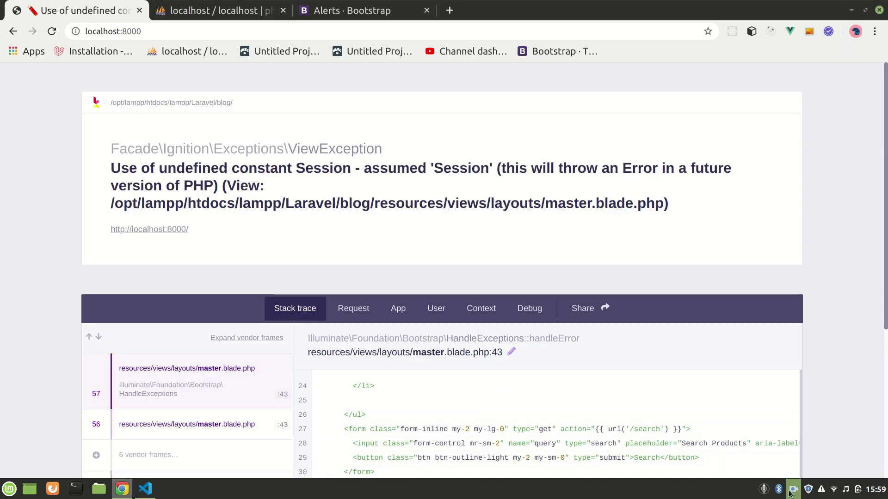
pyautogui.click(144, 488)
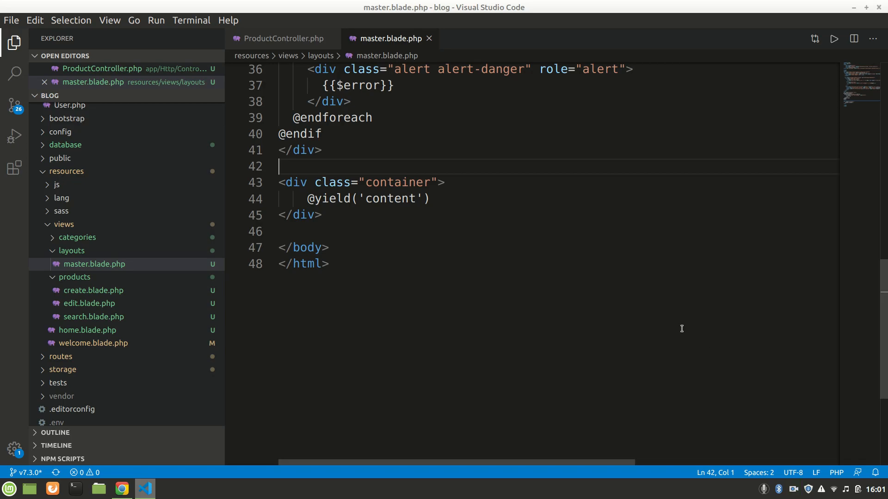
# - Paste a copy of the errors block conditioned on session()->exists('message')
pyautogui.scroll(3)
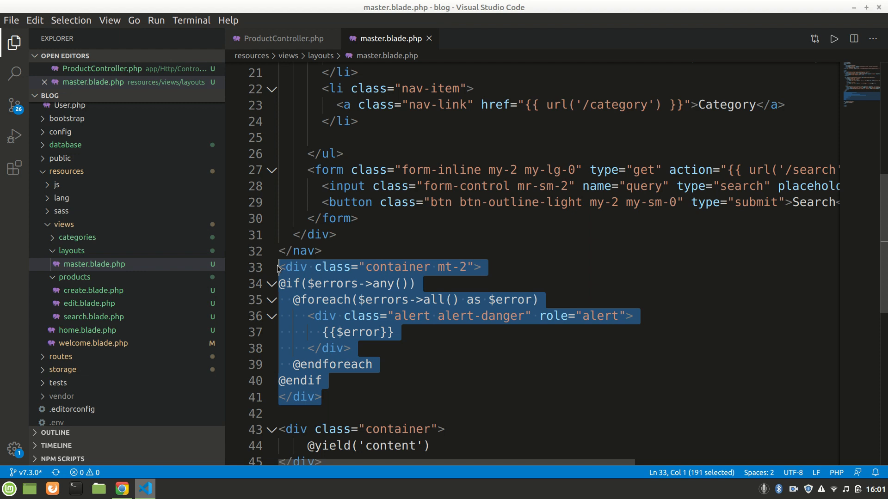
pyautogui.click(320, 397)
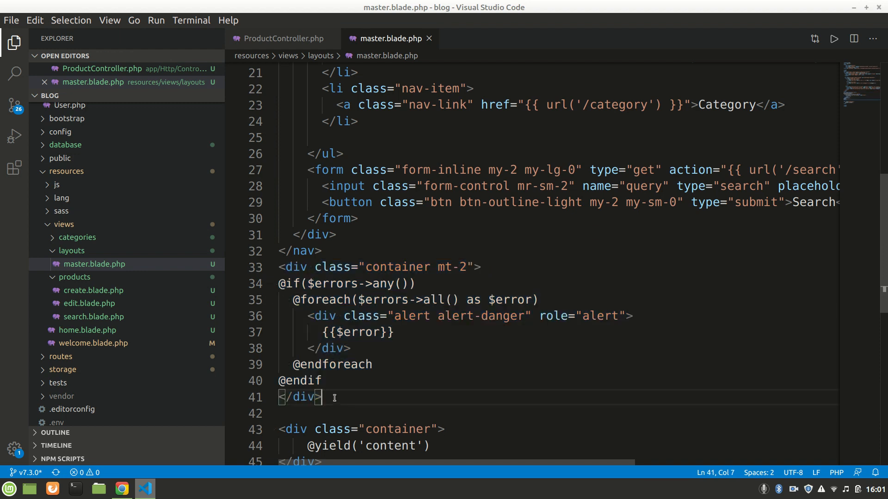
pyautogui.press('Enter')
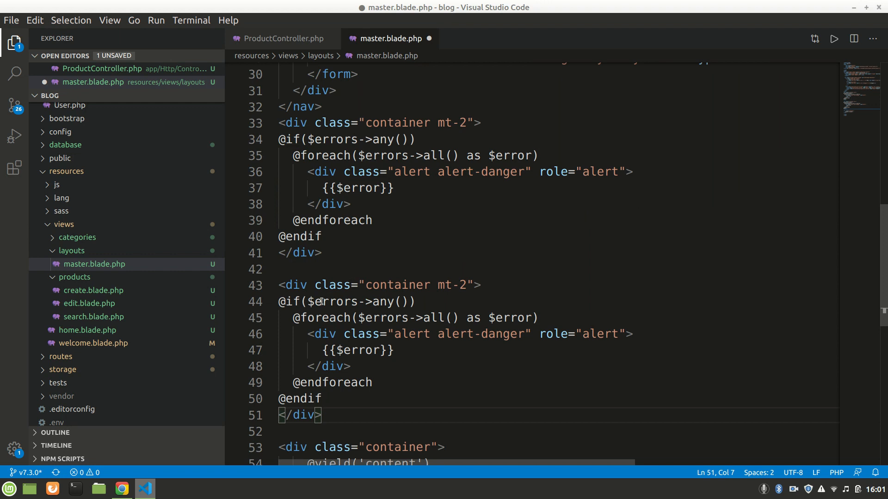
pyautogui.doubleClick(343, 301)
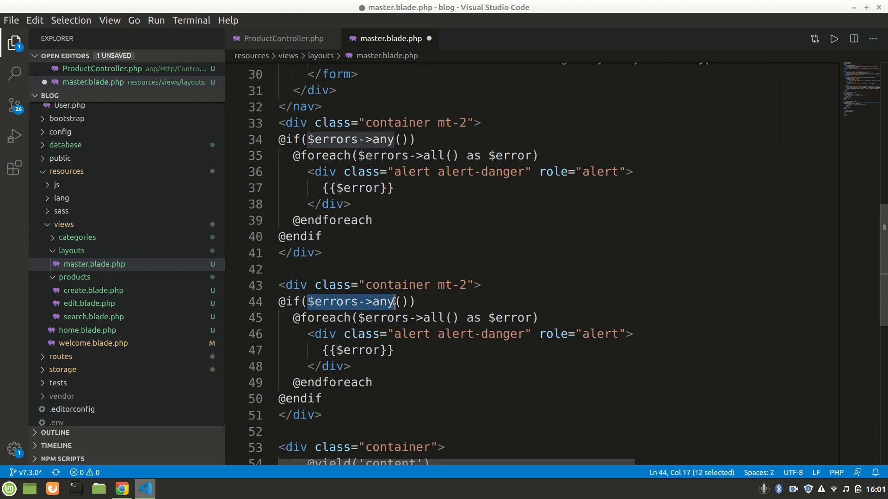
pyautogui.write('sessi')
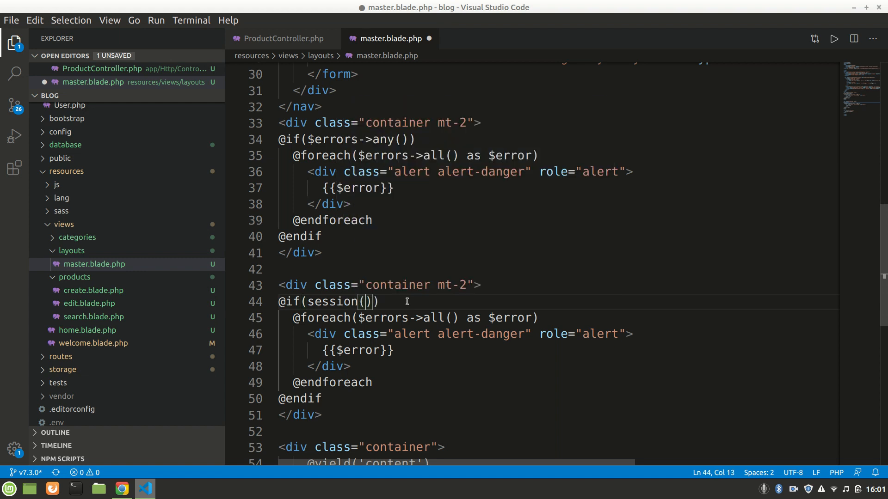
pyautogui.write('->')
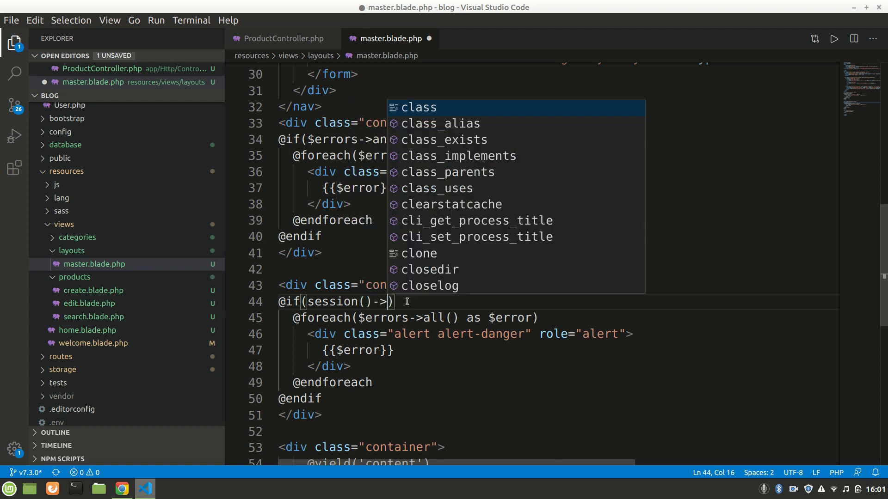
pyautogui.write('exists(')
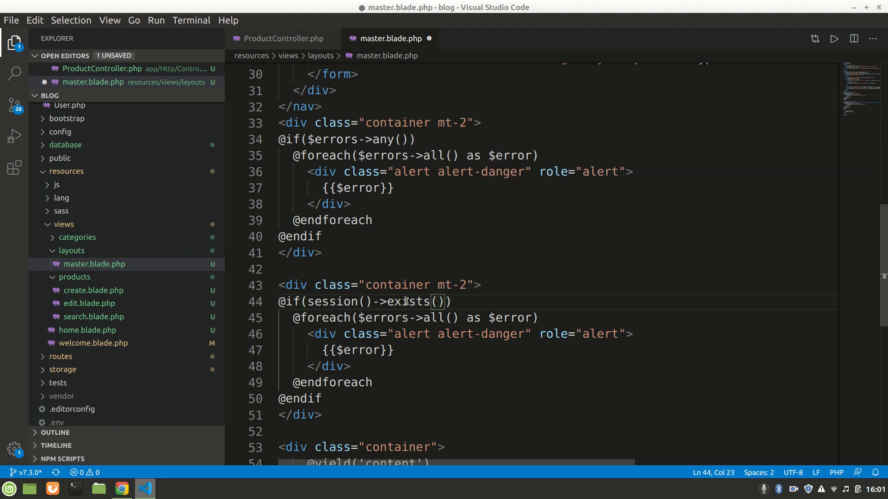
pyautogui.write("'mess'")
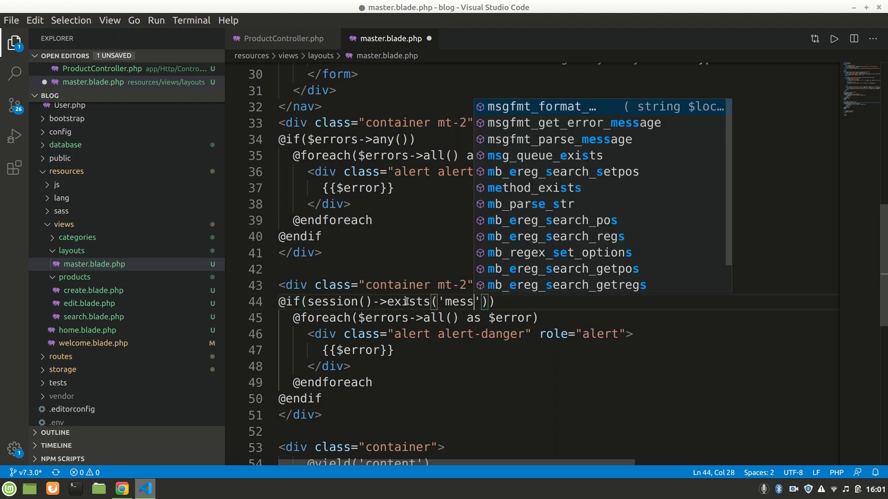
pyautogui.write('age')
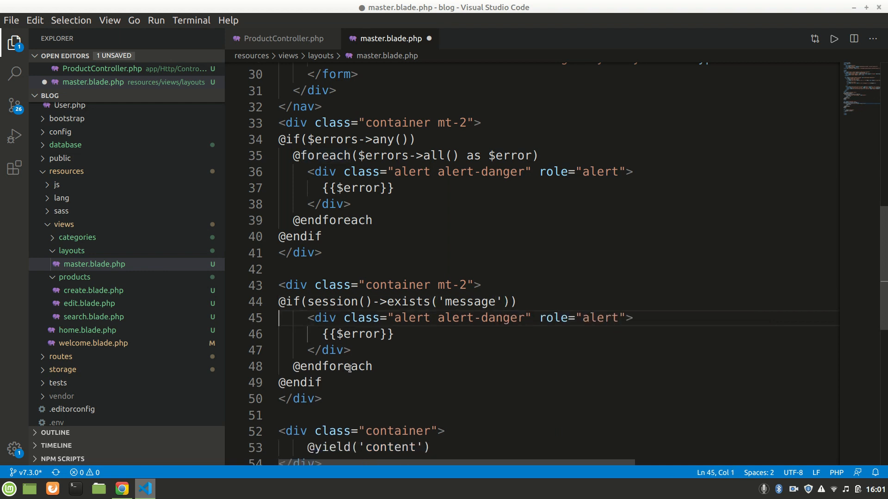
# - Make its class alert-success and its body {{session('message')}}
pyautogui.doubleClick(501, 317)
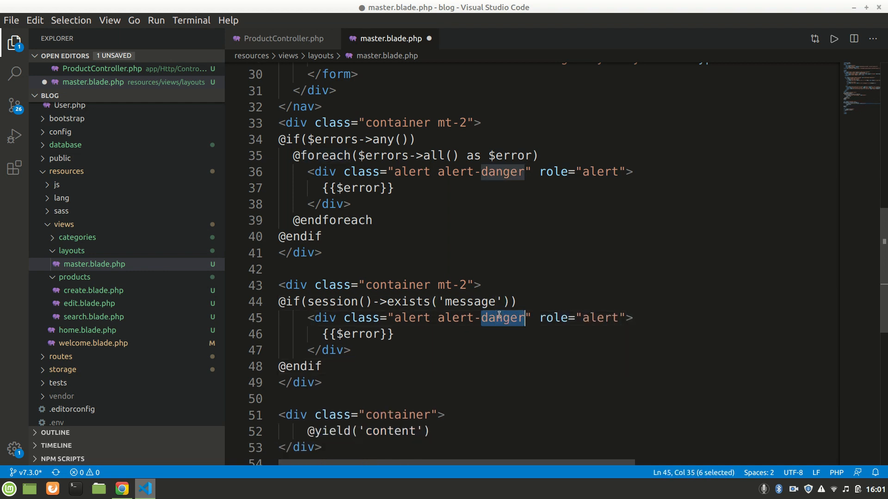
pyautogui.write('success')
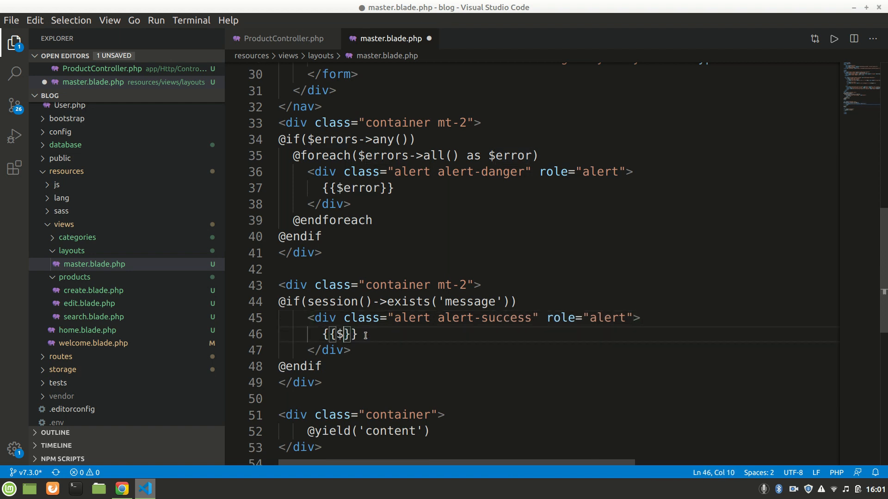
pyautogui.write('session(')
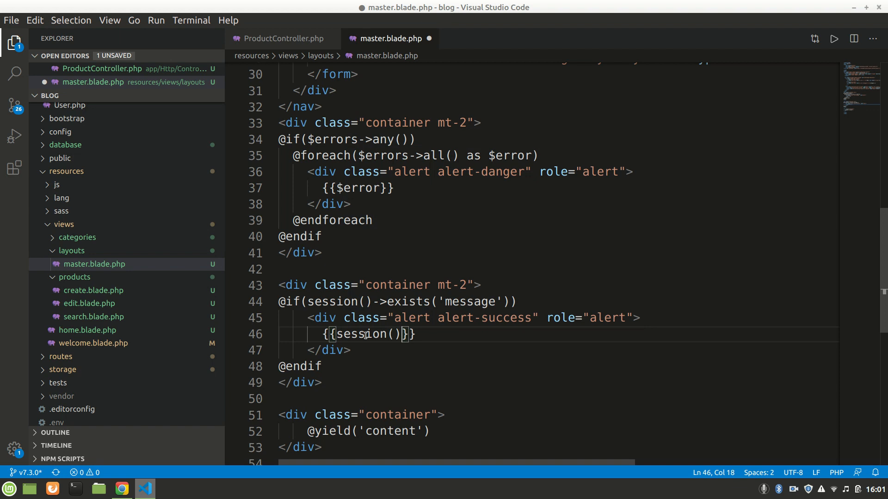
pyautogui.write("''")
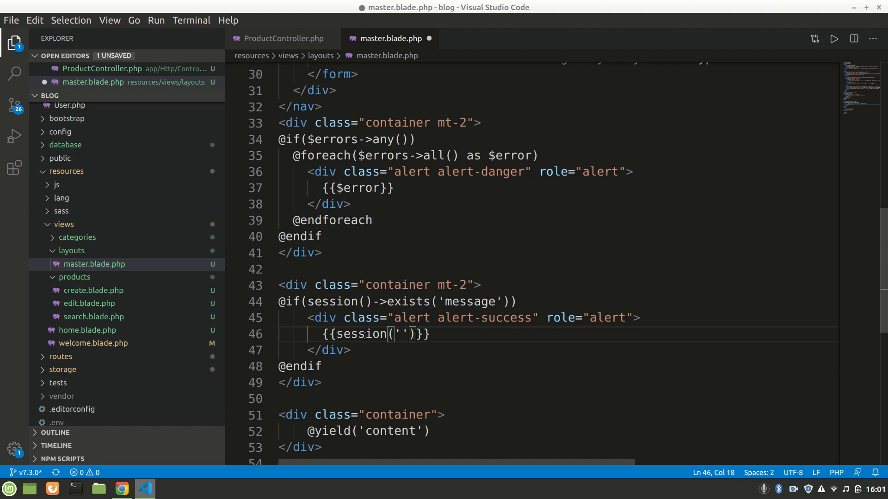
pyautogui.write('mess')
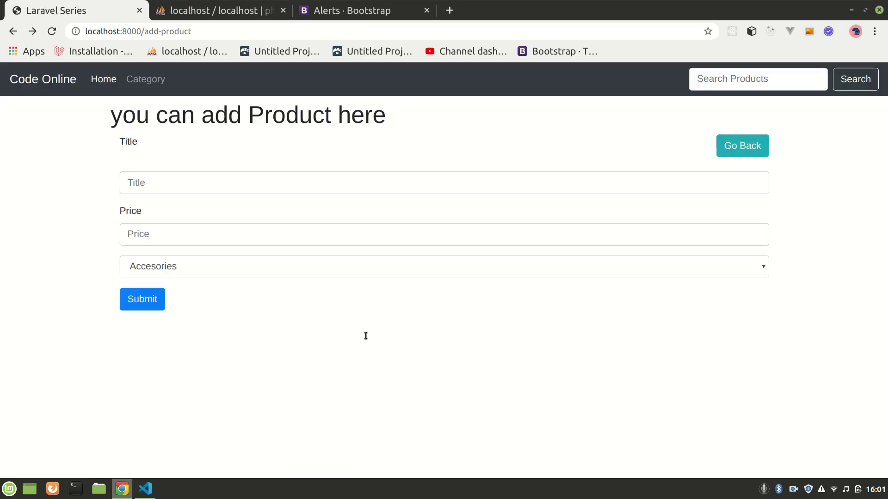
# - Submit a product Books priced 5000 in the Chair category, added without a success alert
pyautogui.write('ksdf')
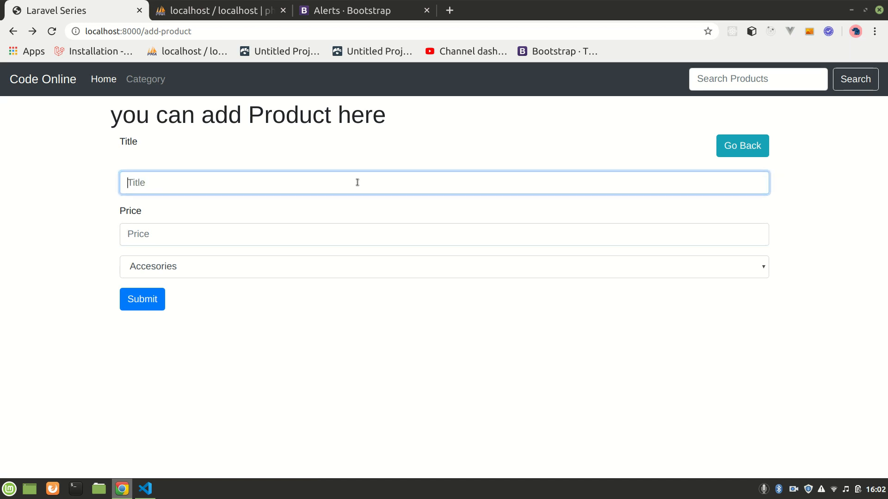
pyautogui.write('b')
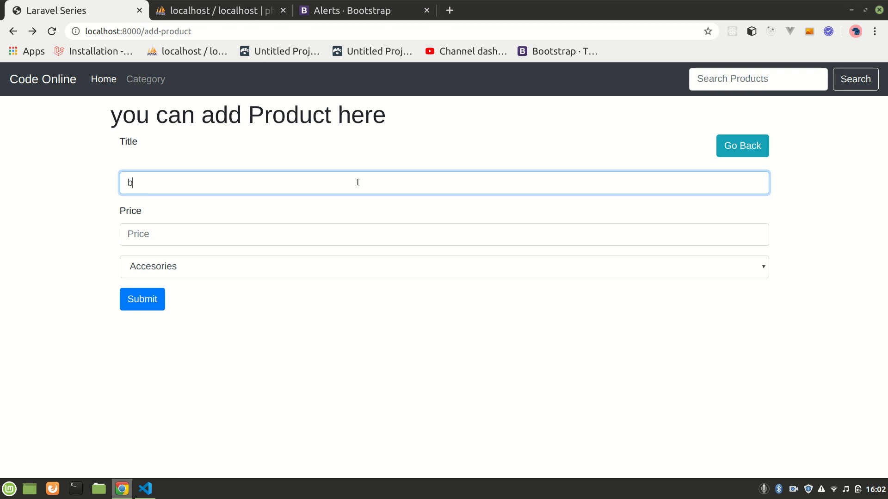
pyautogui.write('Bd')
pyautogui.click(444, 235)
pyautogui.write('5')
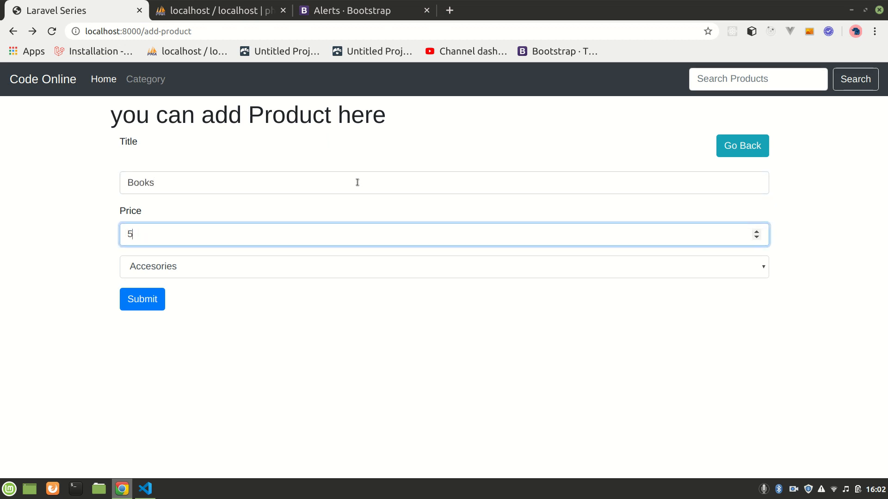
pyautogui.write('000')
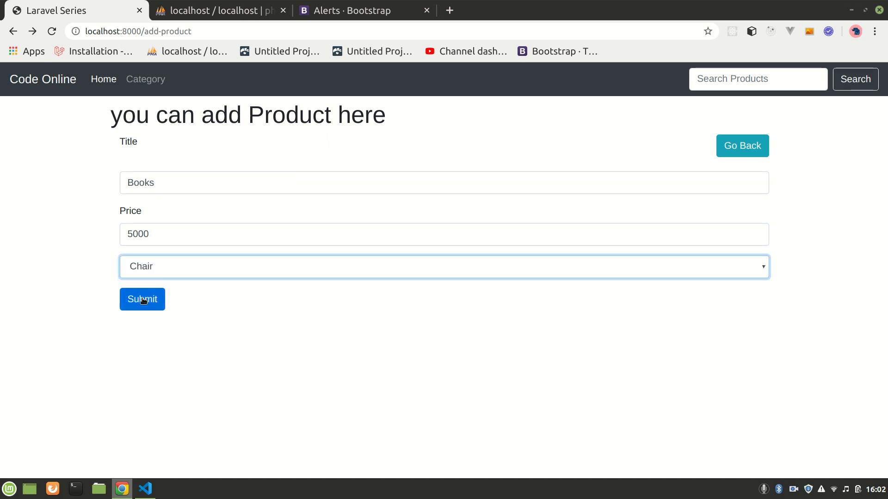
pyautogui.click(142, 299)
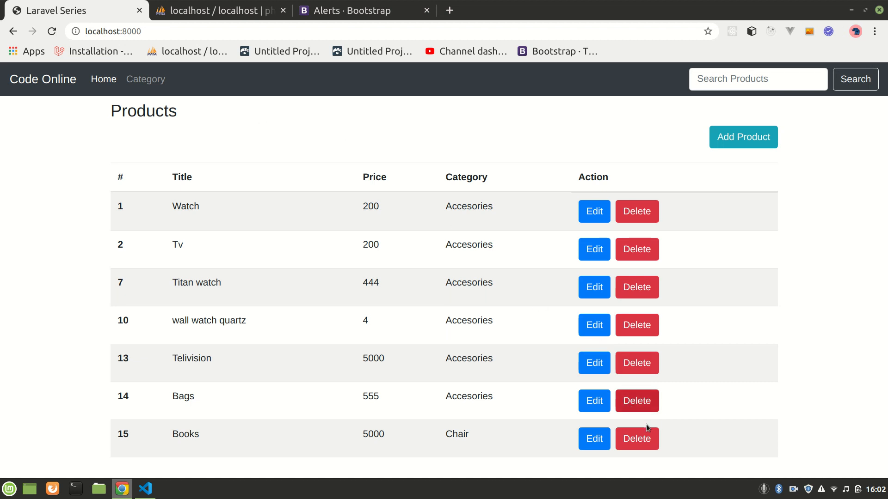
pyautogui.moveTo(636, 438)
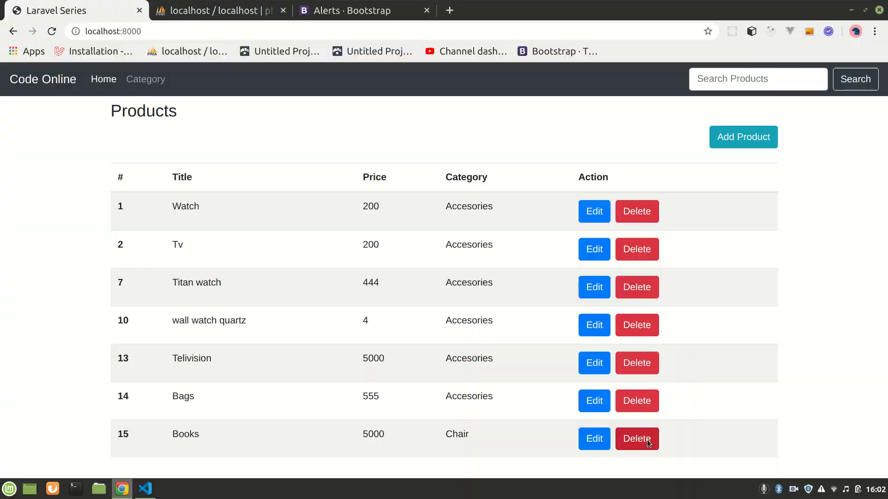
# - Scroll ProductController down to $product->save(); in the update method
pyautogui.click(144, 488)
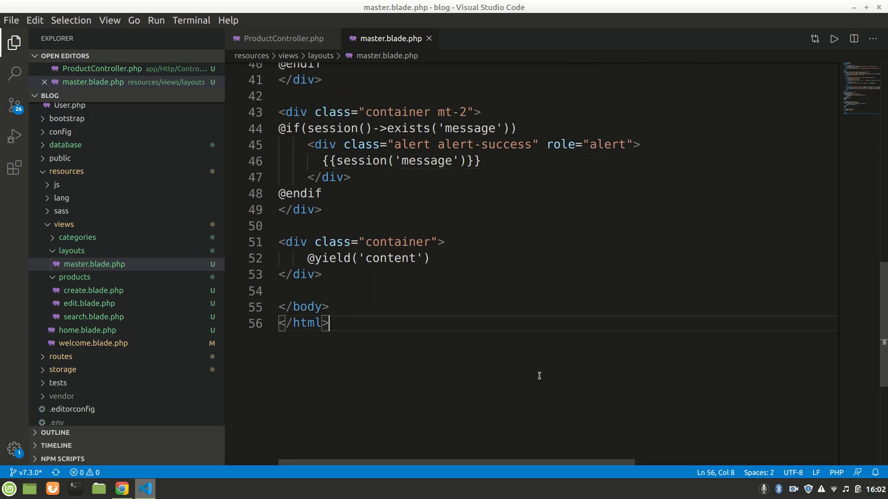
pyautogui.click(281, 38)
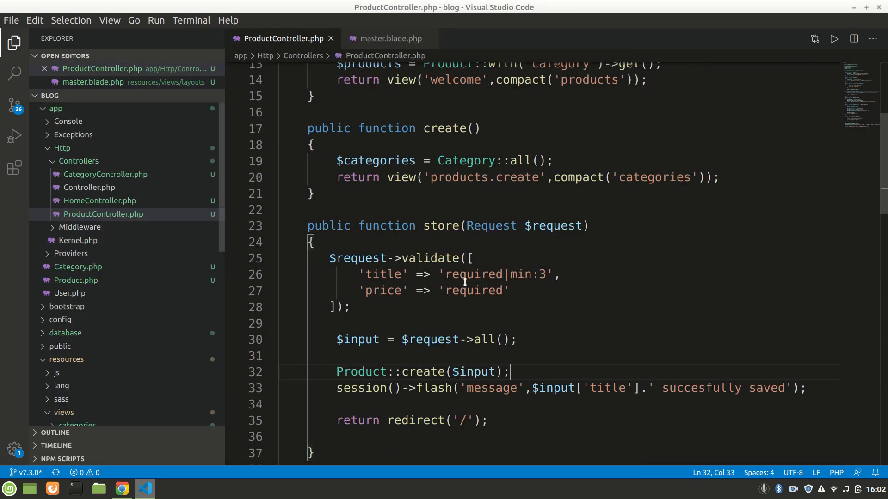
pyautogui.scroll(-3)
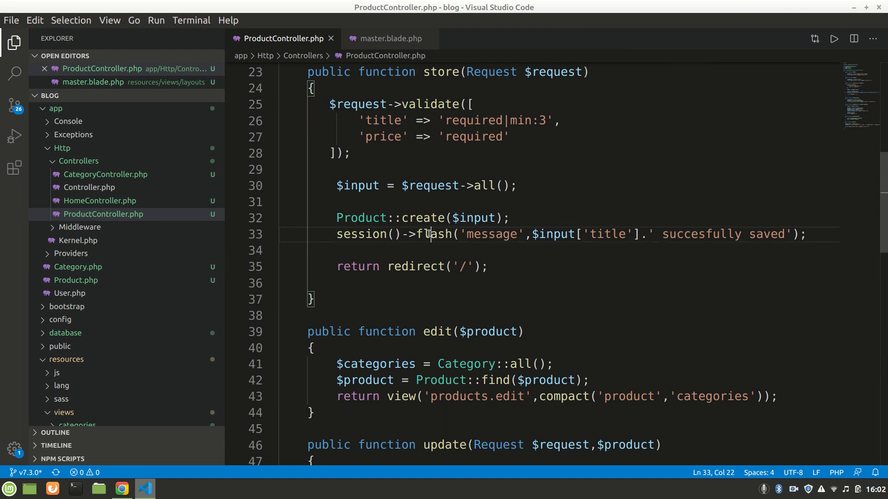
pyautogui.scroll(-3)
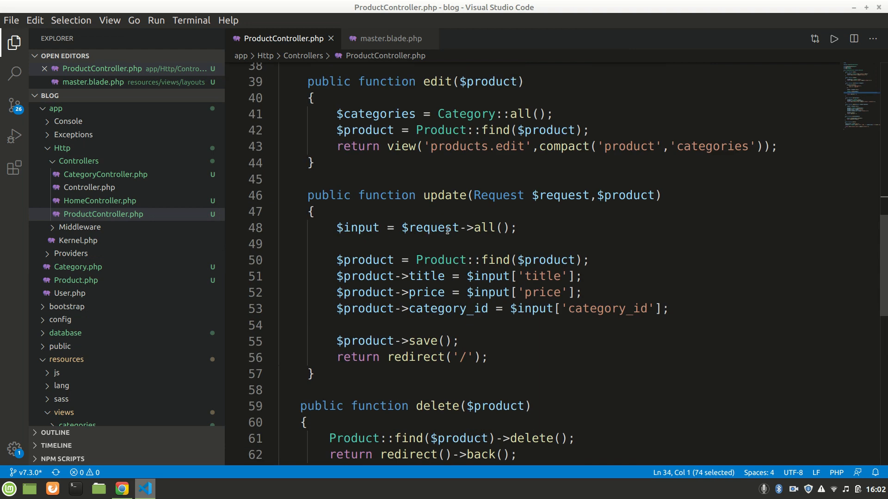
pyautogui.scroll(-3)
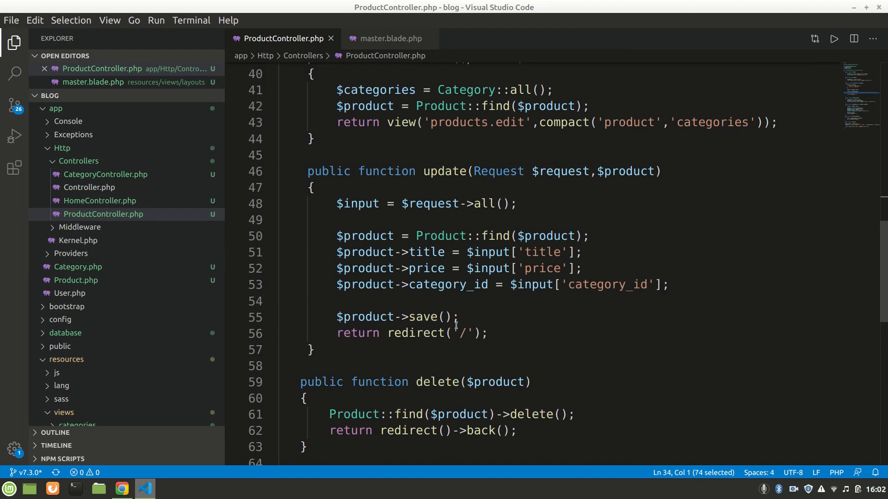
# - Flash 'message' with the title plus ' succesfully Updated' after the save
pyautogui.press('Enter')
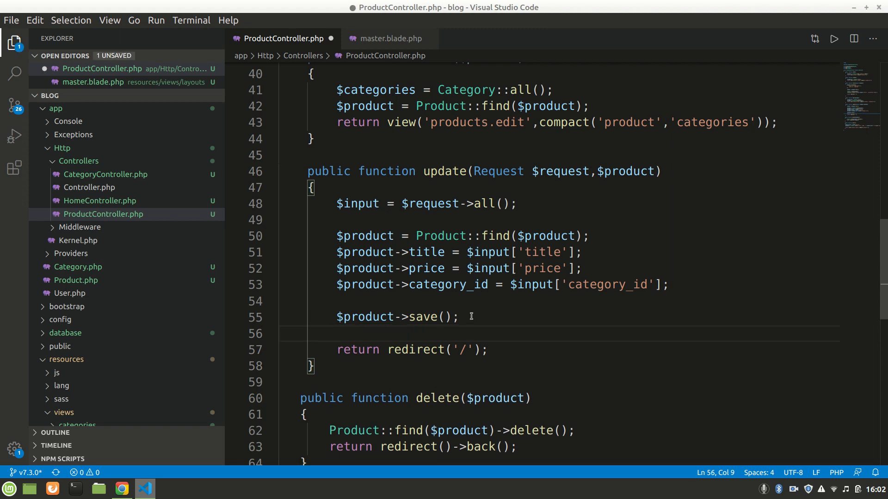
pyautogui.write("session()->flash('message',$input['title'].' succesfully saved');")
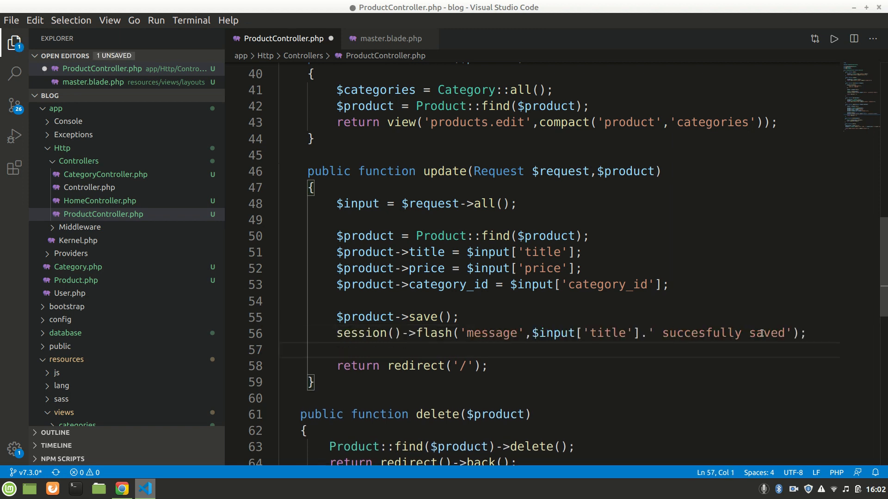
pyautogui.write('Upda')
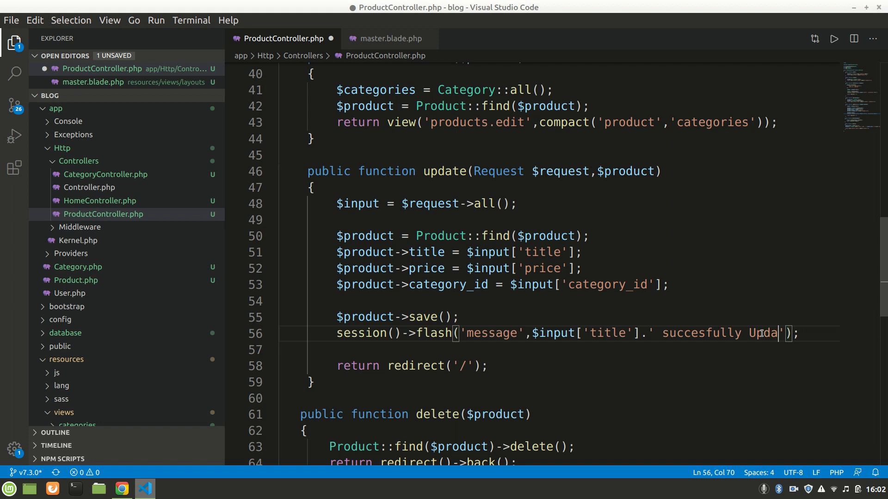
# - Edit Titan watch, appending 1 to its title, and submit to see the 'succesfully Updated' alert
pyautogui.click(120, 488)
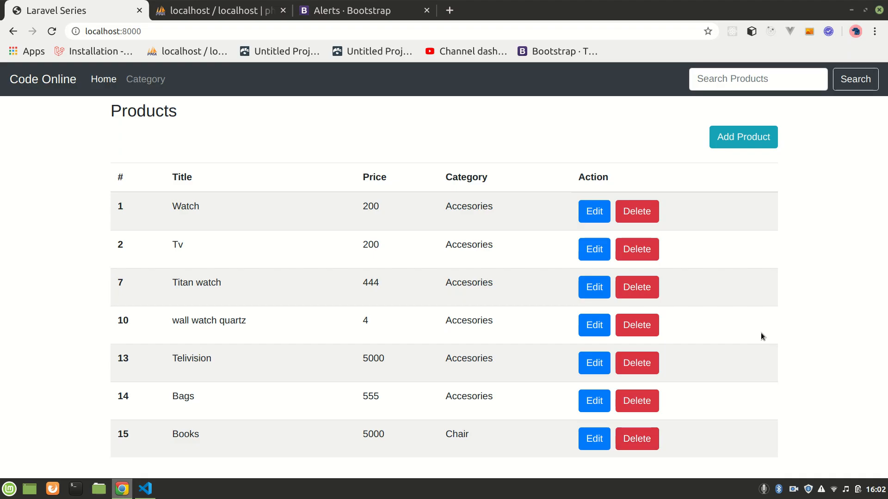
pyautogui.click(594, 286)
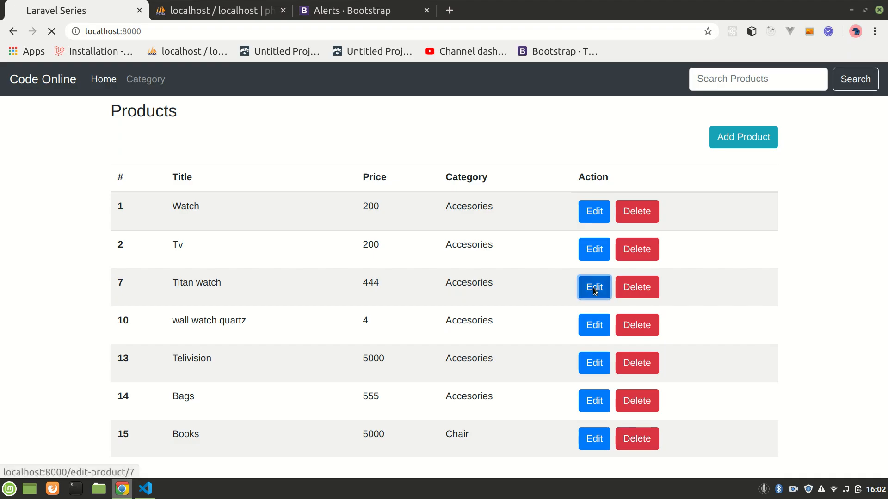
pyautogui.click(594, 287)
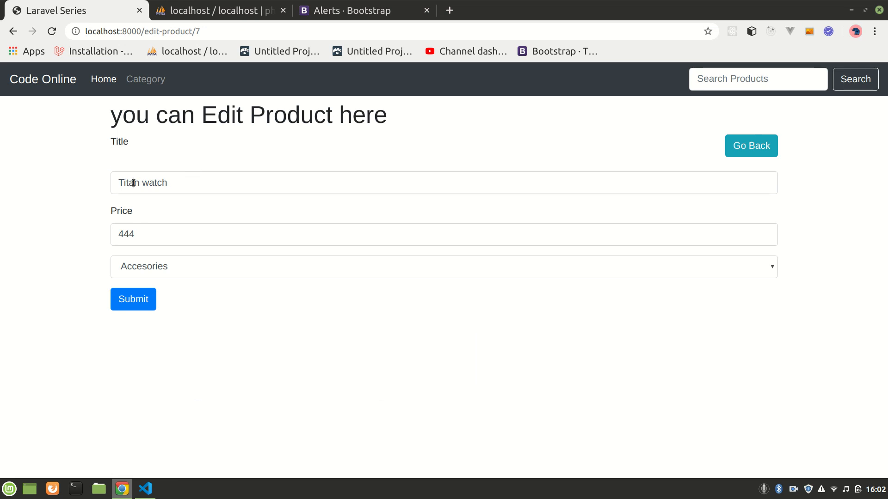
pyautogui.write('1')
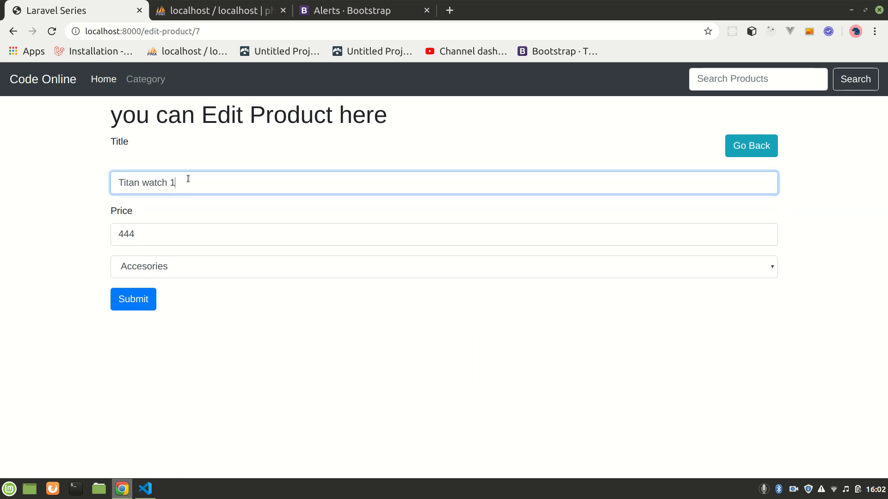
pyautogui.click(133, 299)
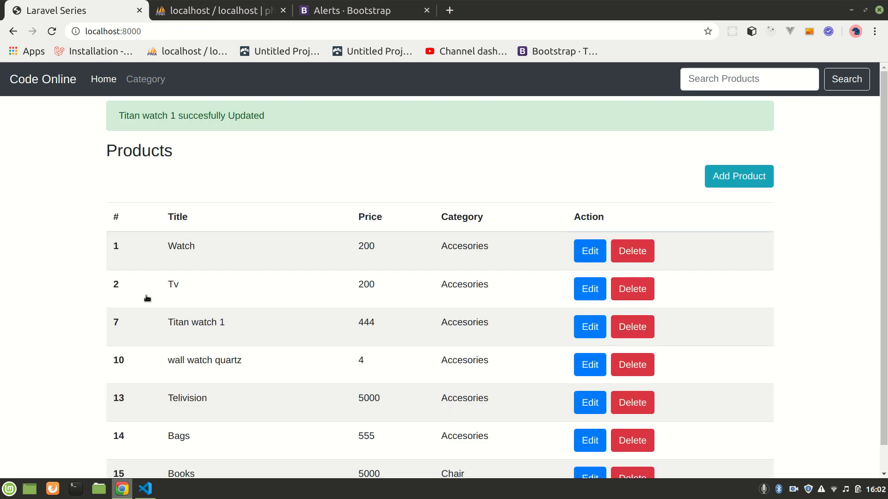
pyautogui.moveTo(292, 117)
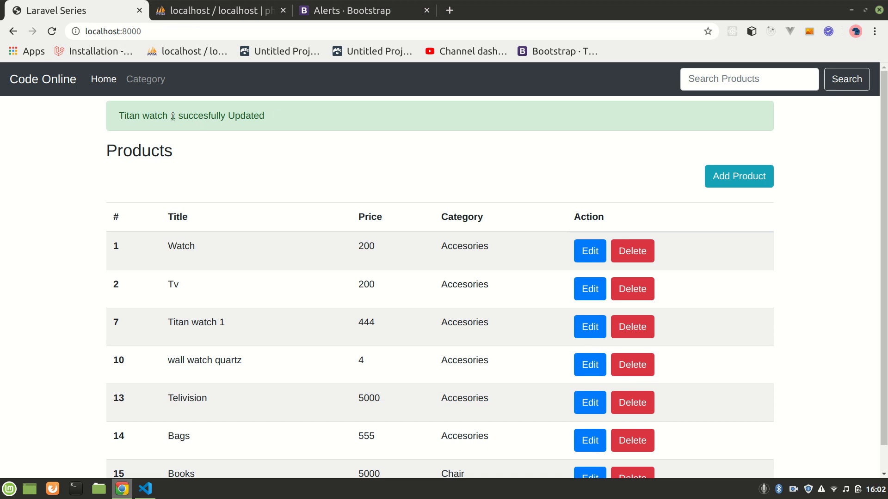
pyautogui.click(145, 488)
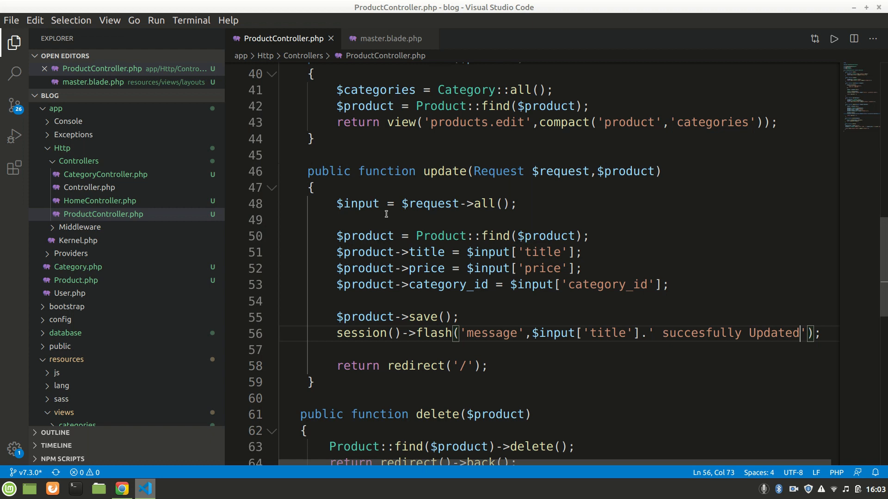
# - Add a session()->flash line after the delete call with 'saved' changed to 'Deleted'
pyautogui.scroll(-3)
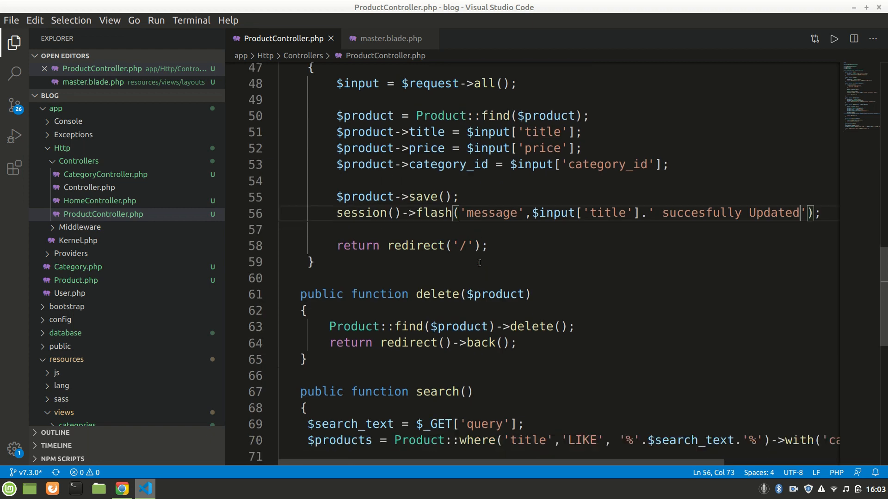
pyautogui.scroll(-3)
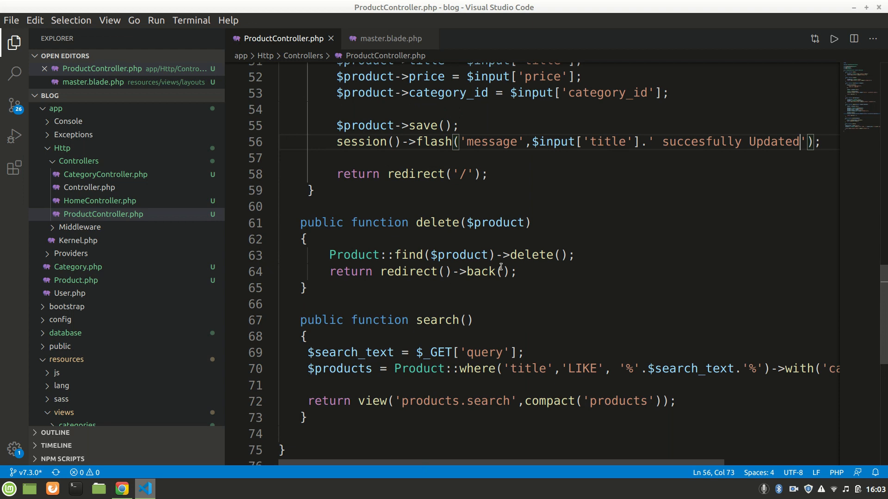
pyautogui.click(576, 255)
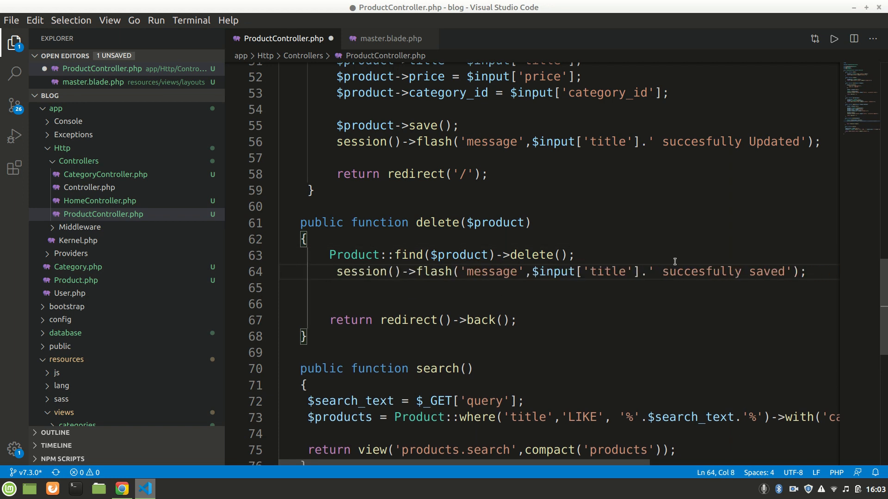
pyautogui.doubleClick(765, 271)
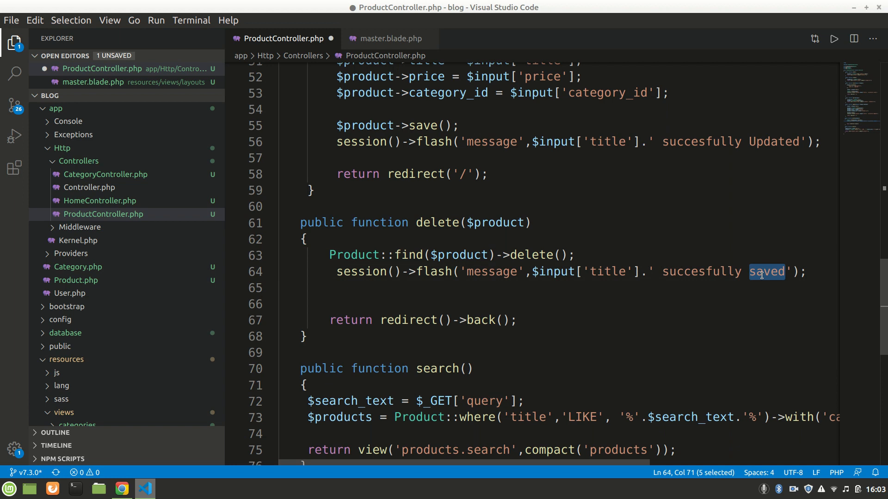
pyautogui.write('Deleted')
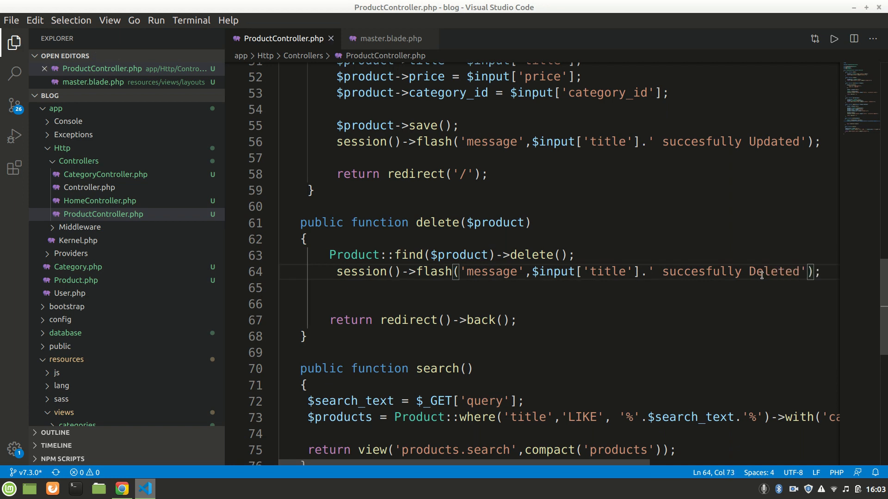
pyautogui.click(122, 488)
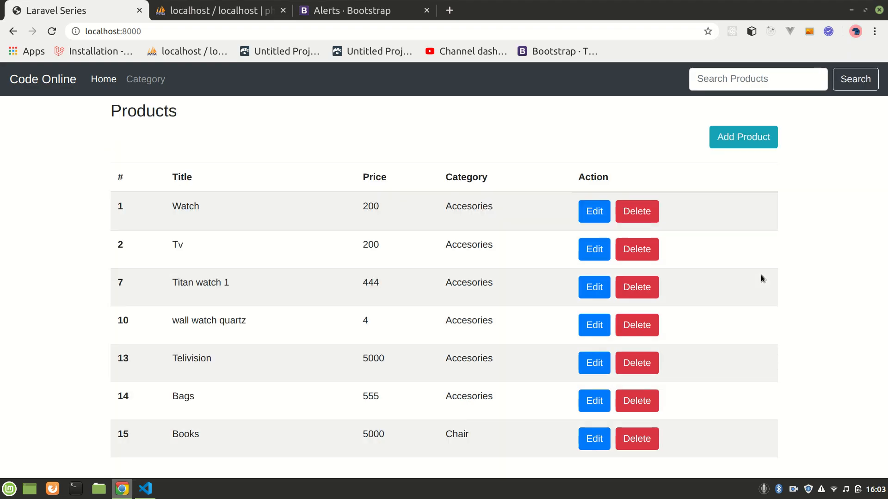
pyautogui.moveTo(517, 287)
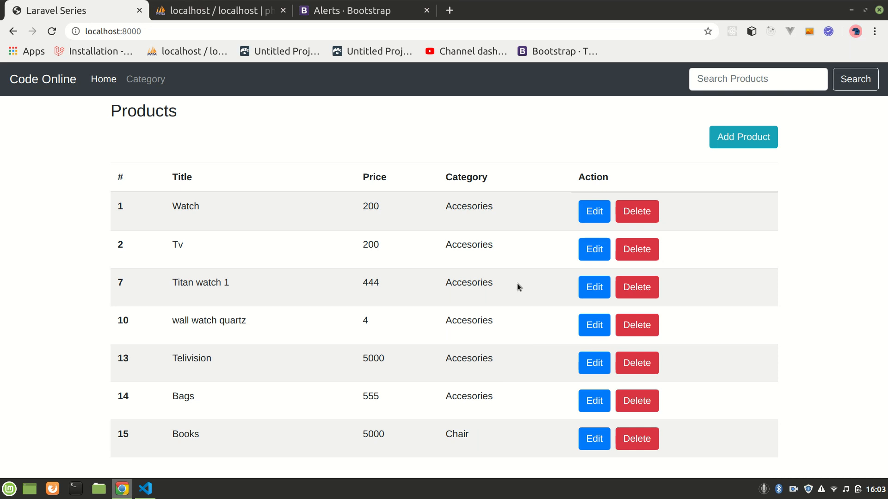
# - After the delete error, build the flash message from $product->title .' succesfully Deleted' and retry
pyautogui.click(636, 287)
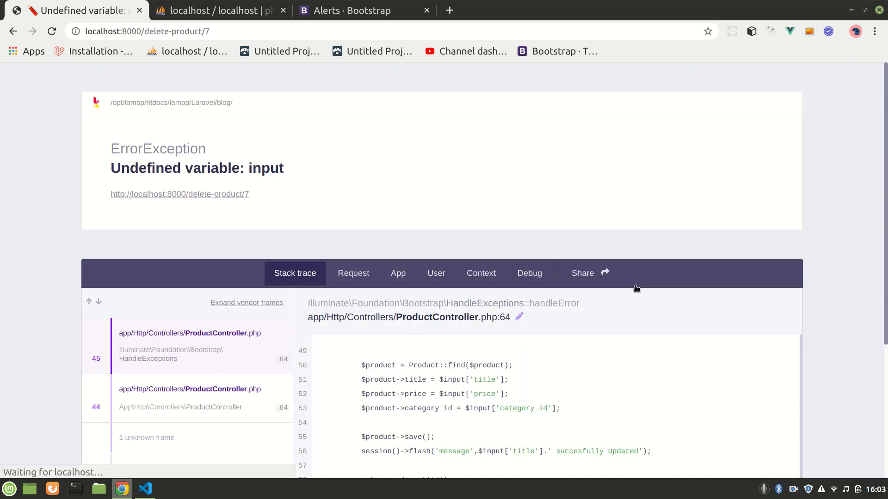
pyautogui.click(144, 488)
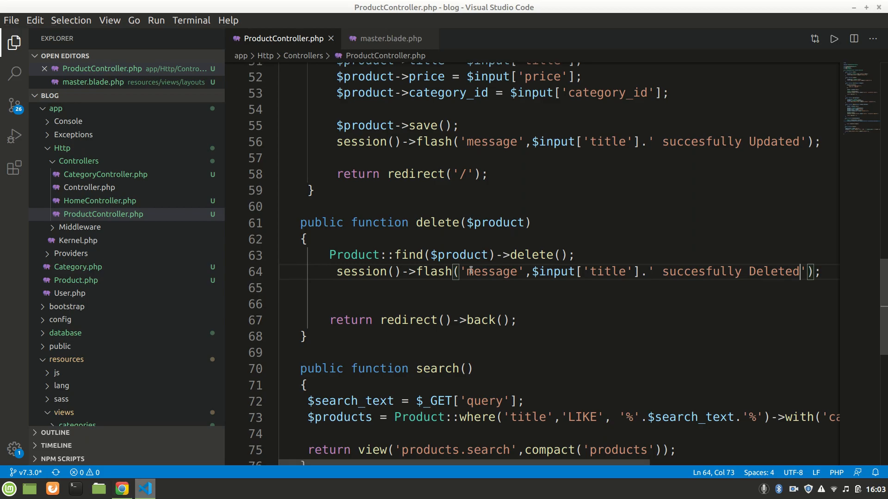
pyautogui.doubleClick(584, 272)
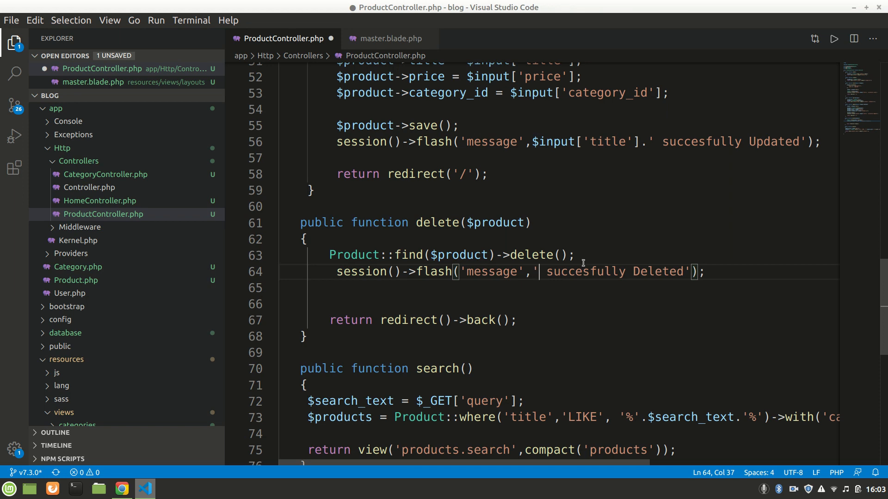
pyautogui.write('$')
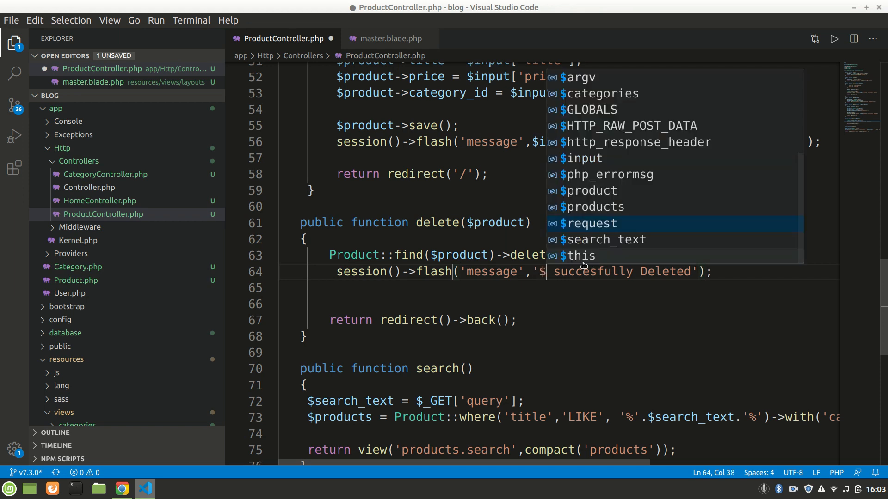
pyautogui.write('product')
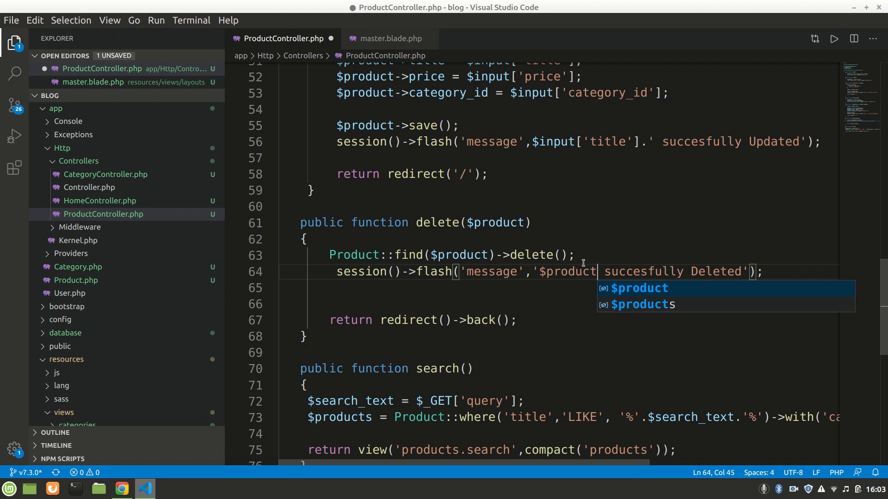
pyautogui.write('->title')
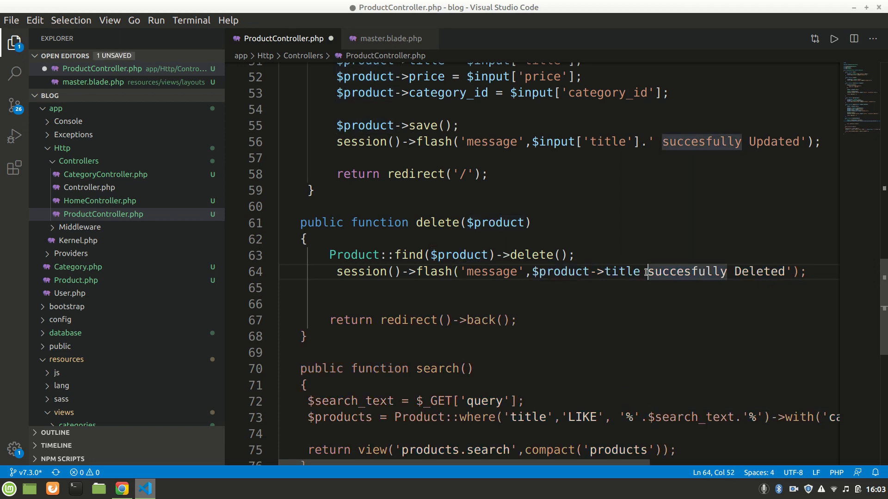
pyautogui.write(".'")
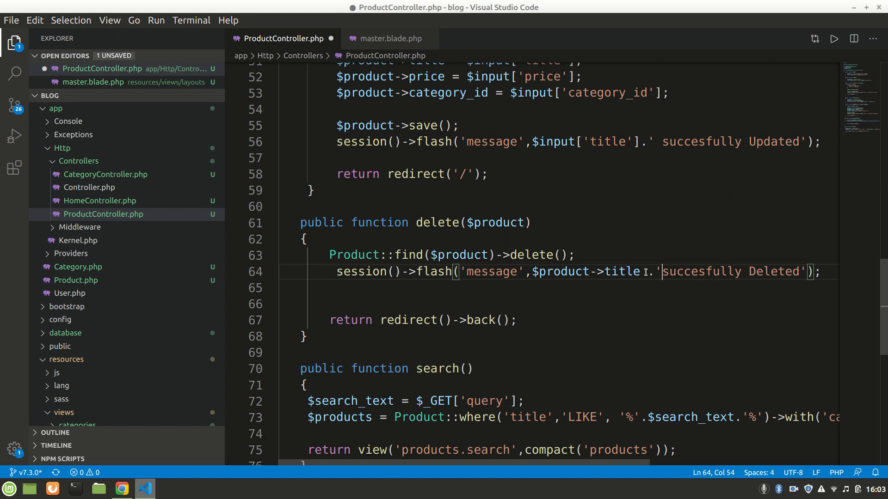
pyautogui.click(120, 488)
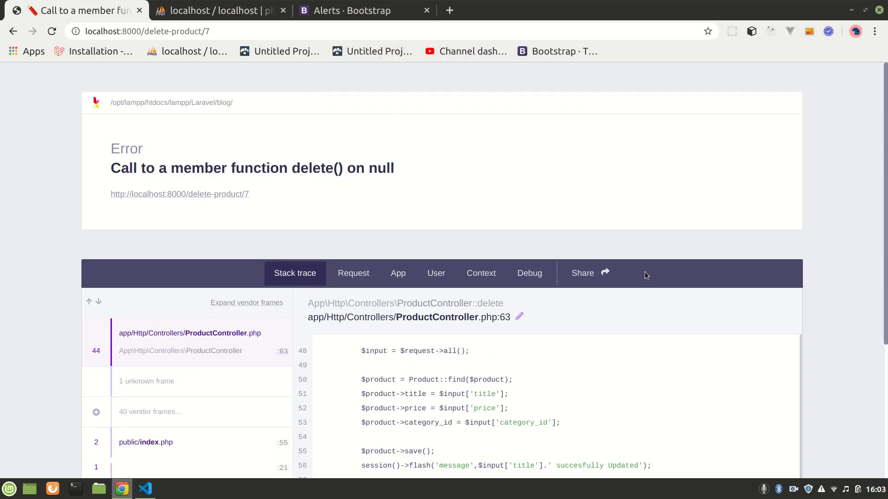
# - Replace the product title with a fixed 'Product succesfully Deleted' message
pyautogui.click(144, 488)
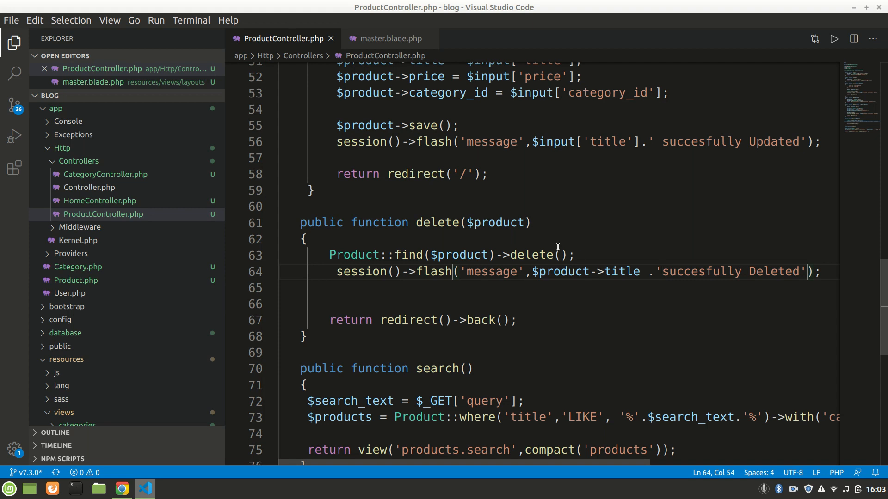
pyautogui.moveTo(603, 272)
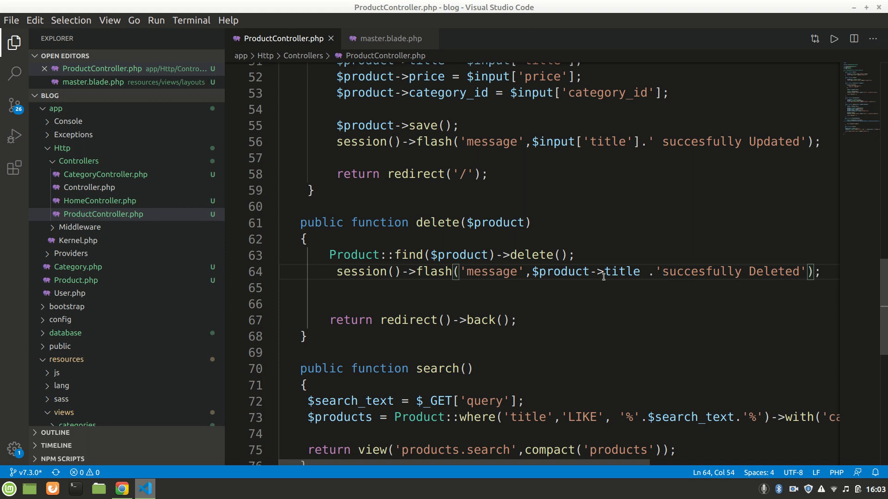
pyautogui.moveTo(591, 271)
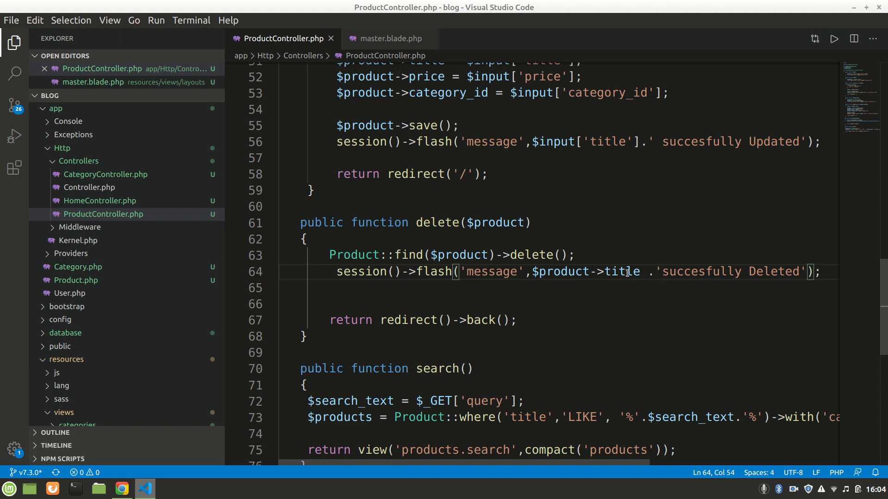
pyautogui.press('Backspace')
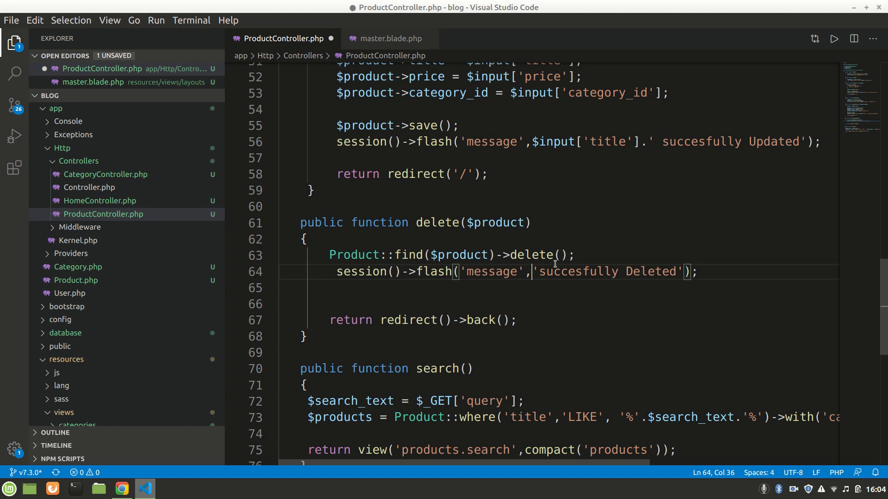
pyautogui.write('Product')
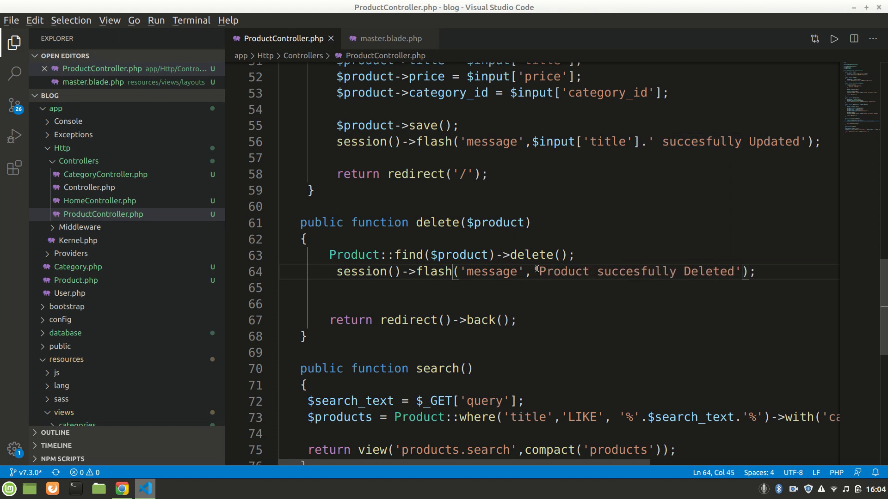
pyautogui.click(122, 489)
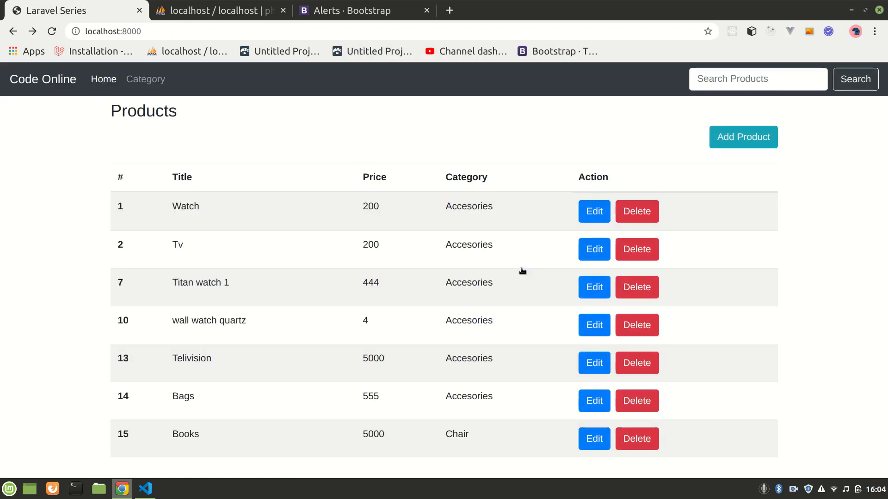
# - Delete the Titan watch 1 and Tv products, then put $product->title back in the controller
pyautogui.click(636, 286)
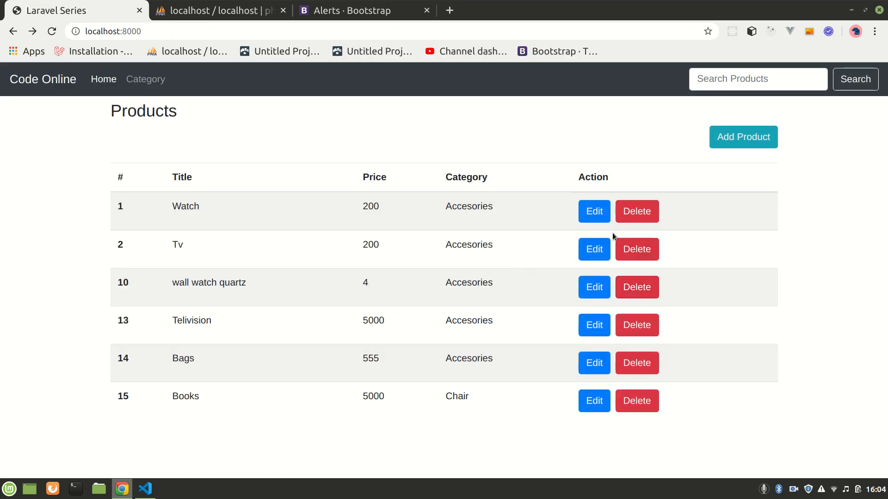
pyautogui.click(636, 249)
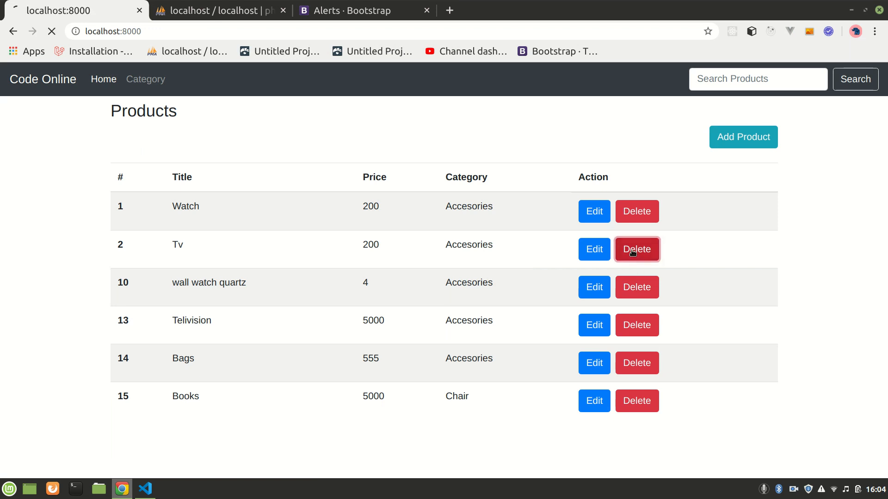
pyautogui.click(145, 488)
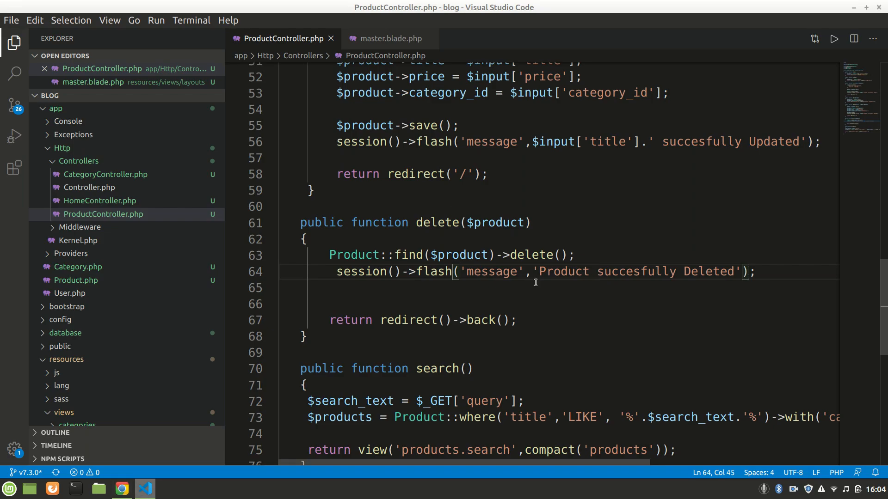
pyautogui.write('$product->title')
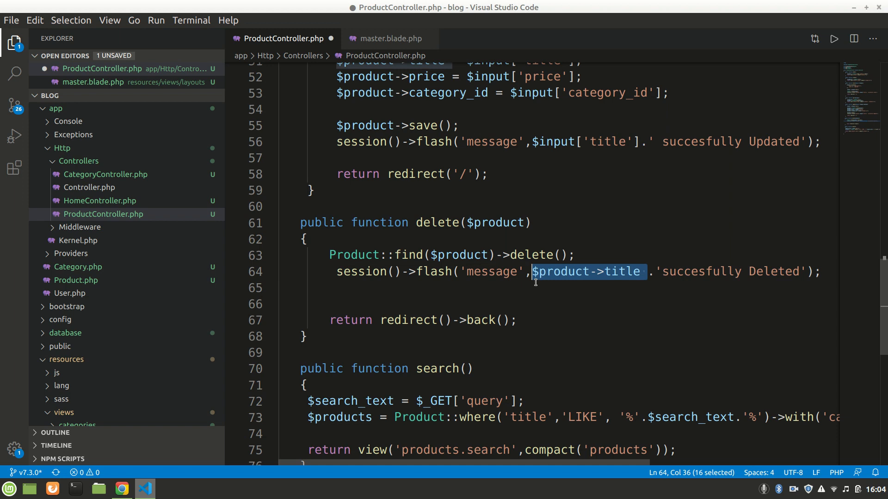
# - Delete wall watch quartz, hit the 'title of non-object' error, and return to the Products list
pyautogui.click(121, 489)
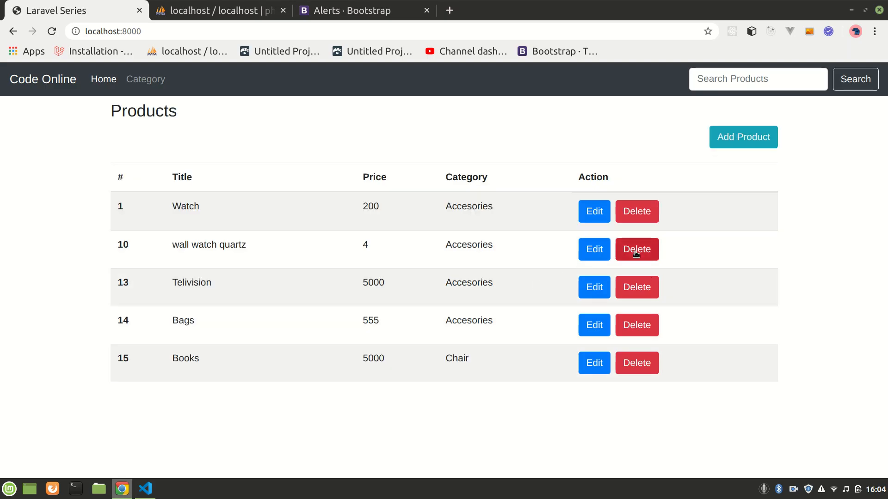
pyautogui.click(636, 249)
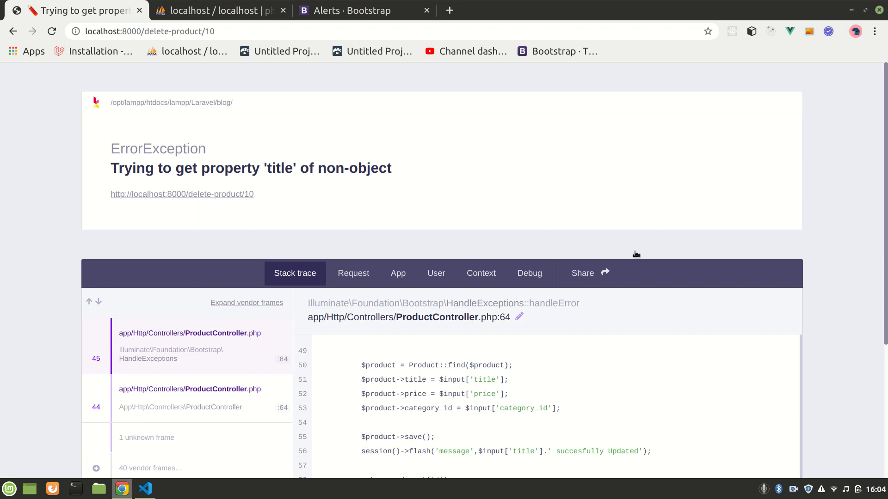
pyautogui.click(144, 489)
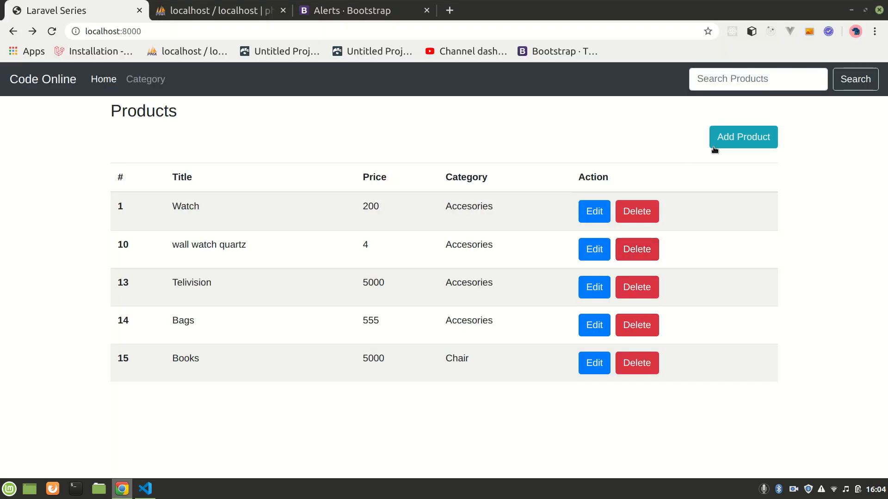
# - Add a Sofa product priced 7000 in Furniture, then delete it to see the saved and deleted alerts
pyautogui.click(742, 136)
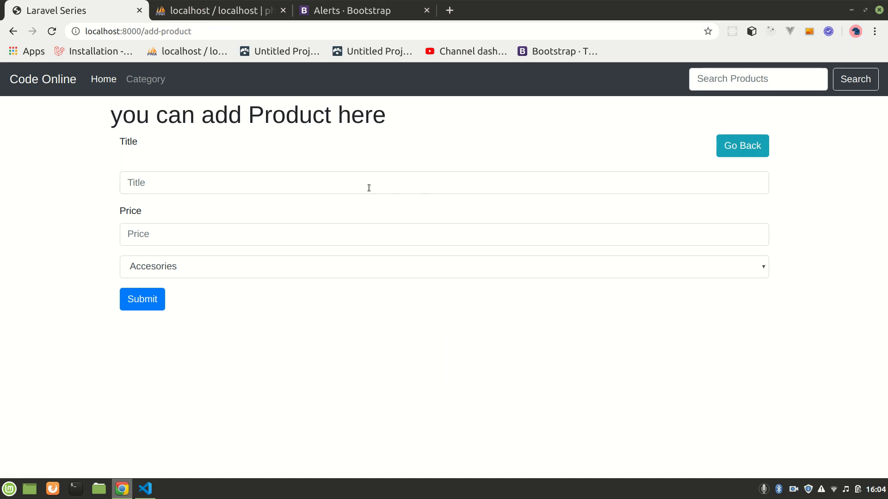
pyautogui.click(369, 182)
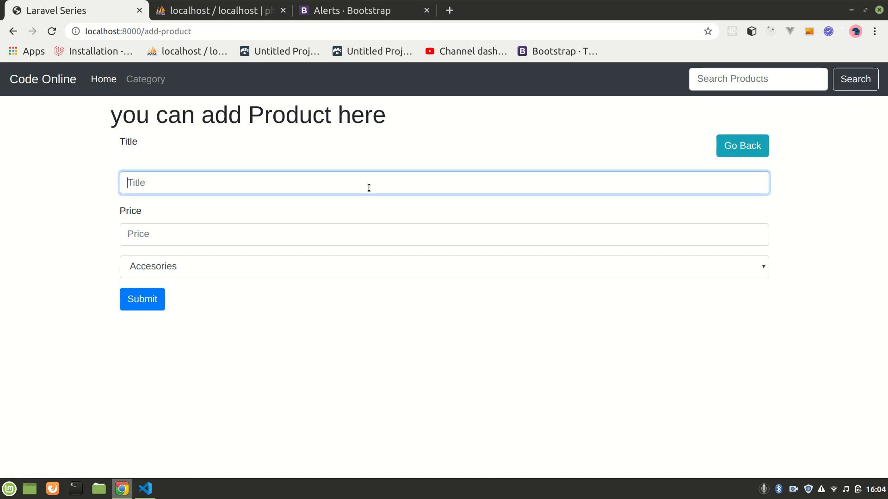
pyautogui.write('Sofa')
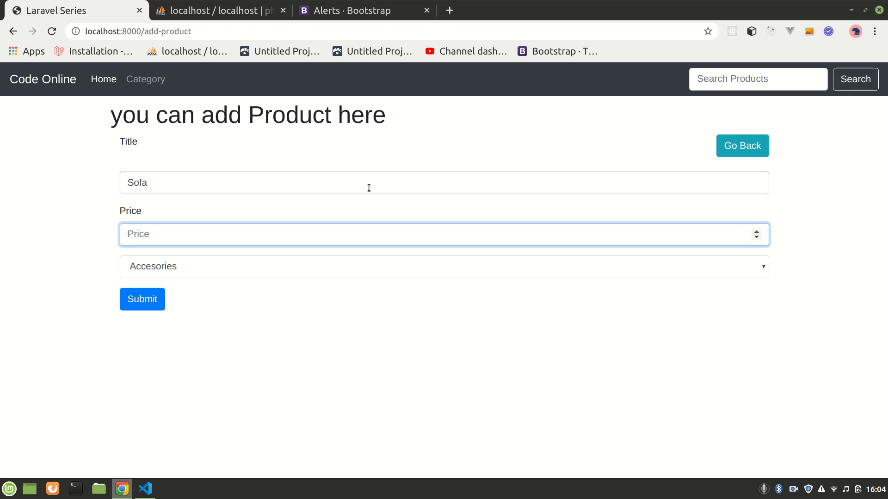
pyautogui.write('7000')
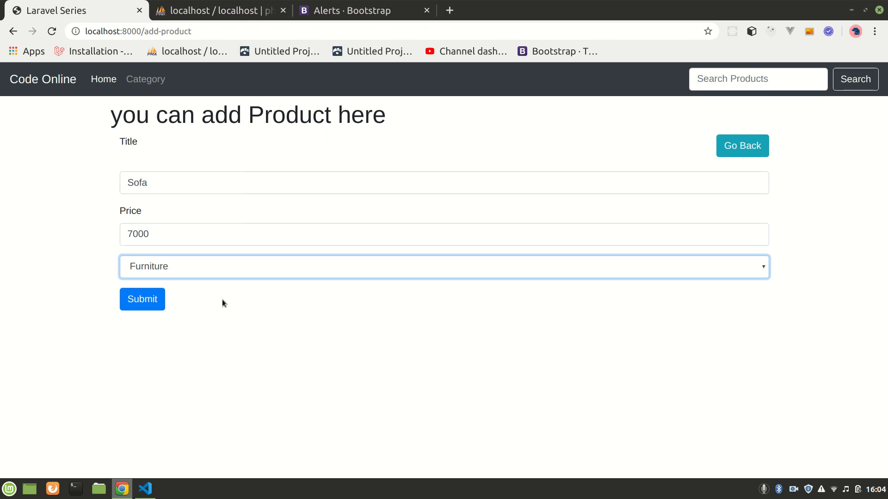
pyautogui.click(142, 299)
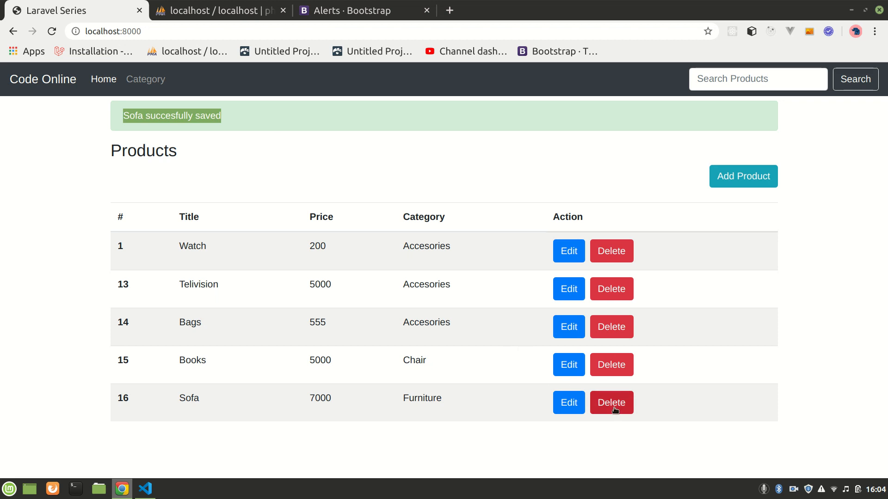
pyautogui.click(611, 402)
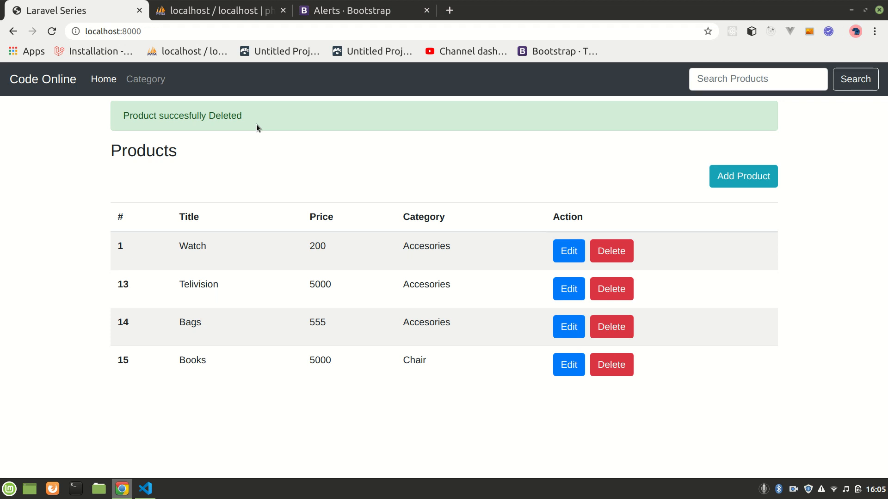
pyautogui.moveTo(512, 196)
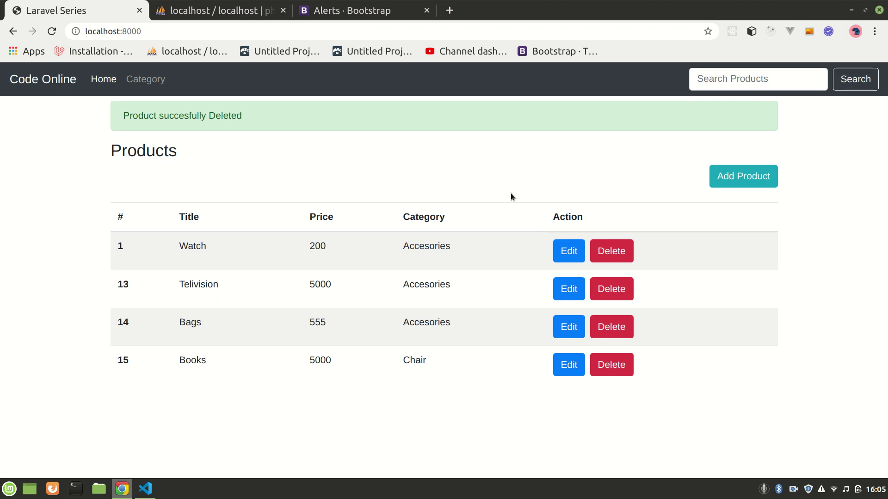
pyautogui.click(145, 79)
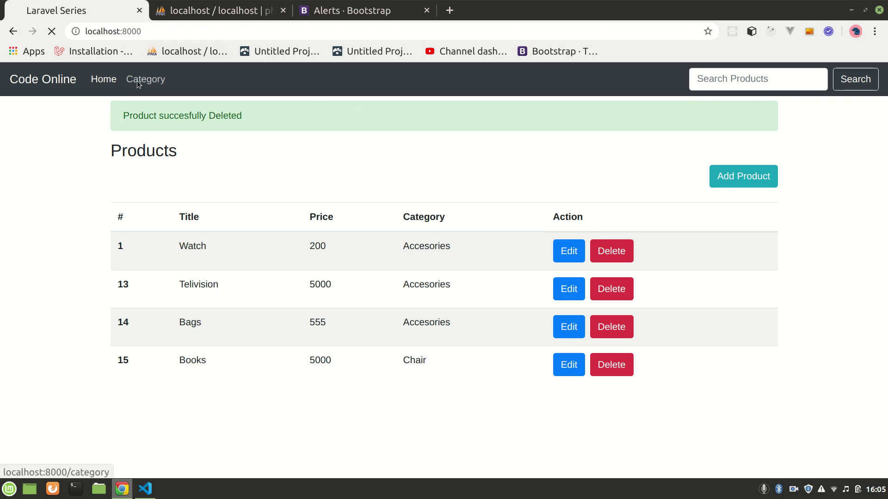
pyautogui.click(145, 79)
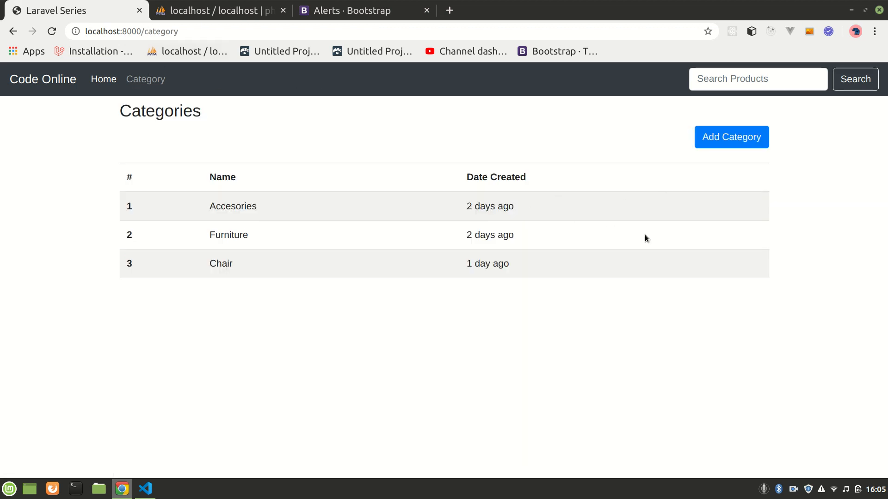
pyautogui.moveTo(702, 209)
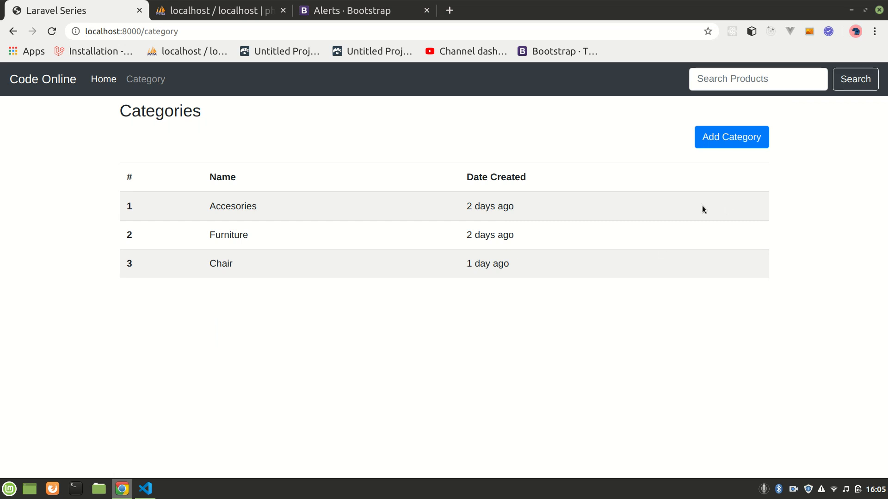
pyautogui.moveTo(366, 152)
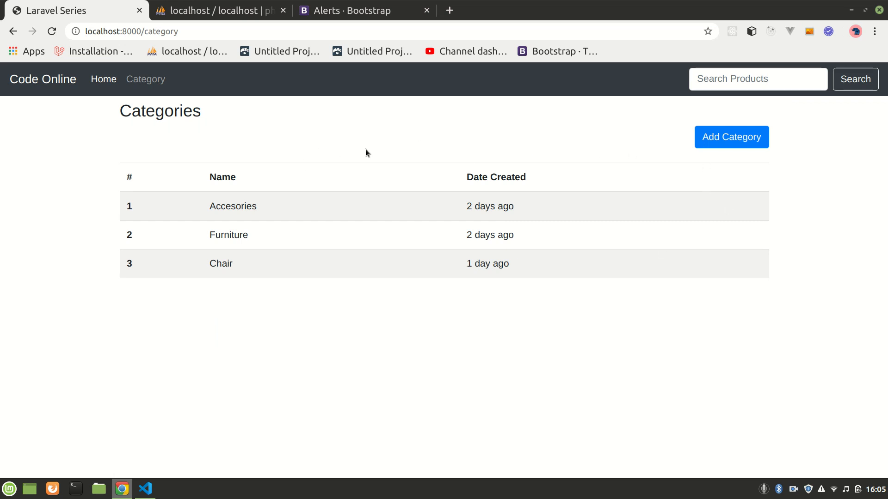
pyautogui.moveTo(360, 145)
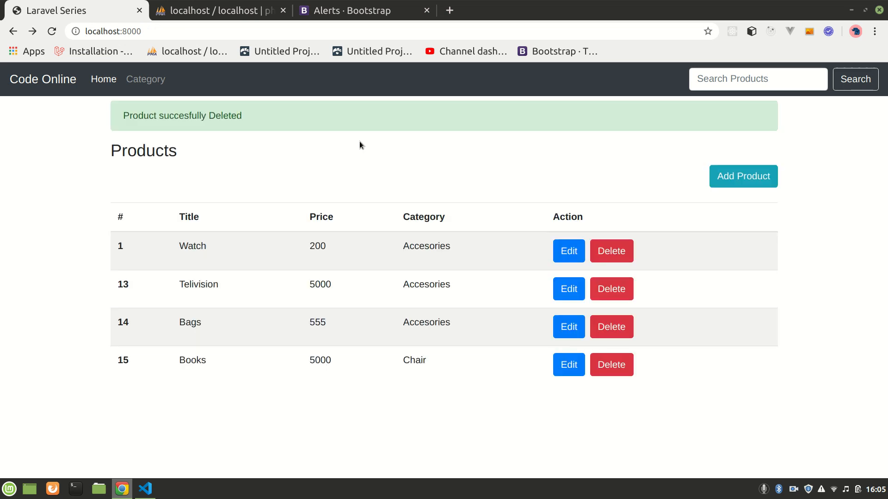
pyautogui.moveTo(437, 169)
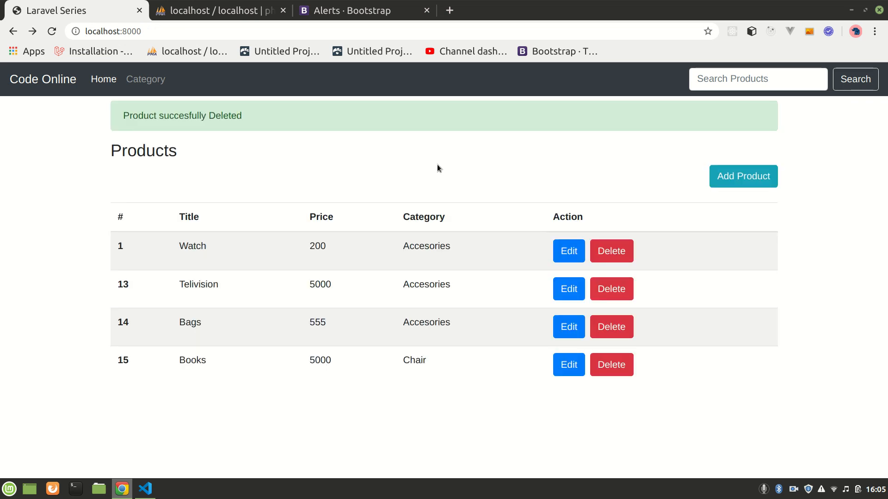
pyautogui.moveTo(673, 240)
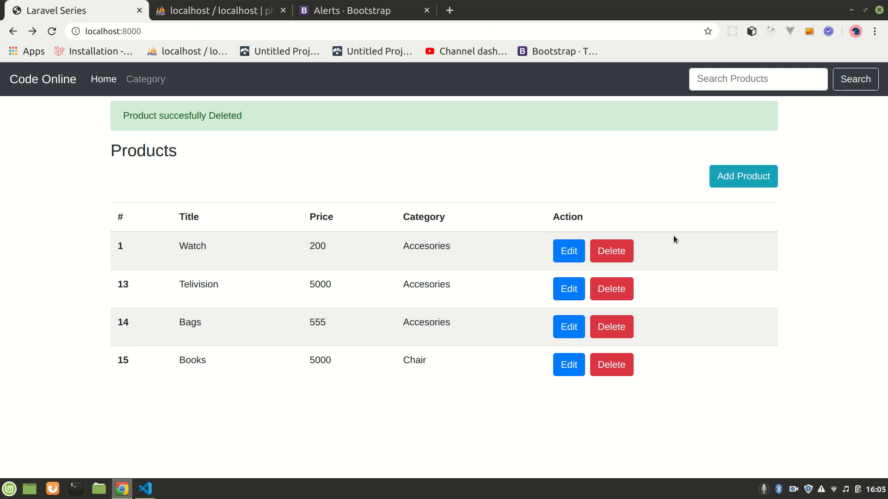